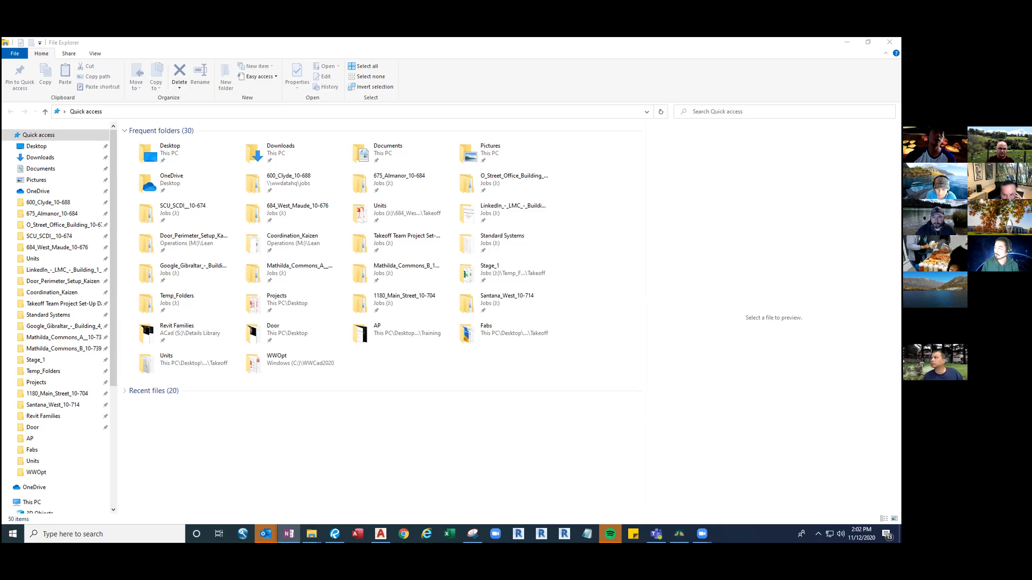
mouse_move(491, 411)
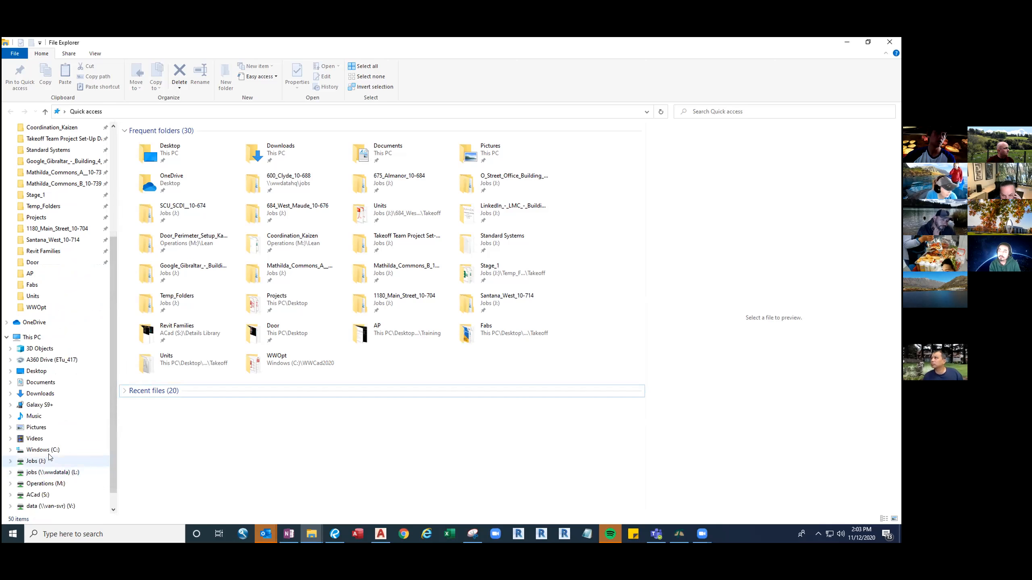
Navigate from Quick access into the SDrive folder on the Windows (C:) drive.
click(43, 450)
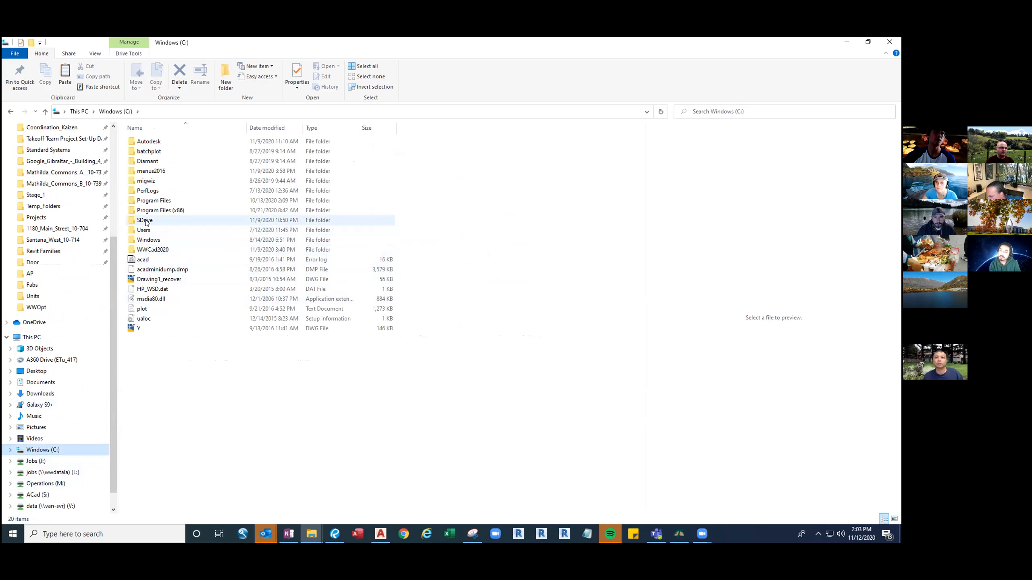
mouse_move(144, 220)
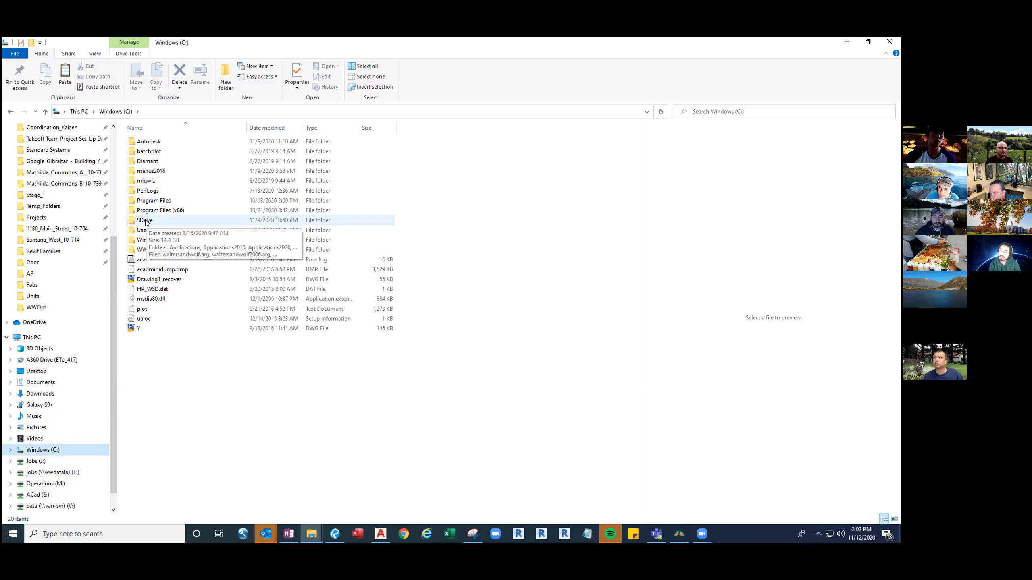
double_click(145, 220)
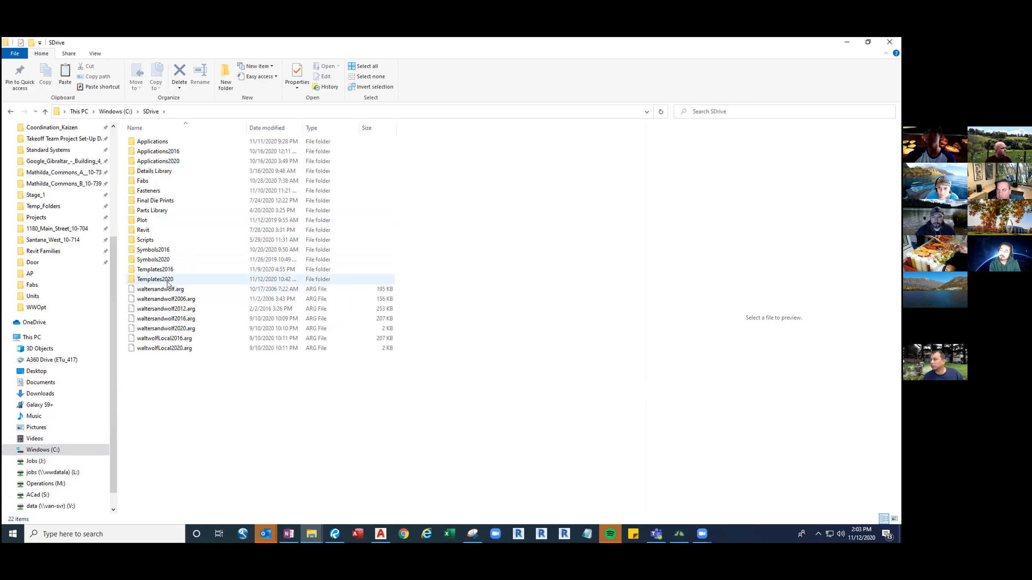
mouse_move(160, 289)
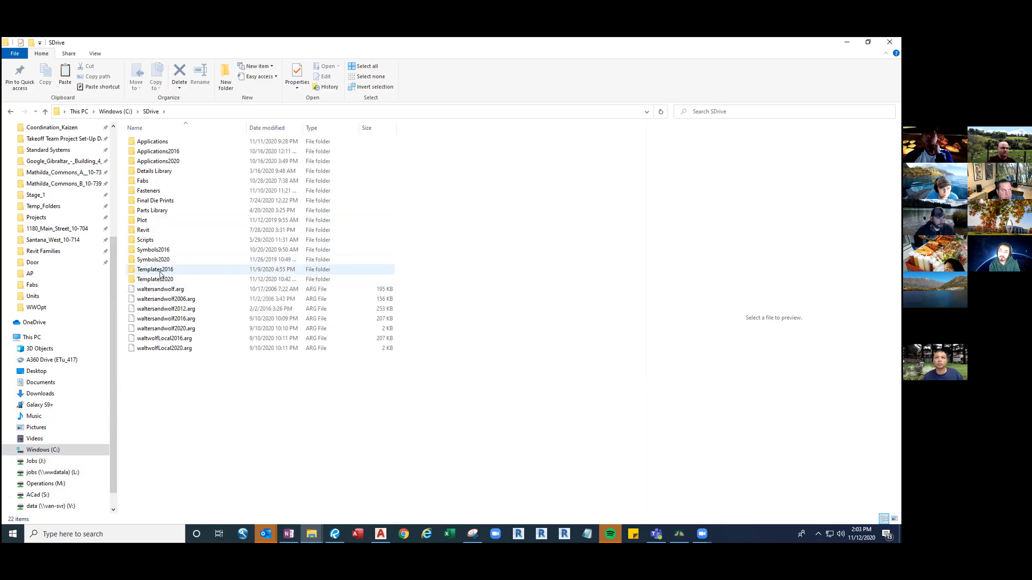
mouse_move(155, 269)
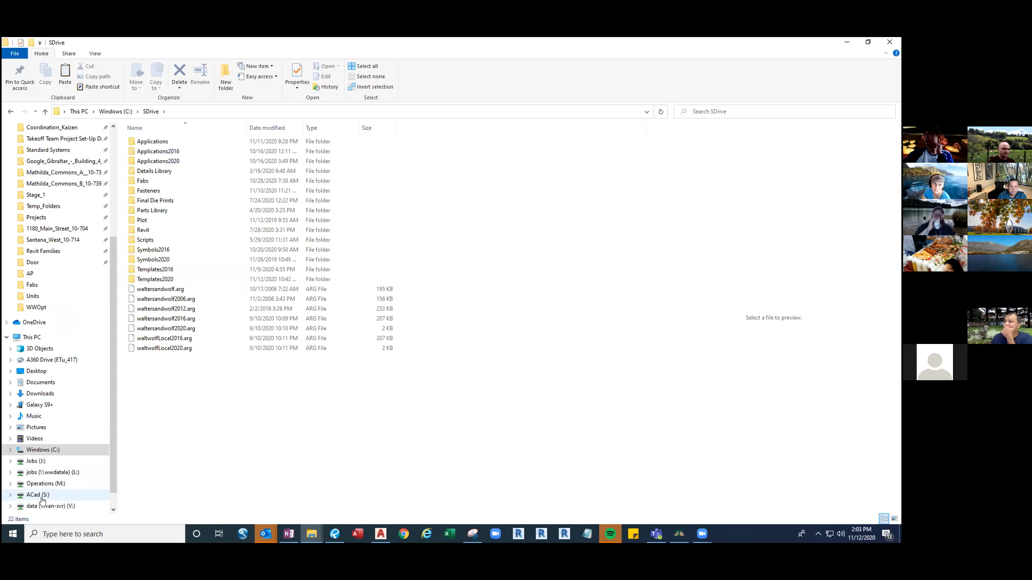
mouse_move(41, 499)
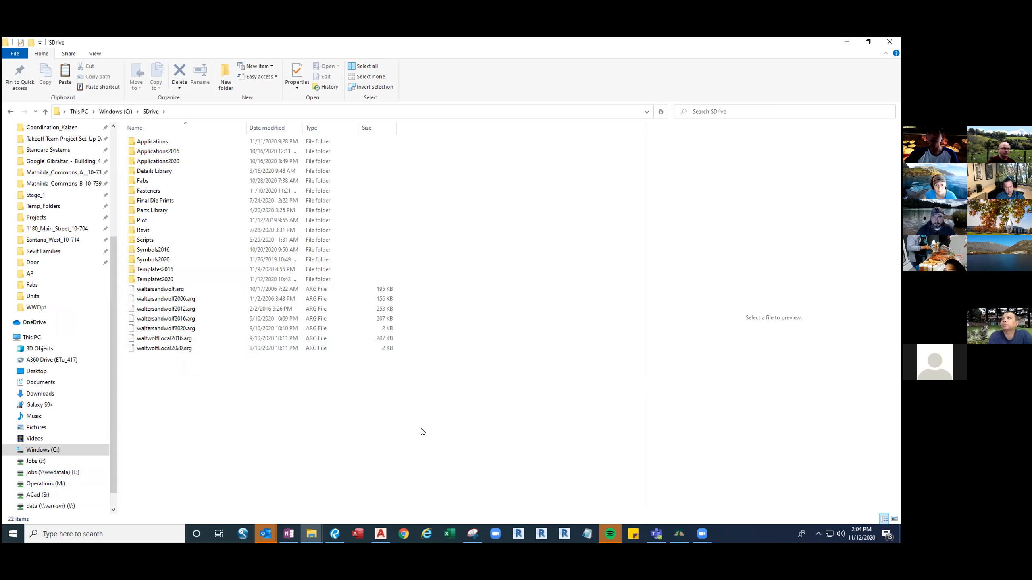
mouse_move(399, 461)
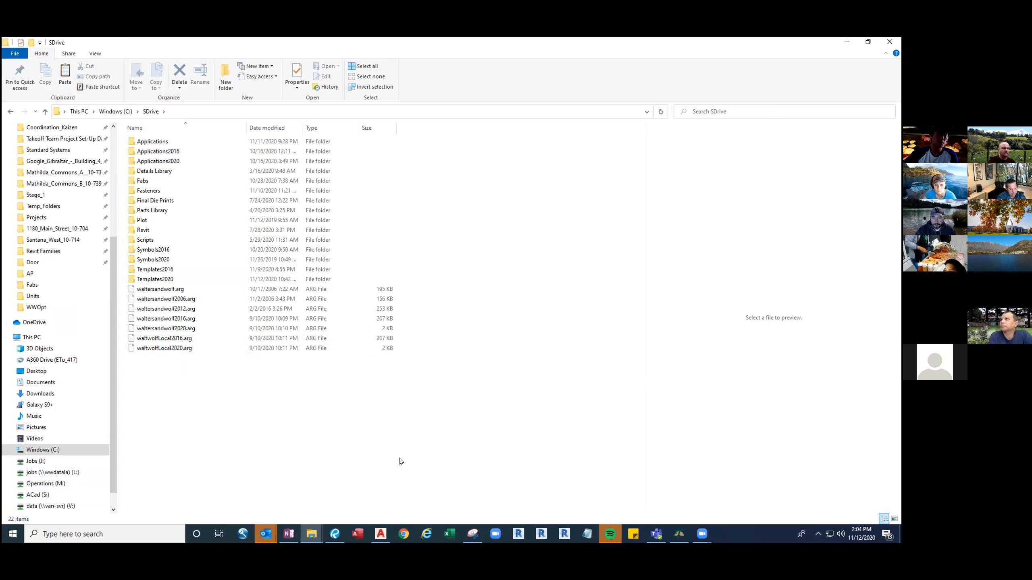
mouse_move(380, 534)
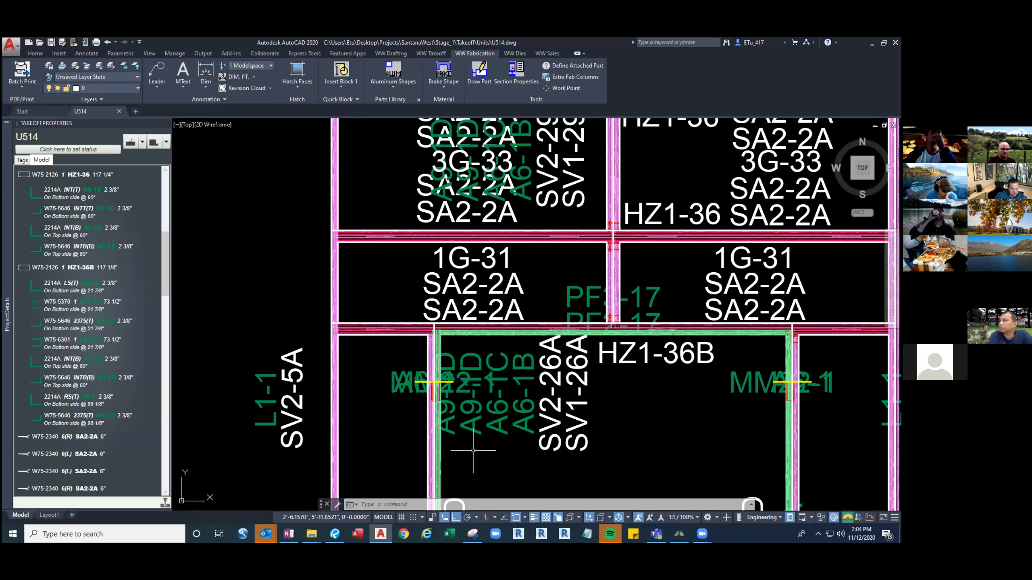
mouse_move(467, 441)
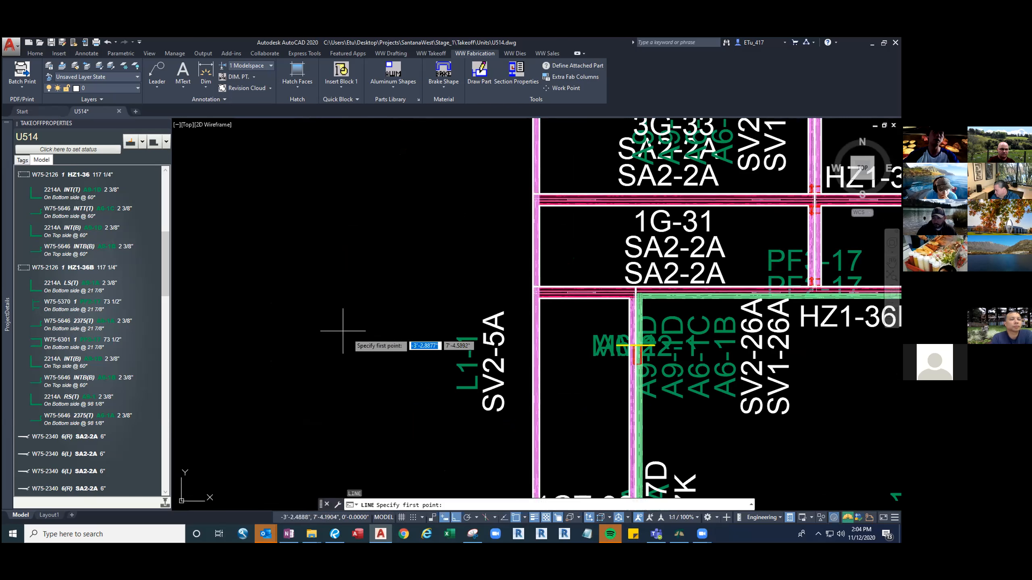
Start a test line in the empty area of drawing U514 and abandon it.
click(341, 329)
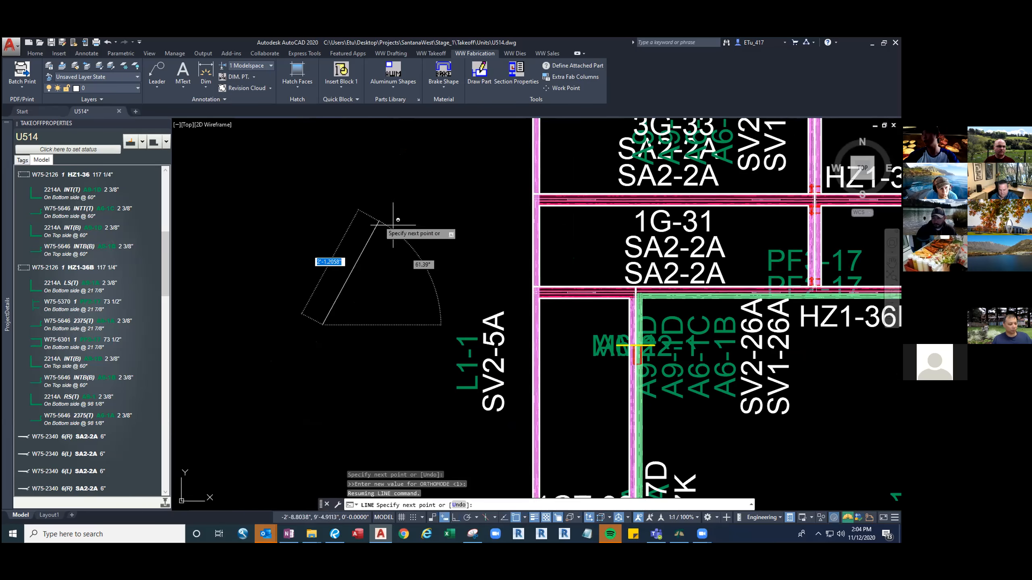
key(Escape)
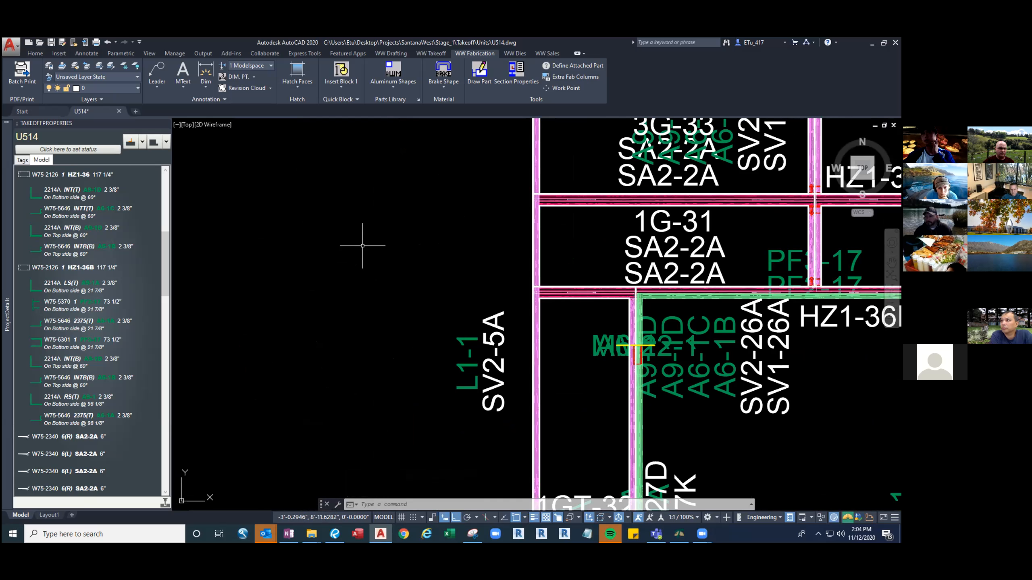
mouse_move(362, 249)
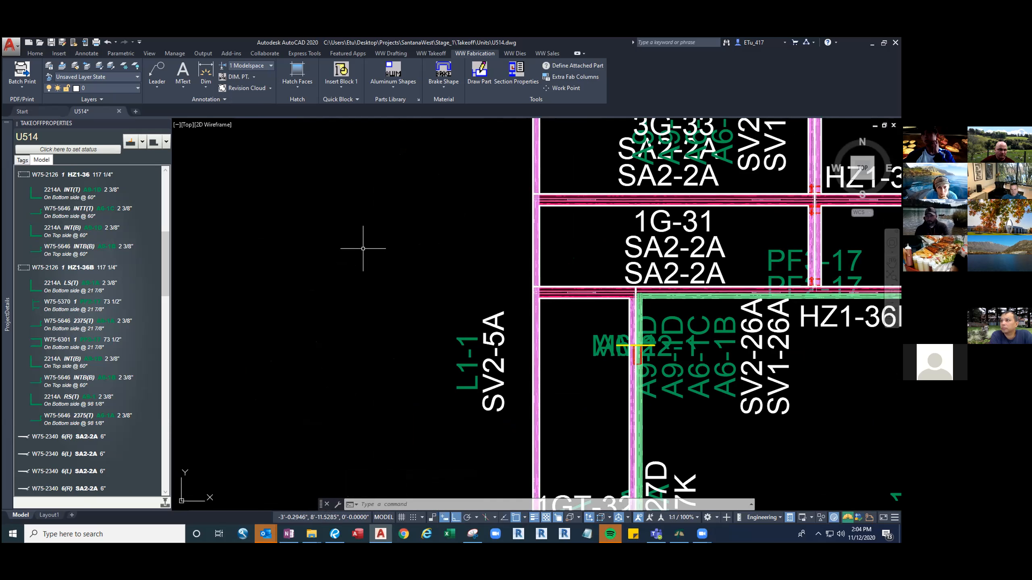
mouse_move(373, 270)
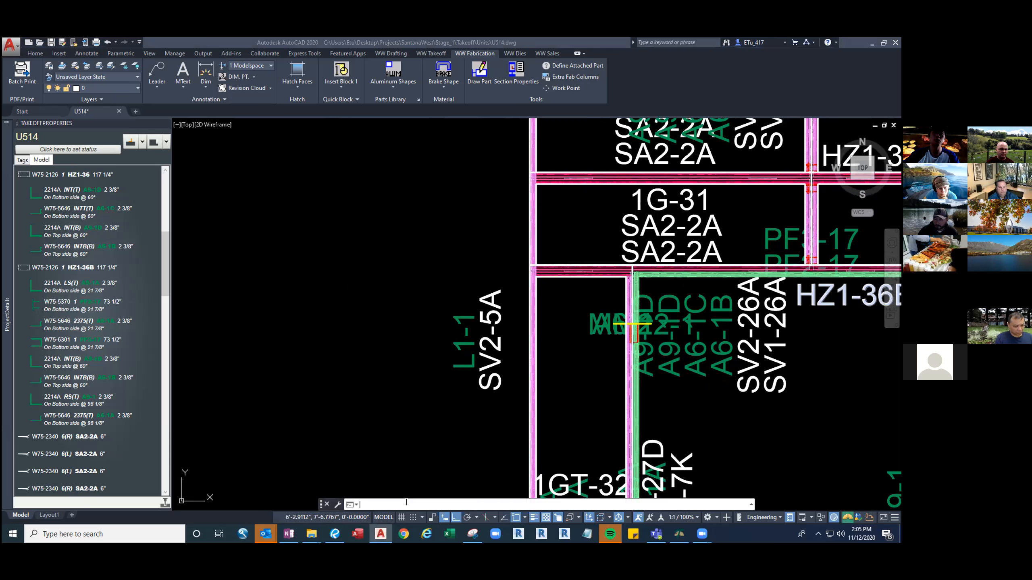
Run the TEMPOVERRIDES command from the command line.
text(TEMPOVERRIDE)
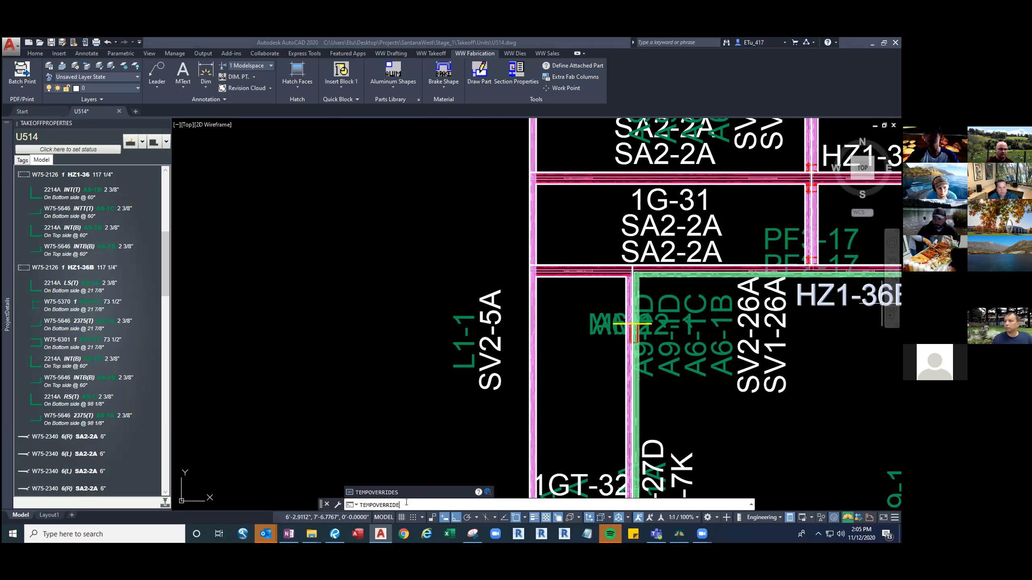
key(enter)
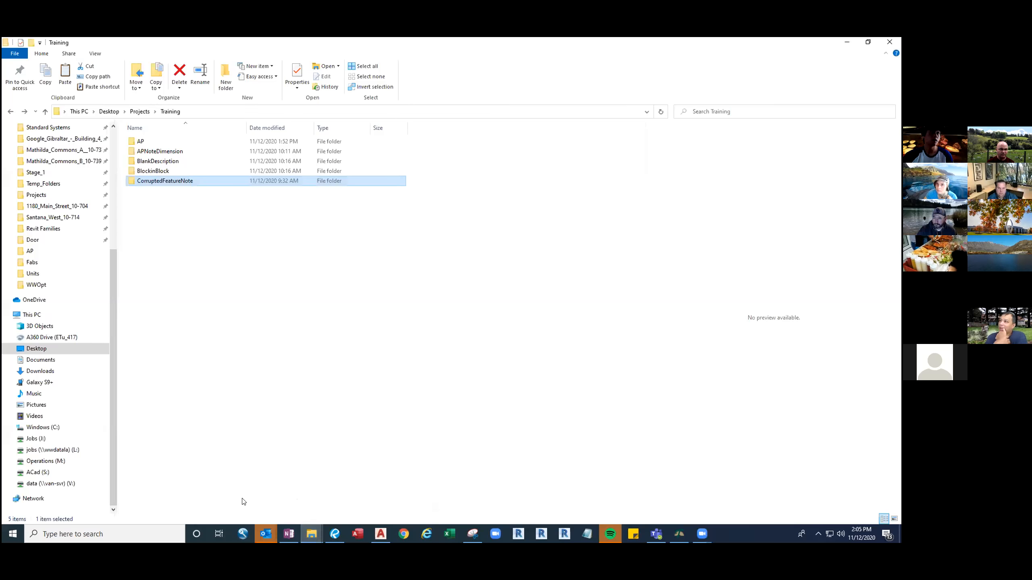
Enter the AP folder under Training, preview the Issue screenshot and bring up its file options.
double_click(140, 141)
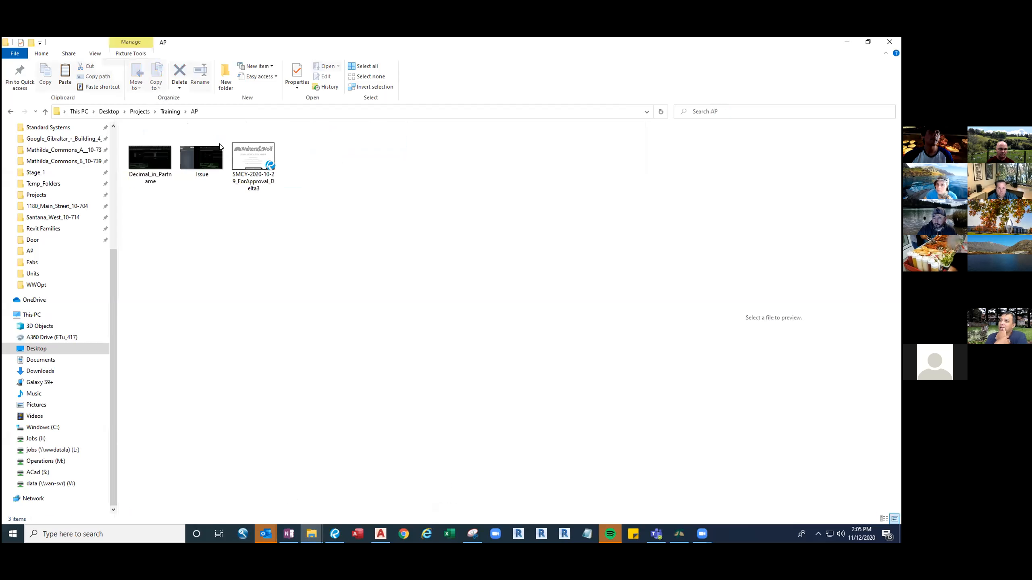
mouse_move(225, 210)
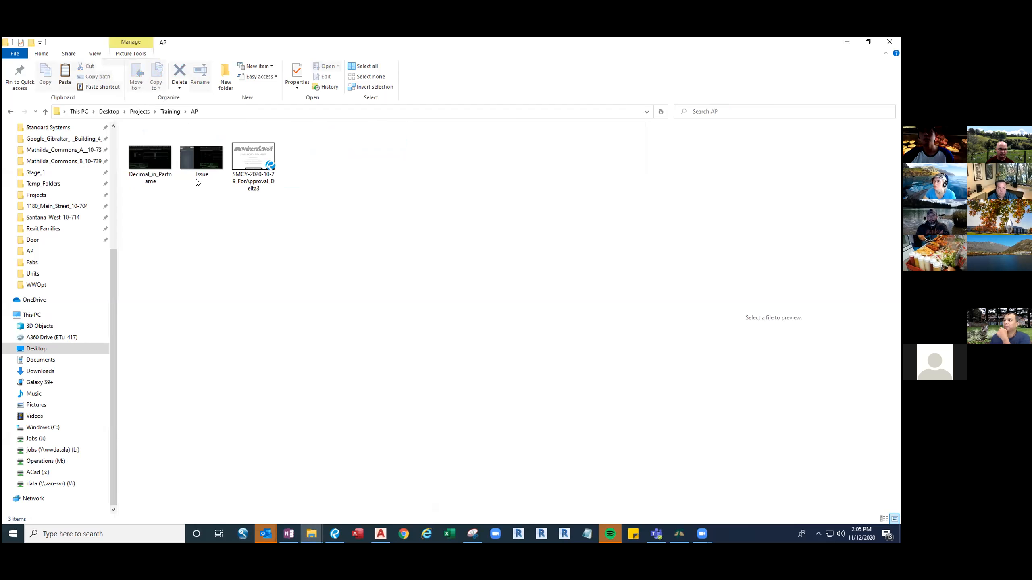
click(201, 156)
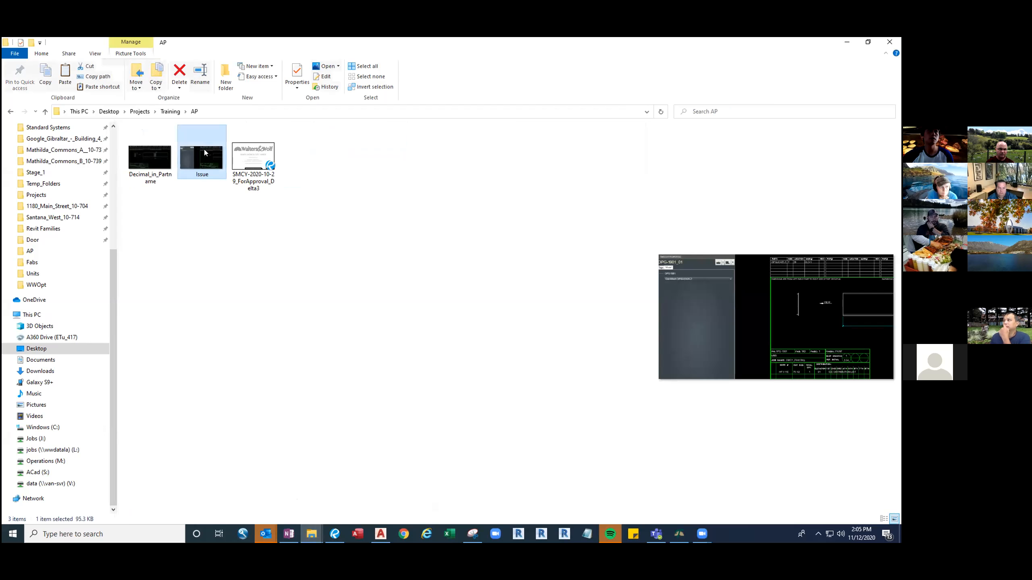
mouse_move(216, 203)
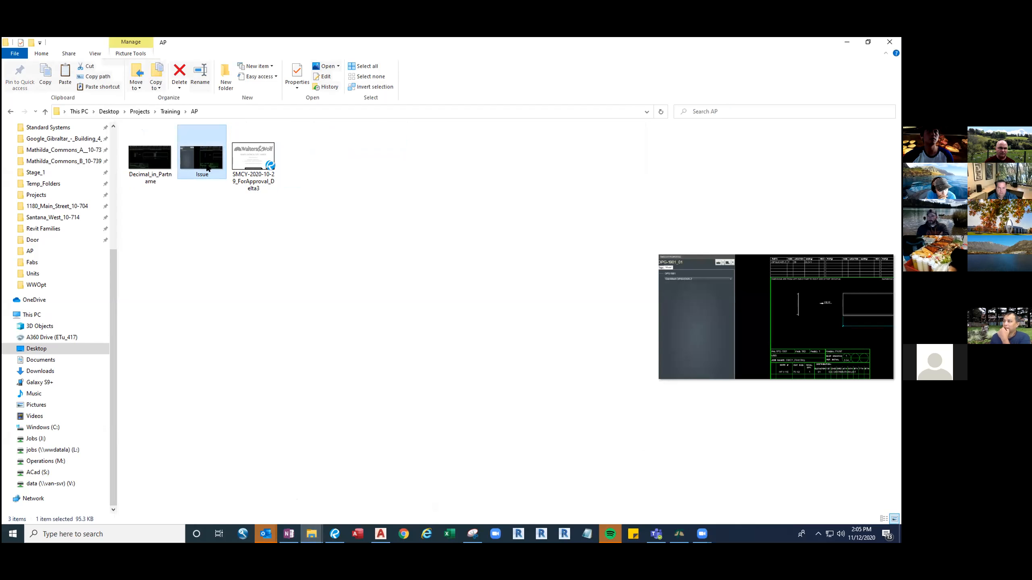
click(253, 156)
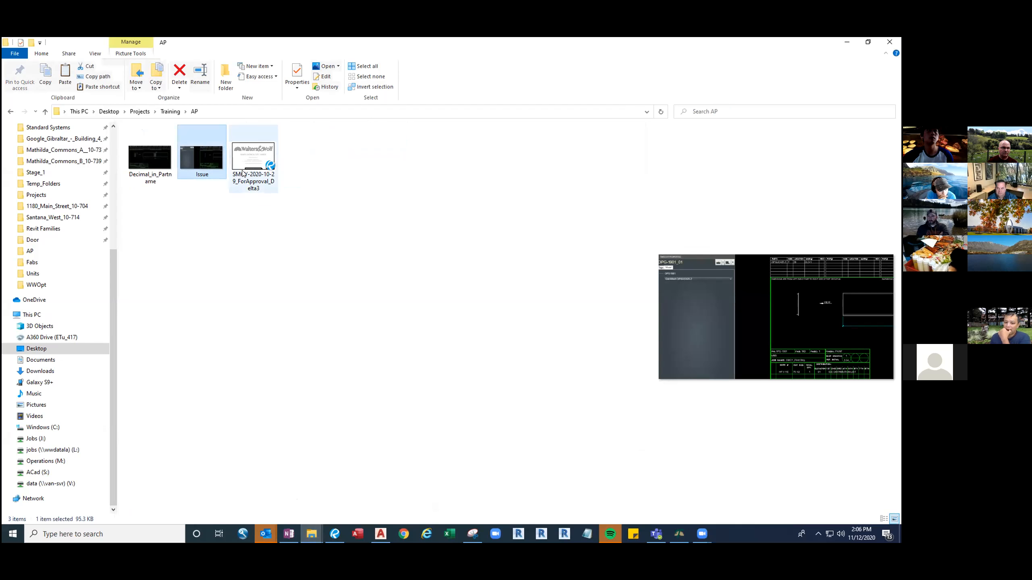
right_click(253, 155)
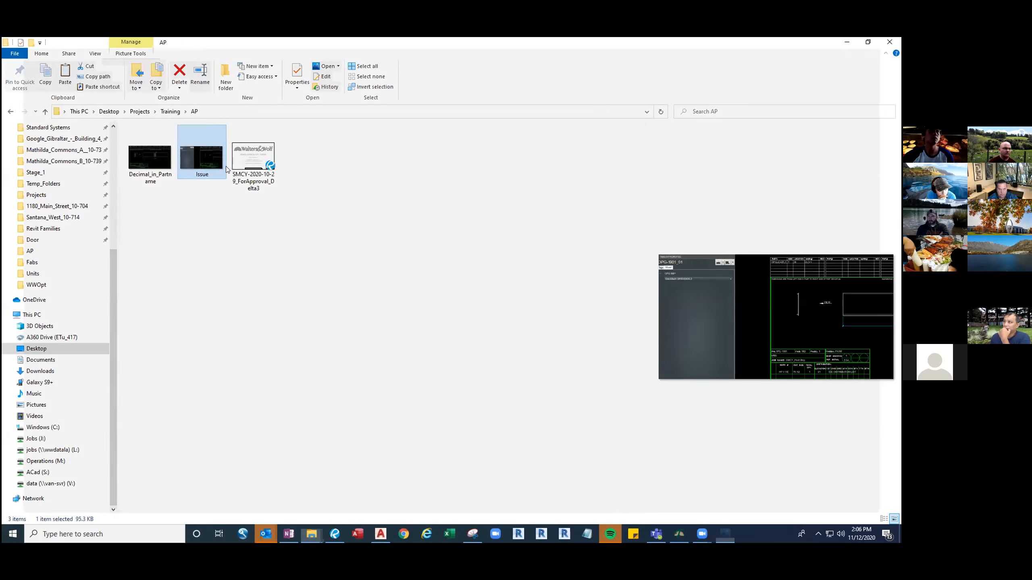
View the Issue screenshot full-size in Photos and close the viewer.
double_click(203, 152)
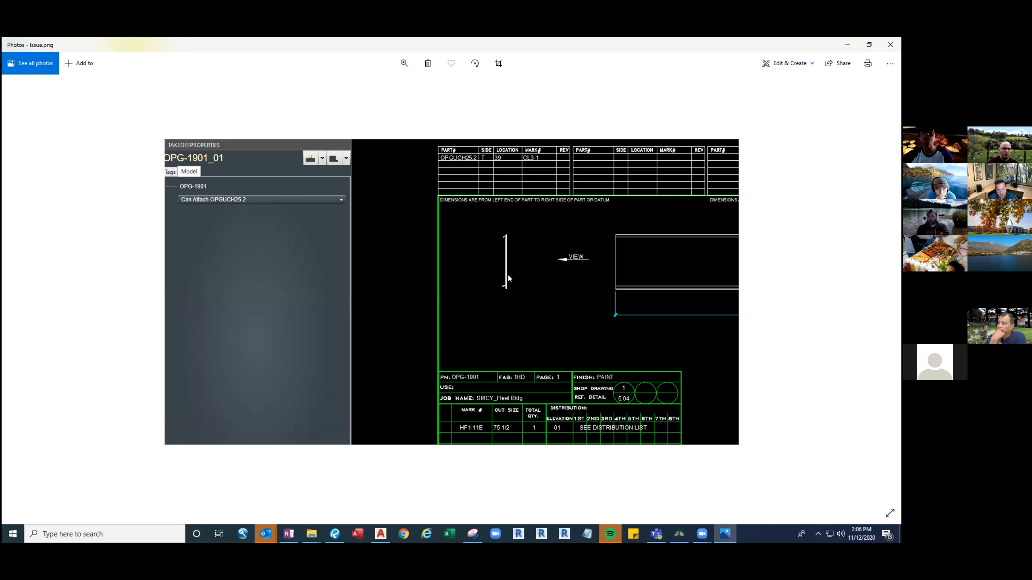
mouse_move(665, 269)
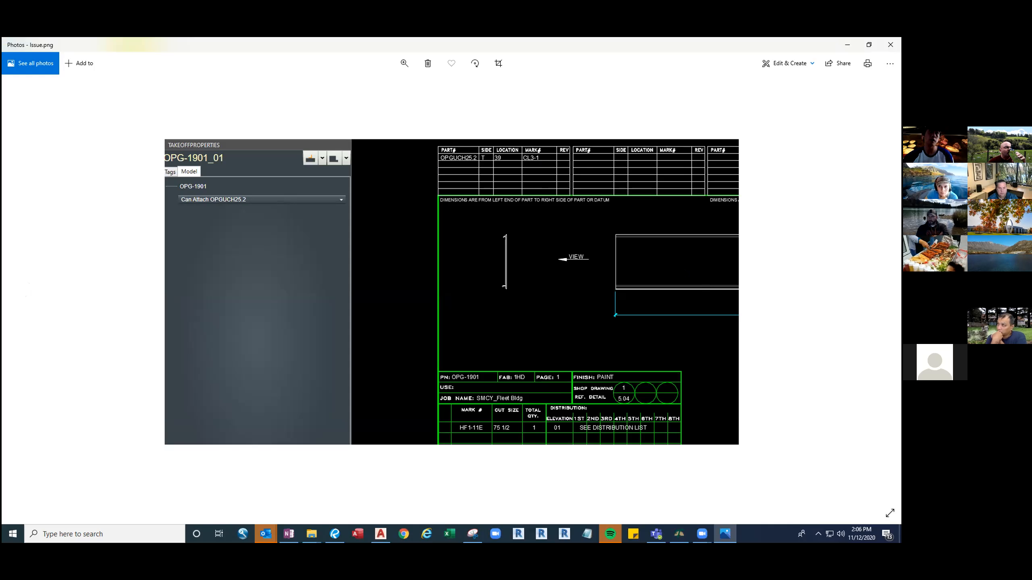
mouse_move(890, 45)
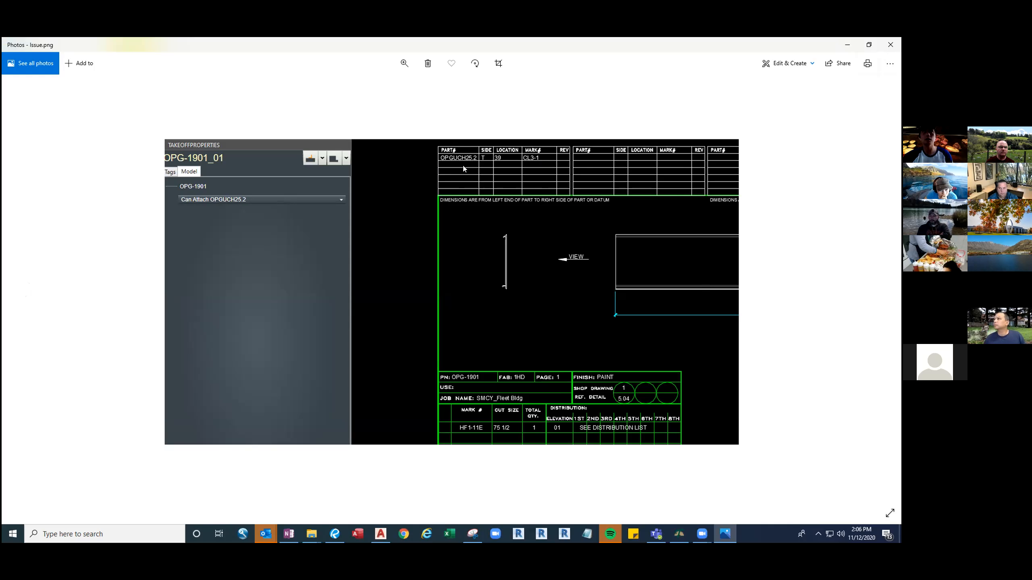
mouse_move(470, 163)
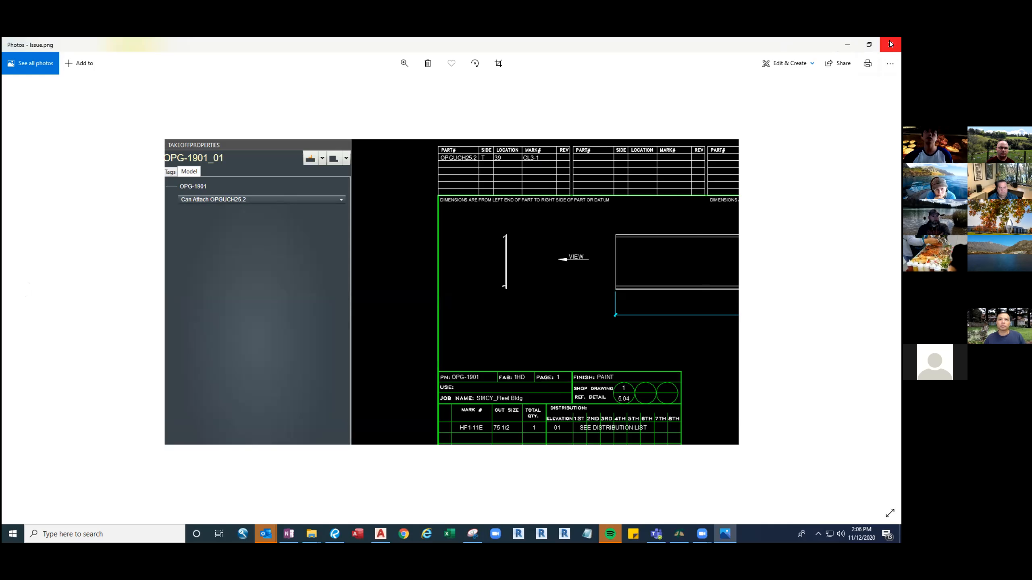
click(890, 45)
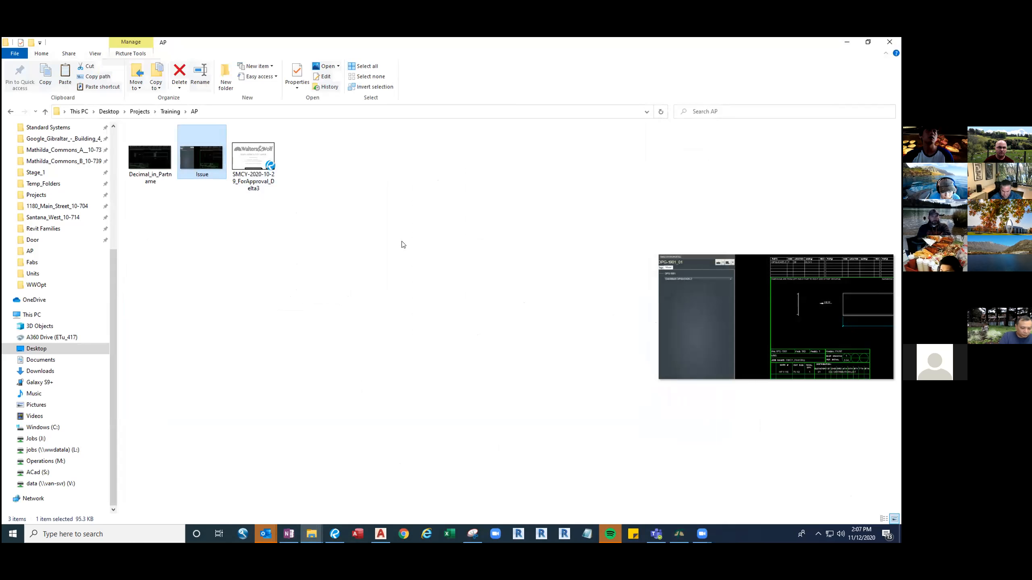
Go up to Training, enter APNoteDimension and bring up file options for the APDimension image.
click(170, 111)
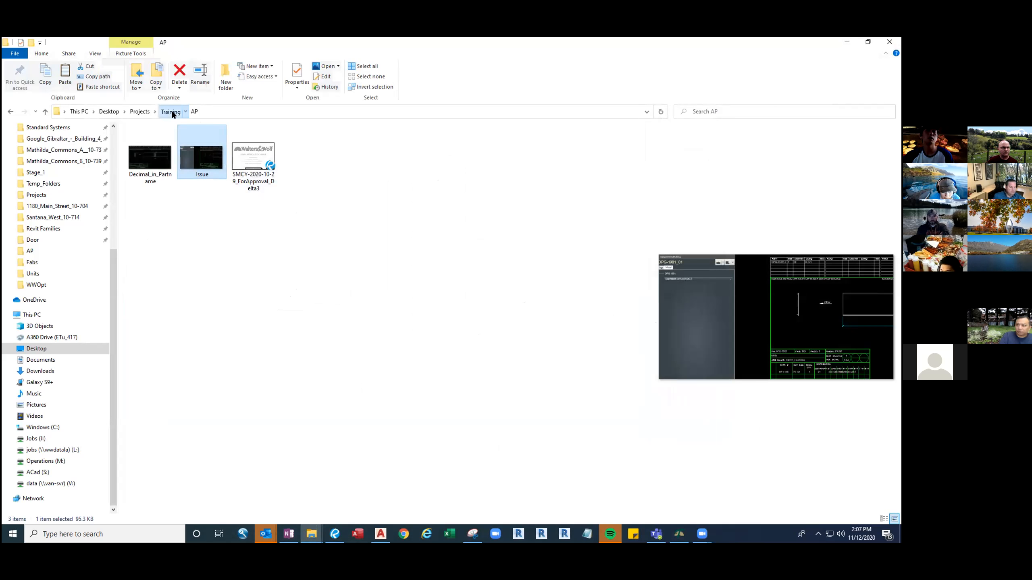
click(171, 112)
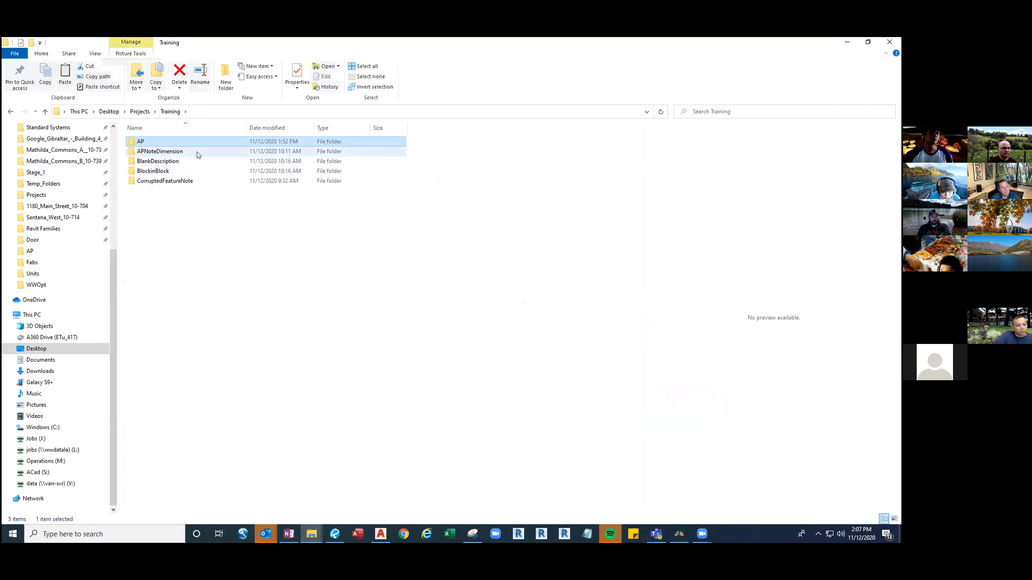
double_click(159, 150)
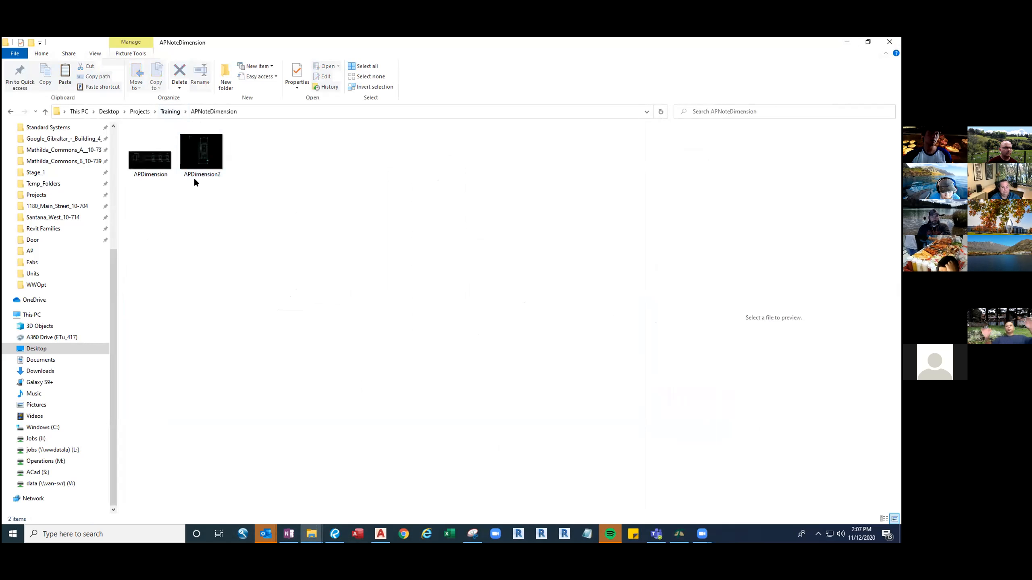
mouse_move(150, 155)
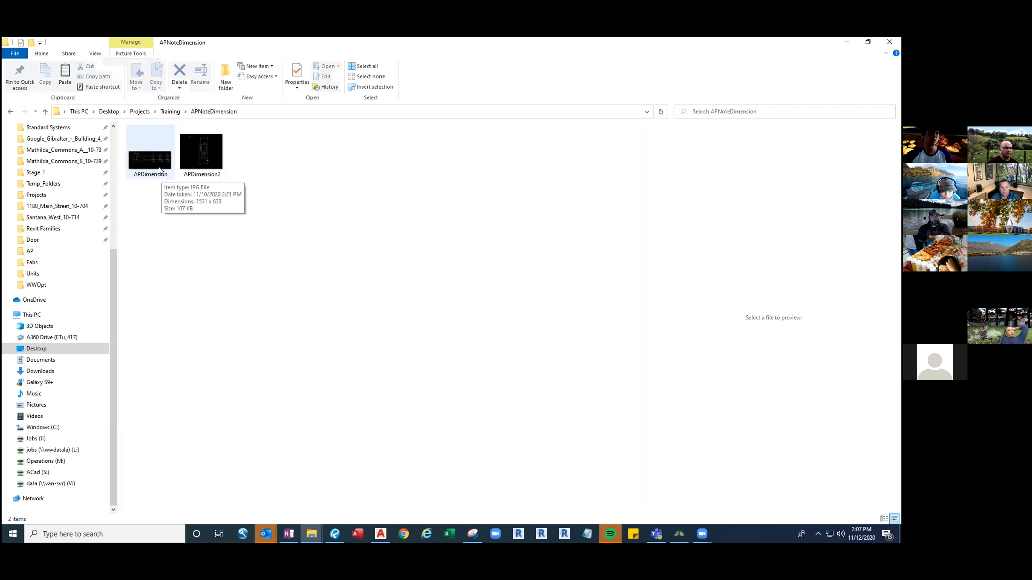
click(149, 150)
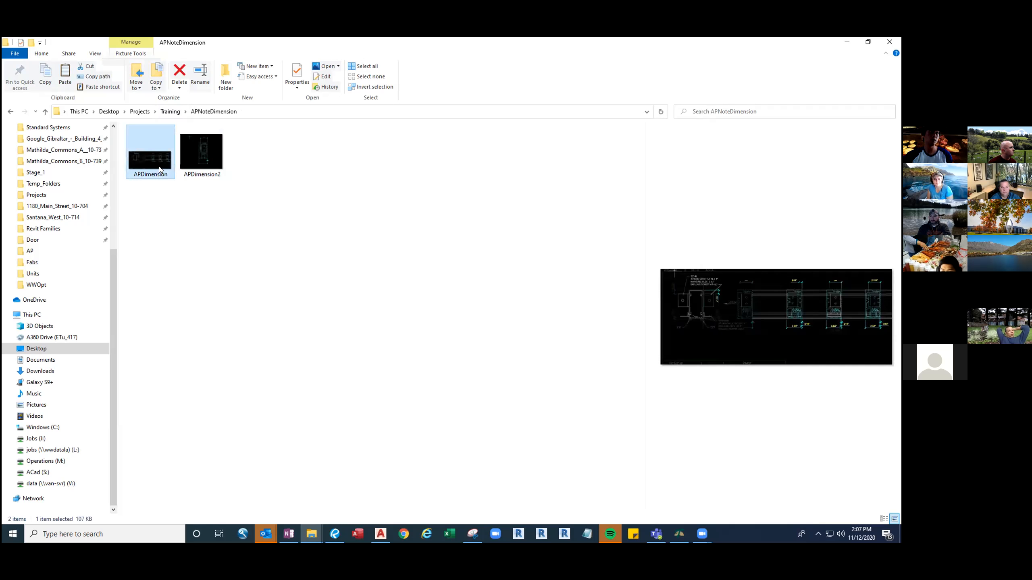
right_click(150, 152)
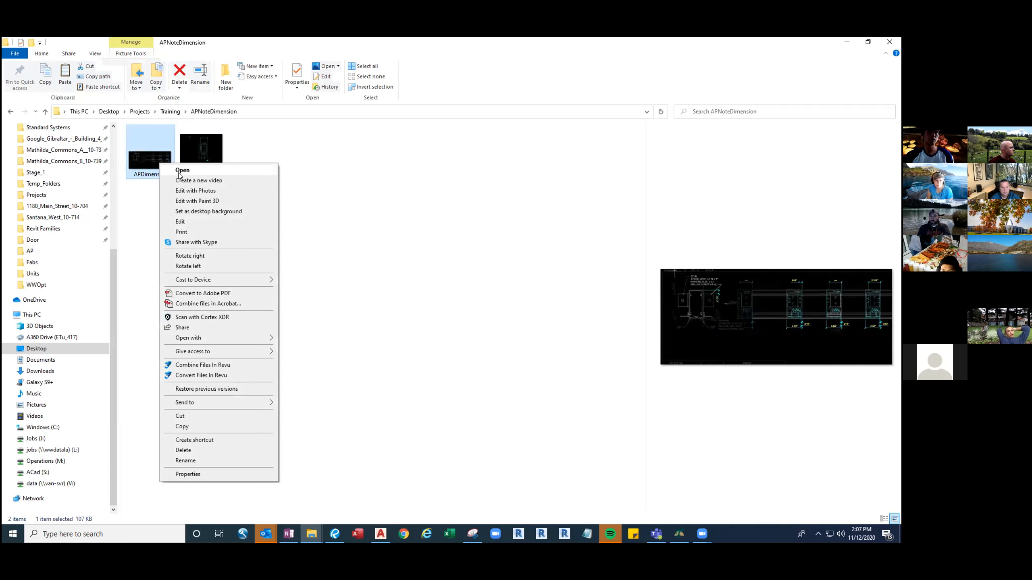
View the APDimension dimensioned extrusion detail image full-size in Photos.
click(182, 170)
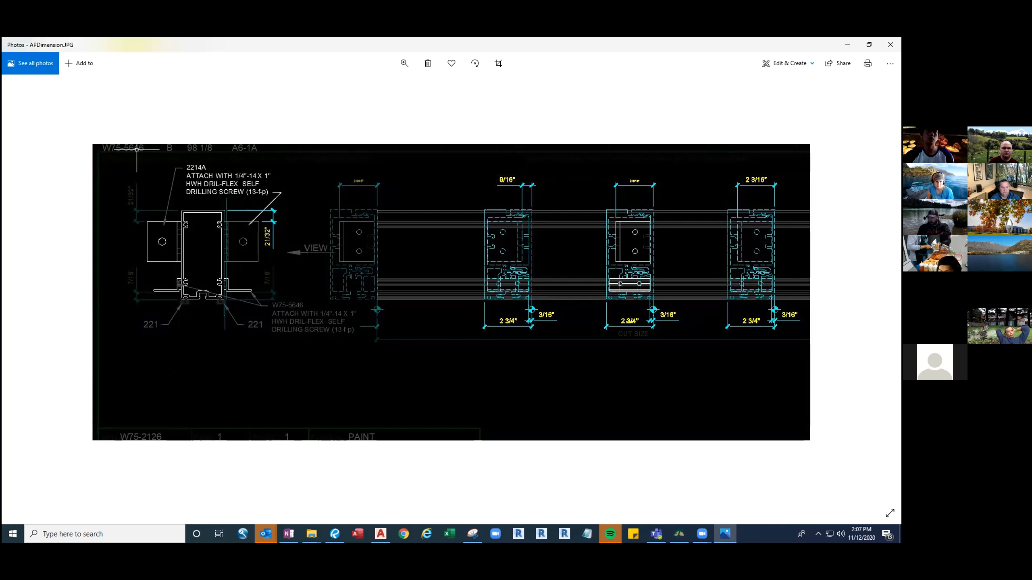
mouse_move(630, 191)
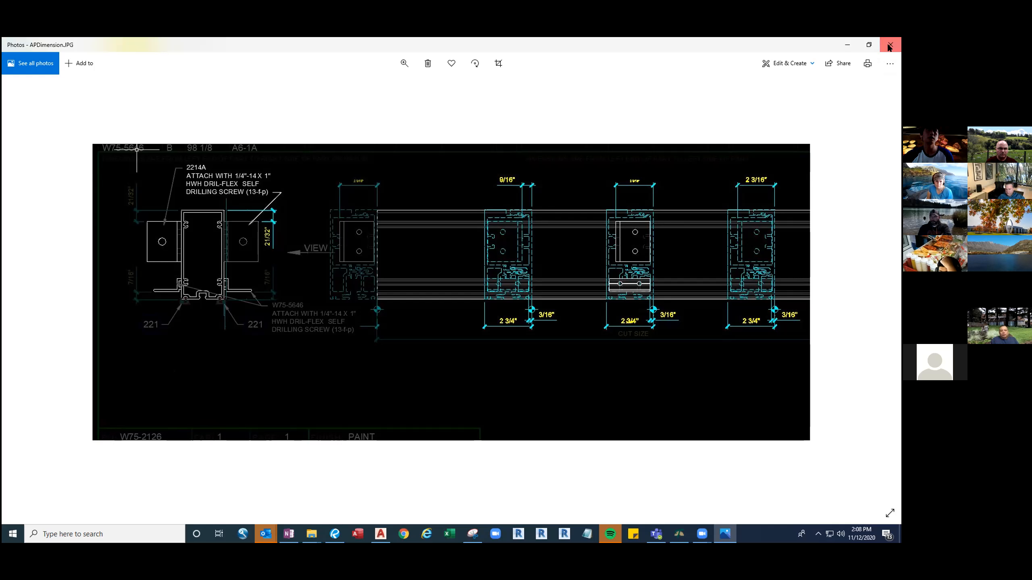
Close Photos, browse Dies > ap in the takeoff Fabs folder and select a 2214A Fab DWG file.
click(890, 45)
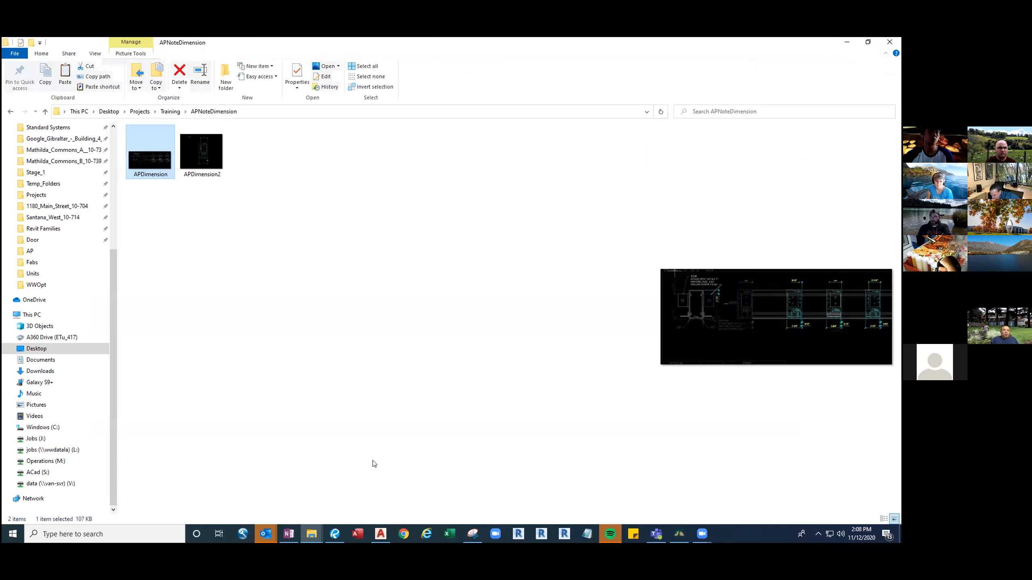
mouse_move(312, 533)
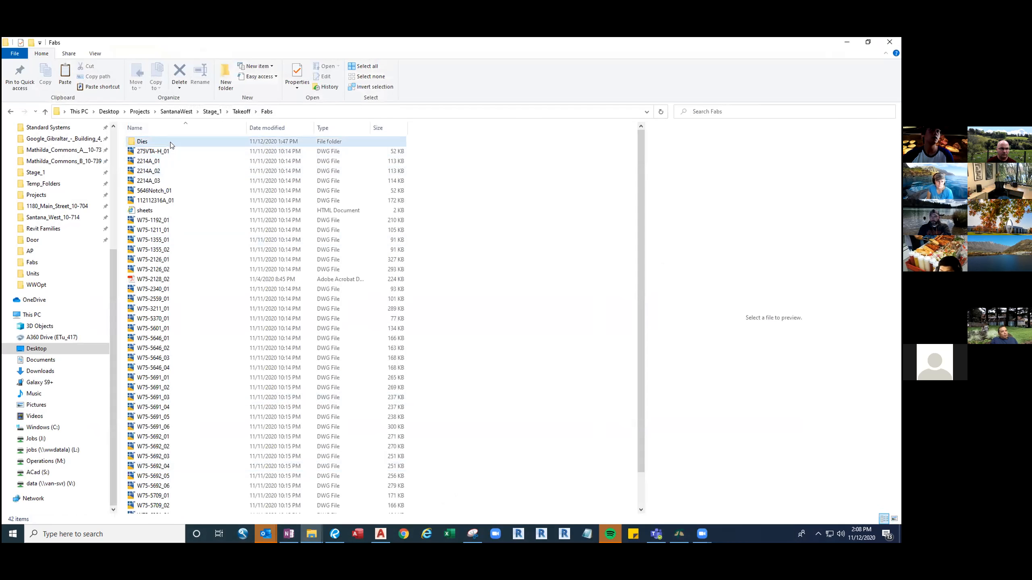
double_click(142, 142)
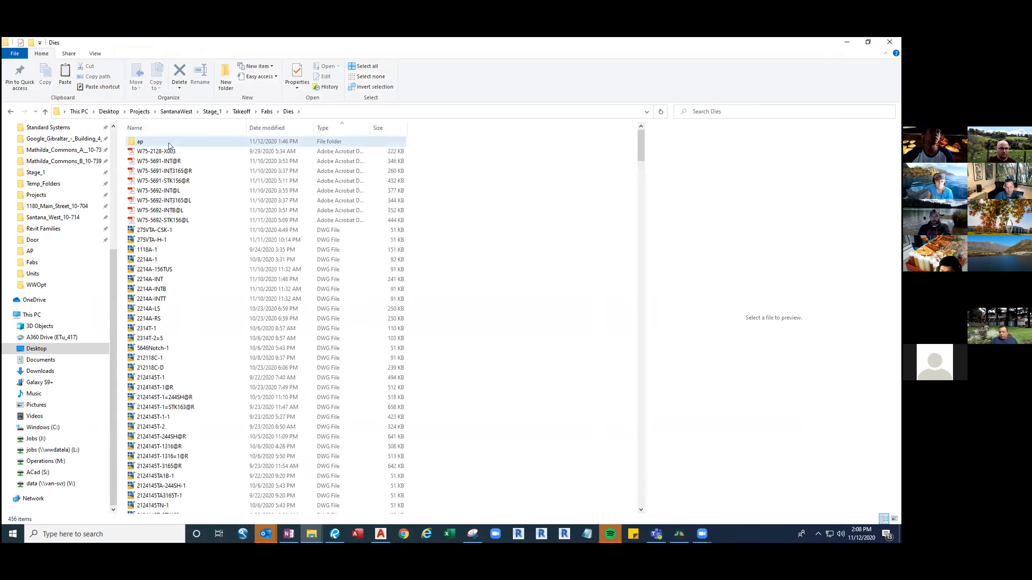
double_click(140, 142)
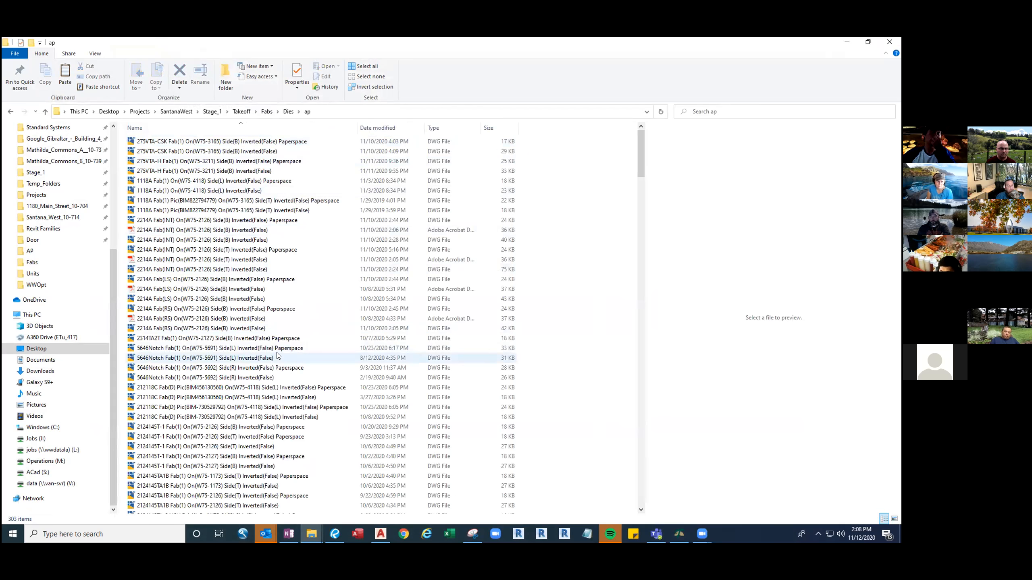
click(250, 377)
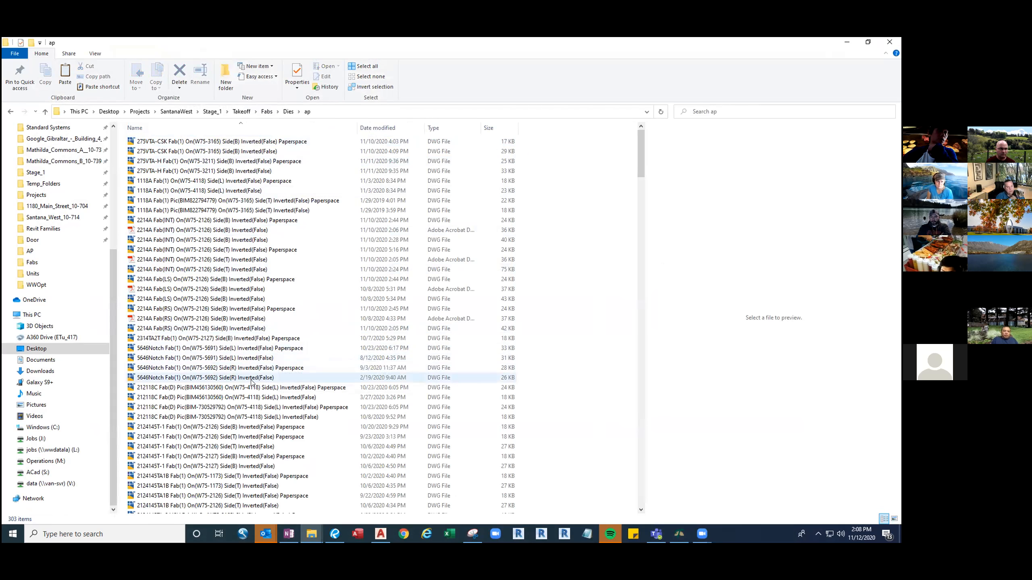
scroll(down, 3)
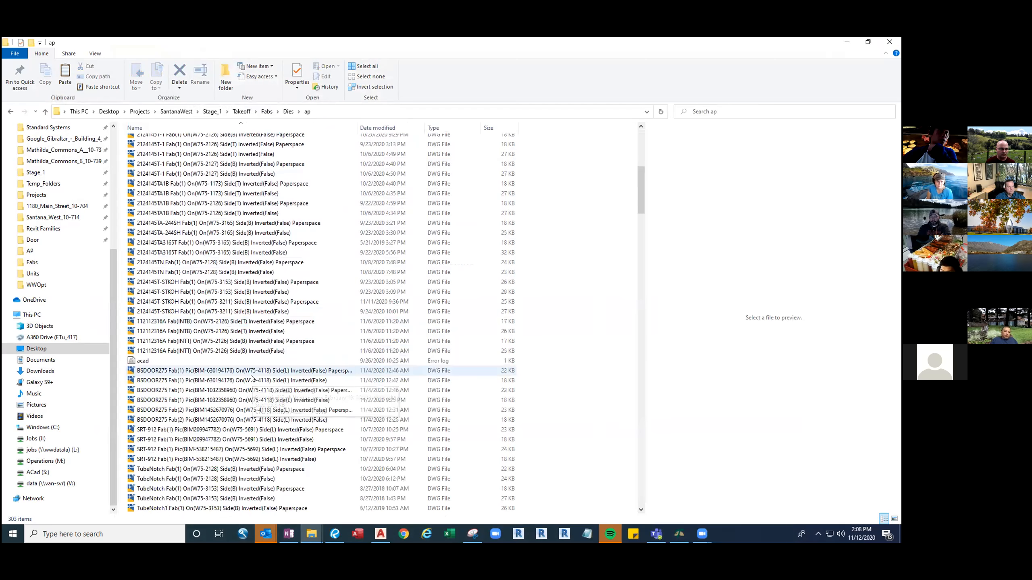
scroll(down, 3)
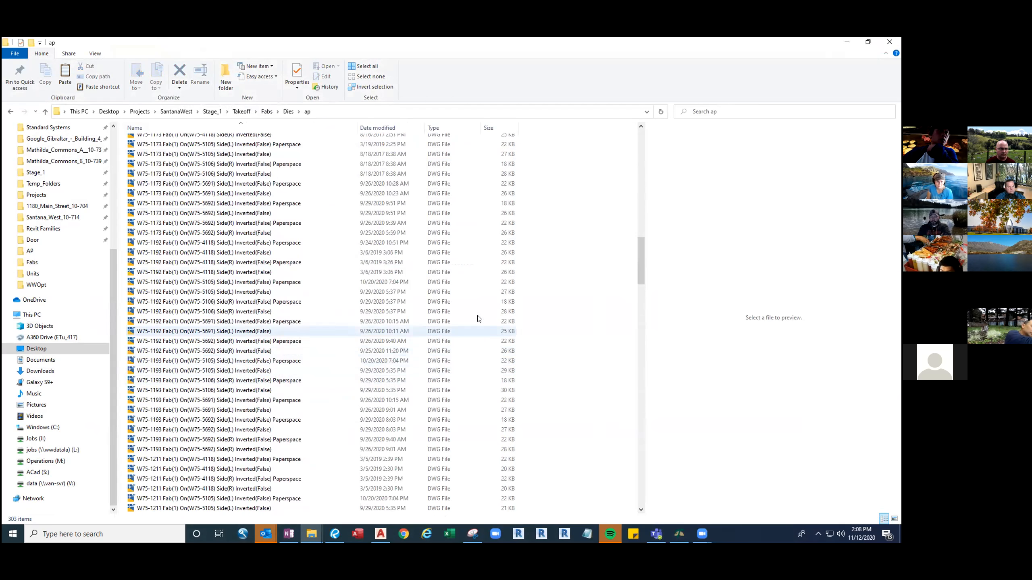
scroll(down, 3)
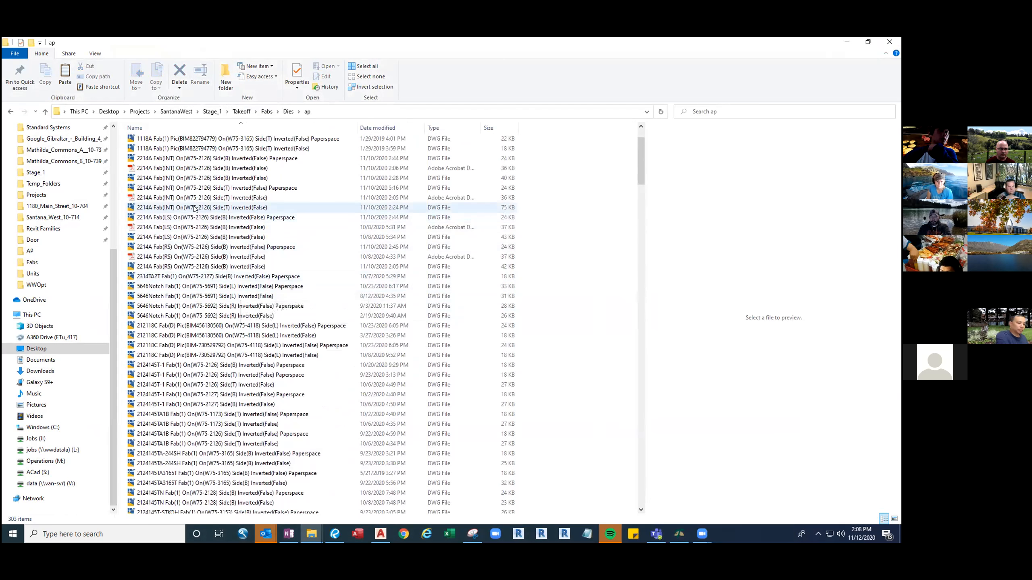
click(211, 217)
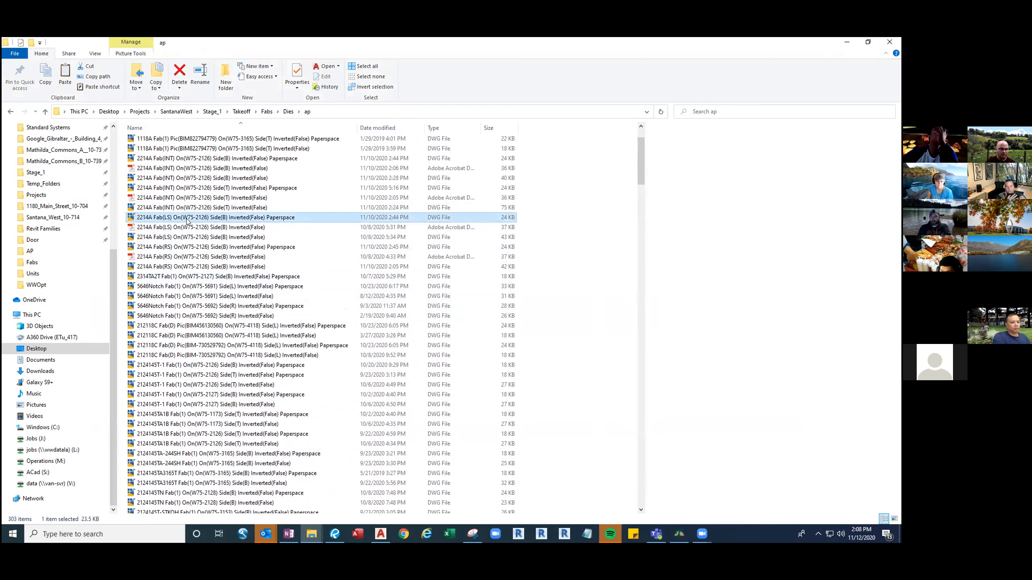
Load the 2214A fab drawing in AutoCAD with its Text Style settings showing ARCHSTYL.
click(217, 208)
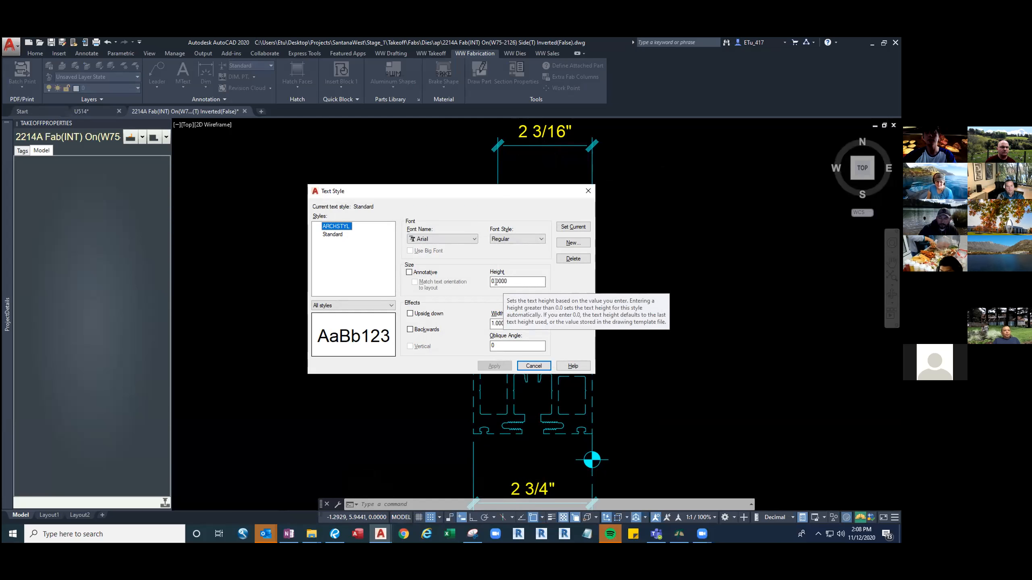
mouse_move(553, 289)
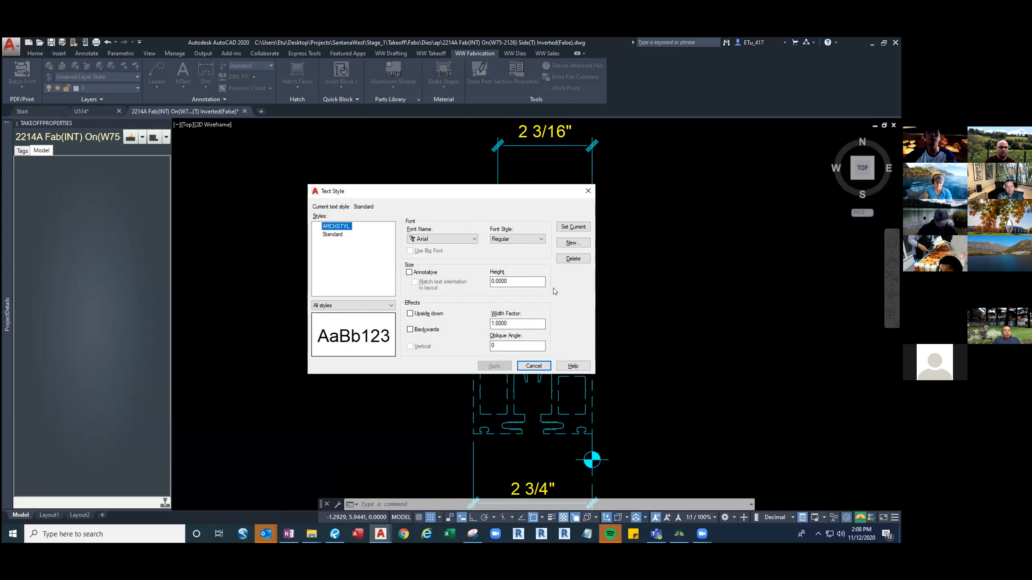
mouse_move(518, 282)
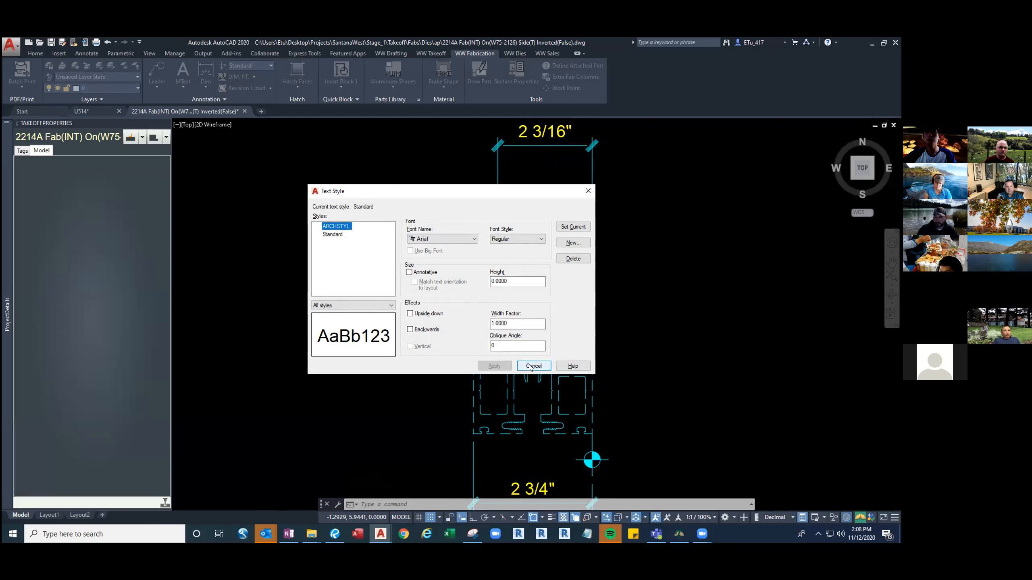
Cancel the Text Style dialog and release the grabbed 2 3/16" dimension grip unchanged.
click(533, 366)
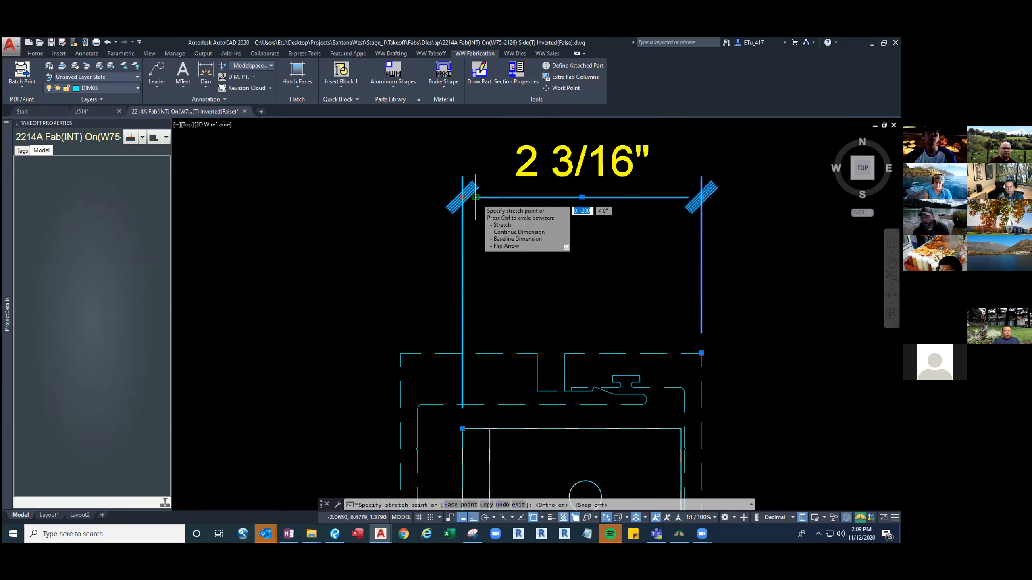
key(Escape)
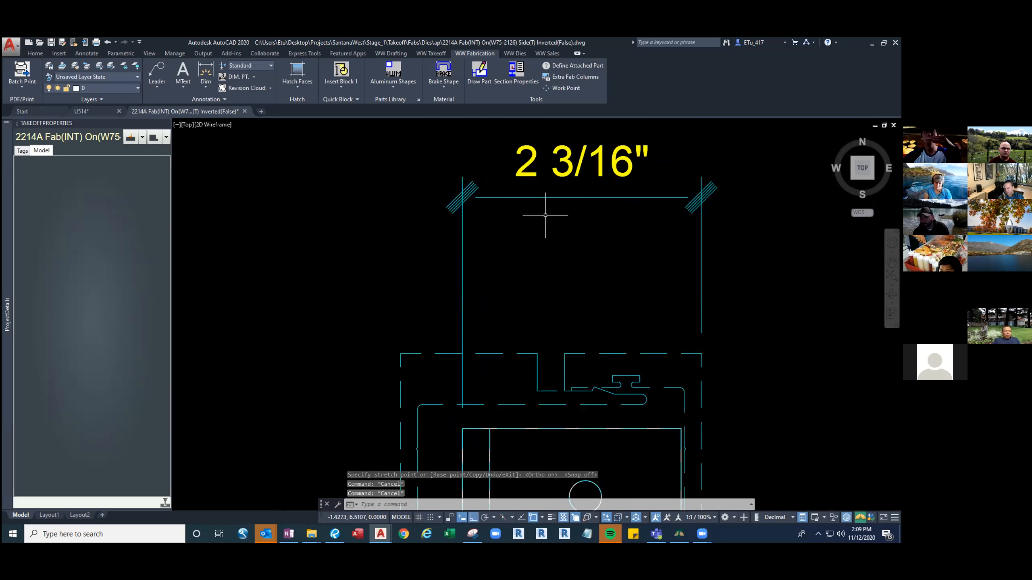
mouse_move(564, 239)
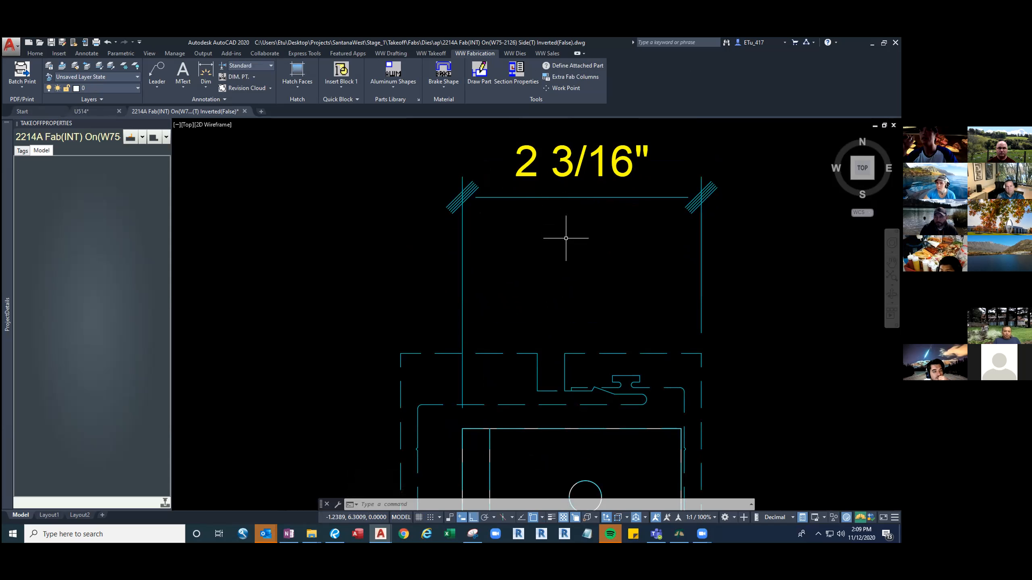
mouse_move(515, 252)
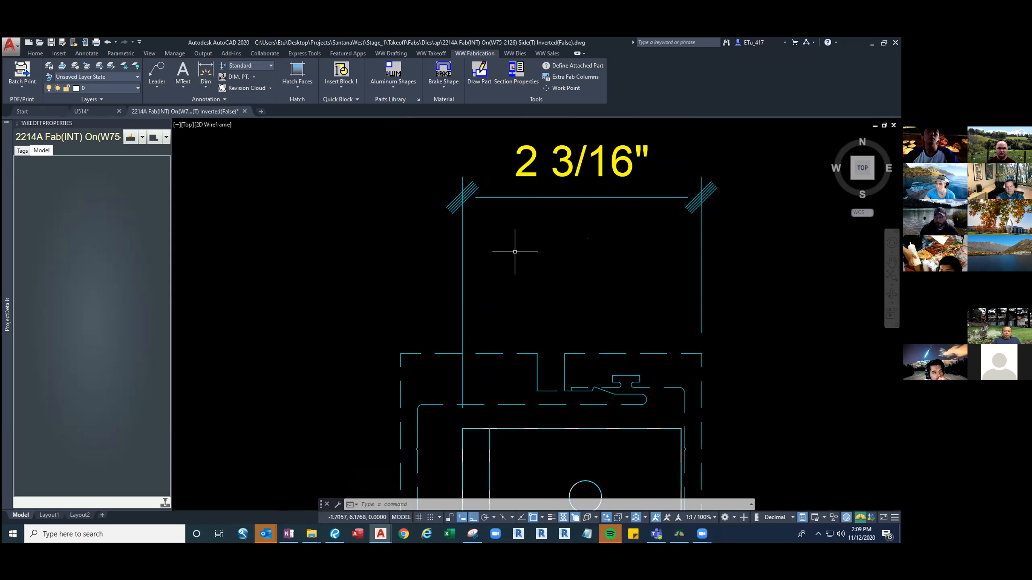
mouse_move(254, 132)
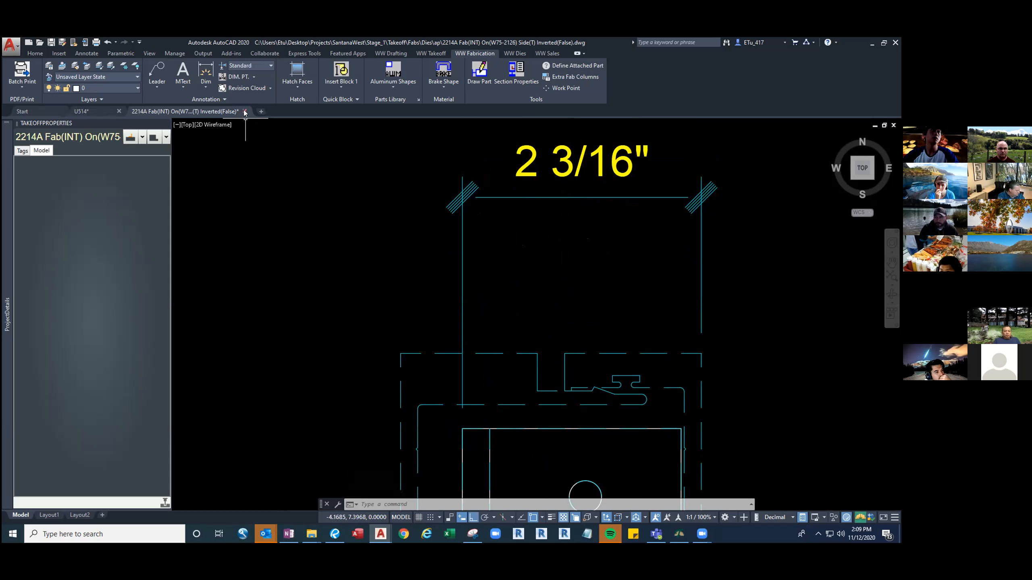
Close the 2214A die drawing, returning to the Training folder in File Explorer.
click(245, 111)
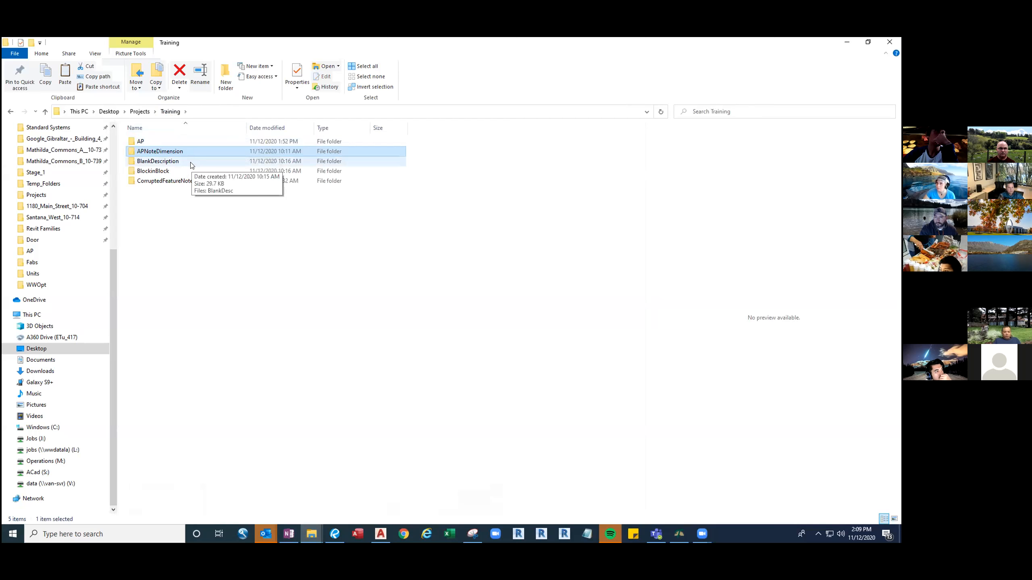
Enter the BlankDescription folder and view the BlankDesc zero-length description error screenshot in Photos.
double_click(158, 161)
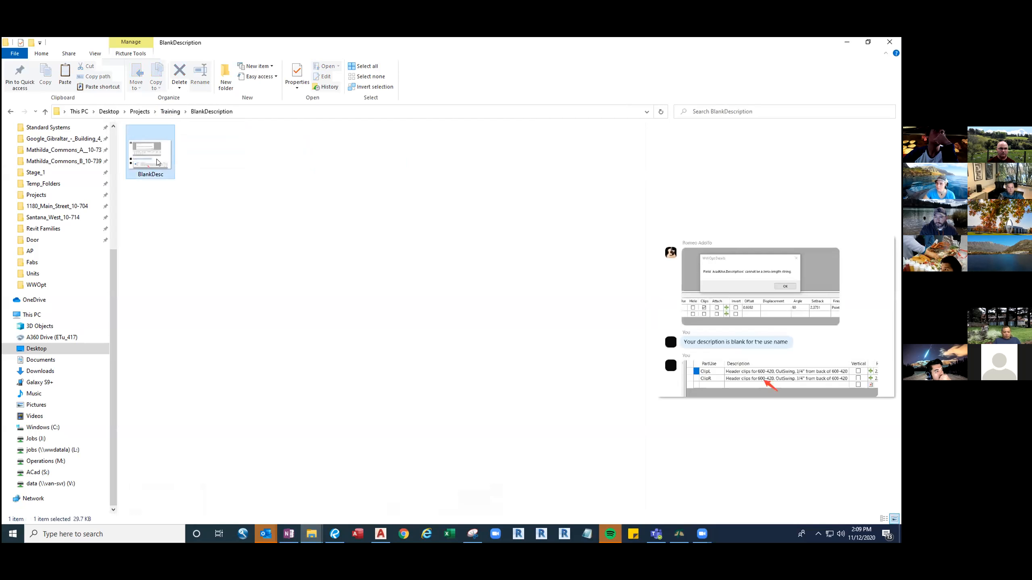
right_click(150, 152)
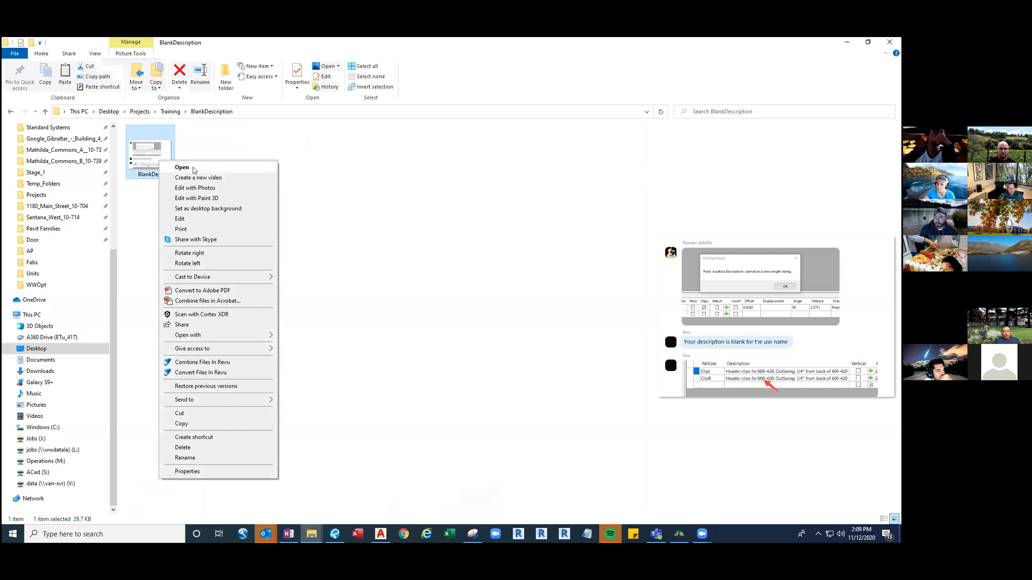
click(182, 167)
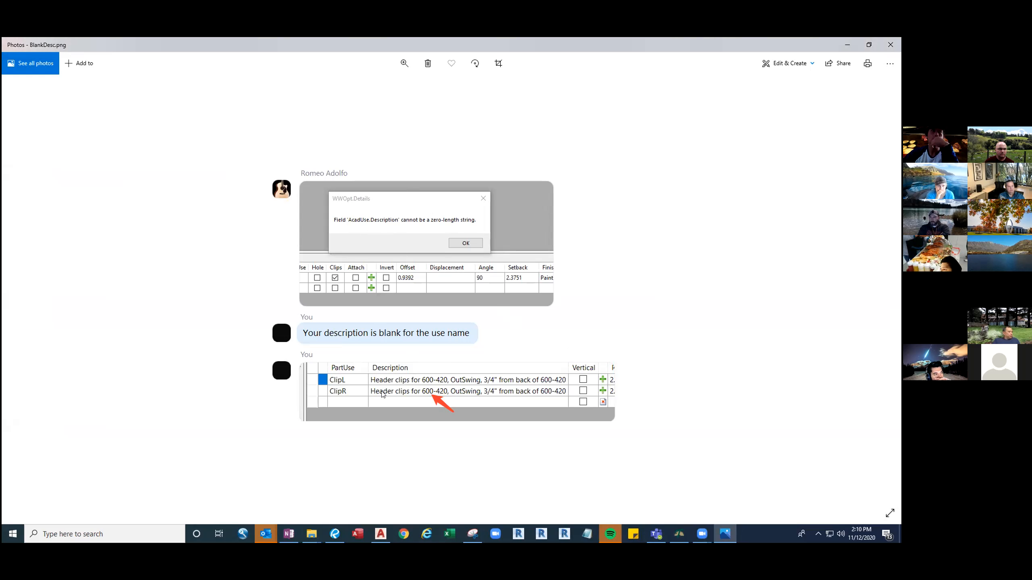
mouse_move(393, 356)
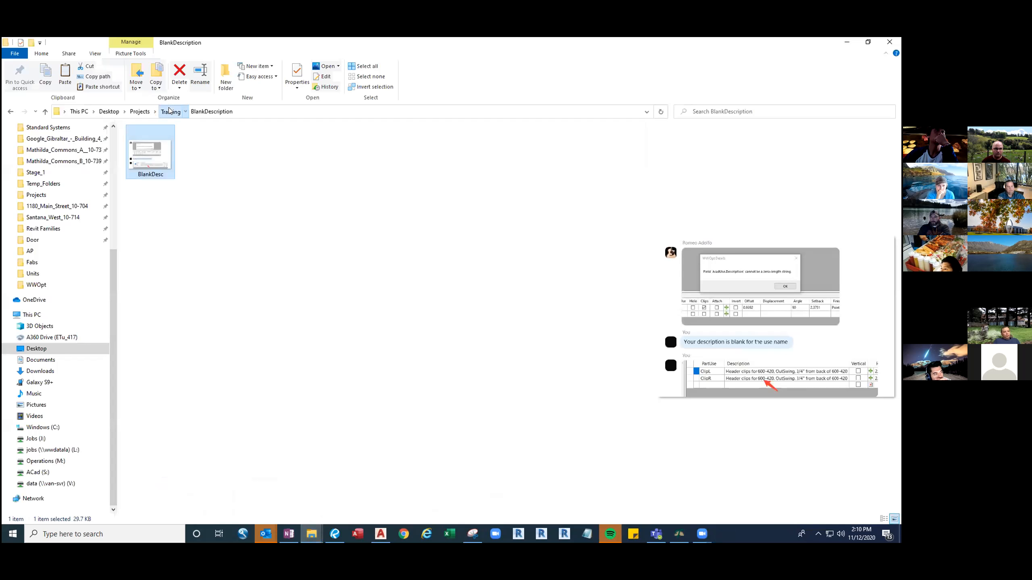
Go back up to the Training folder in the Photos file browser.
click(170, 111)
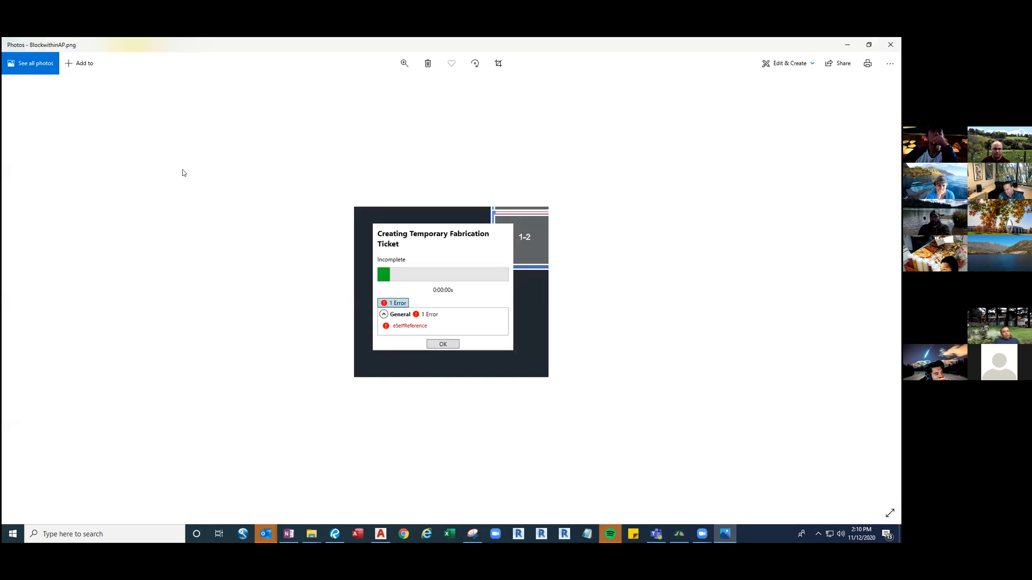
mouse_move(335, 327)
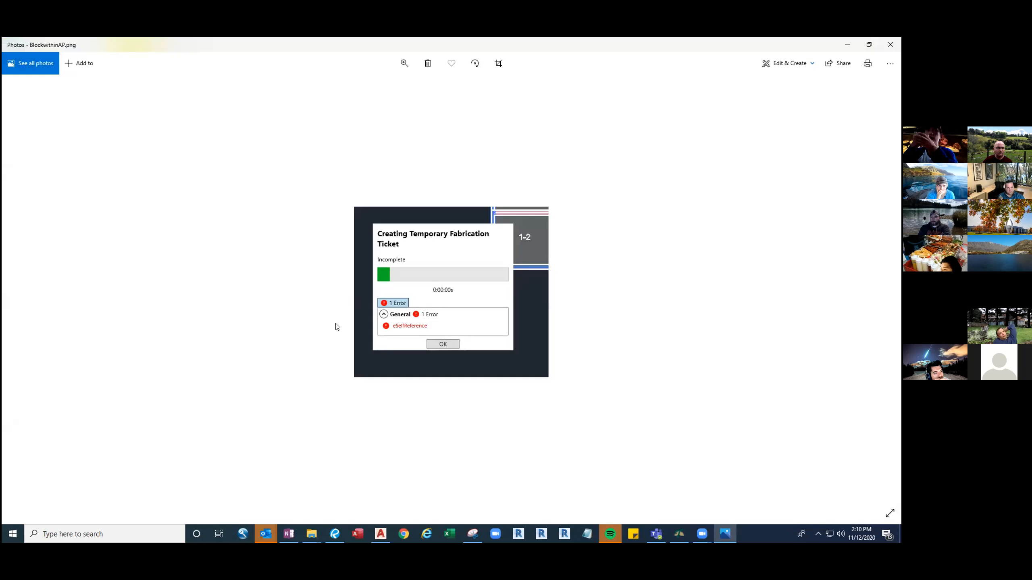
mouse_move(392, 335)
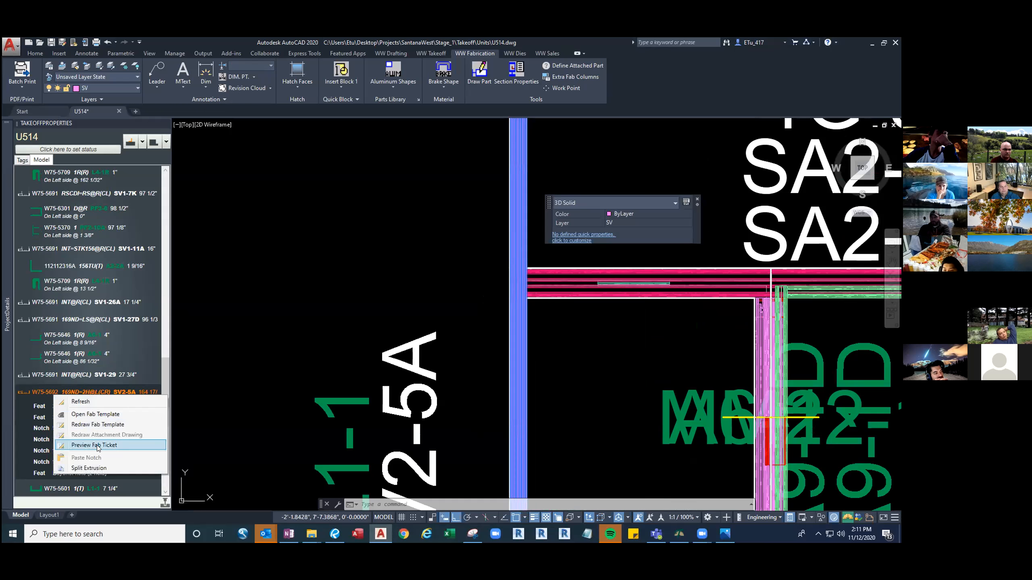
Preview the W75-5692 fab ticket and start editing its W75-1153 attachment.
click(93, 446)
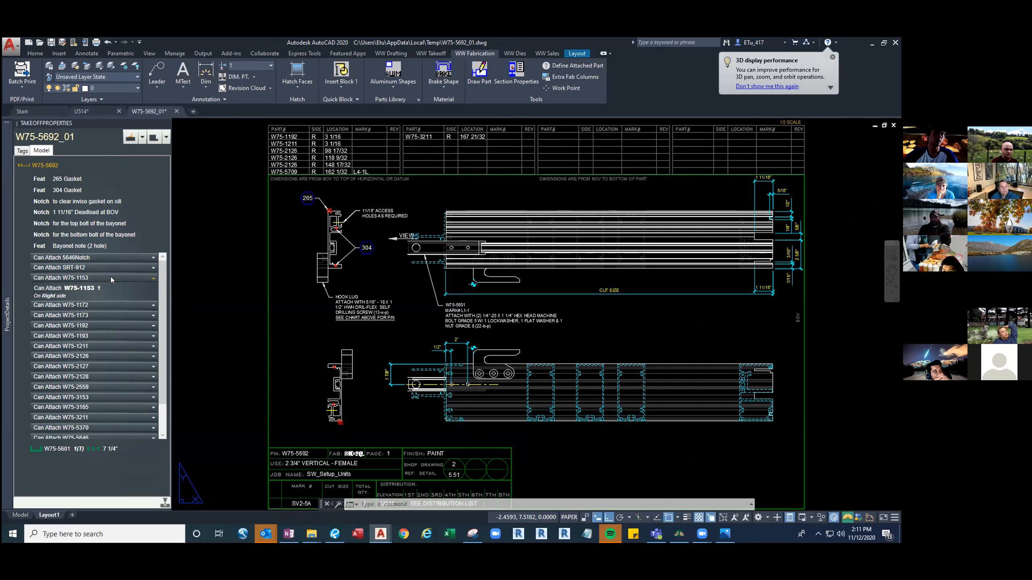
click(67, 292)
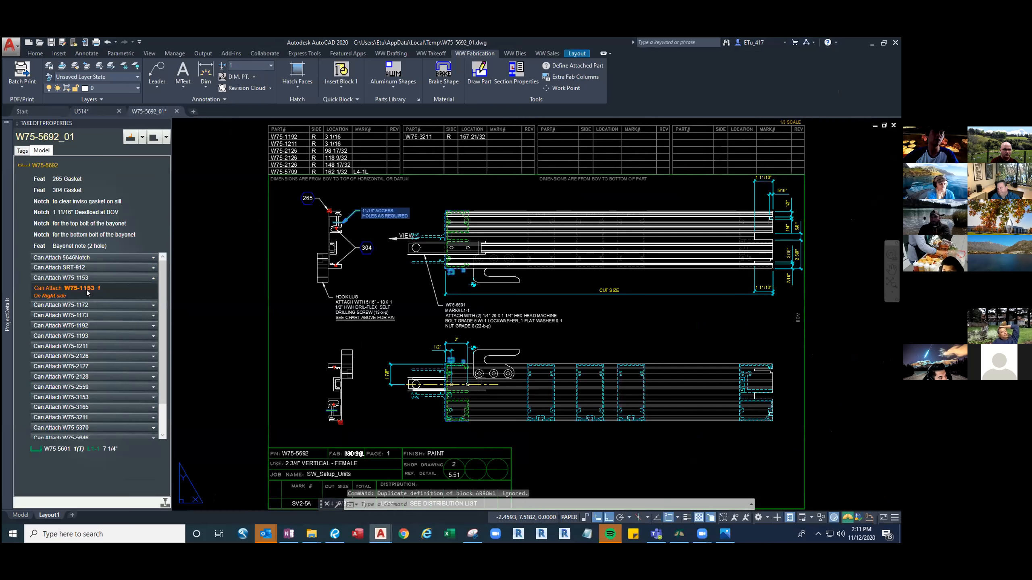
right_click(73, 289)
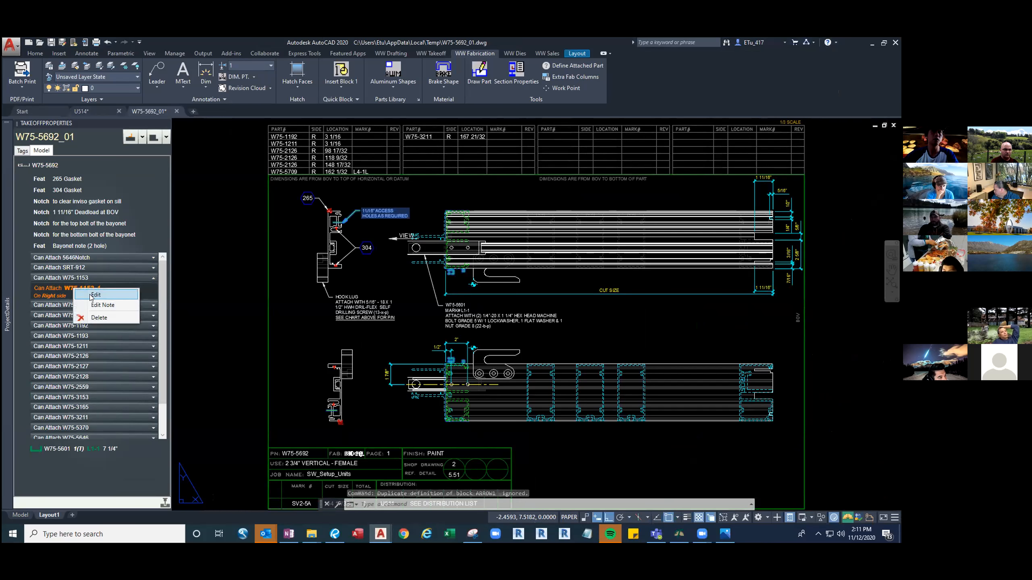
click(96, 295)
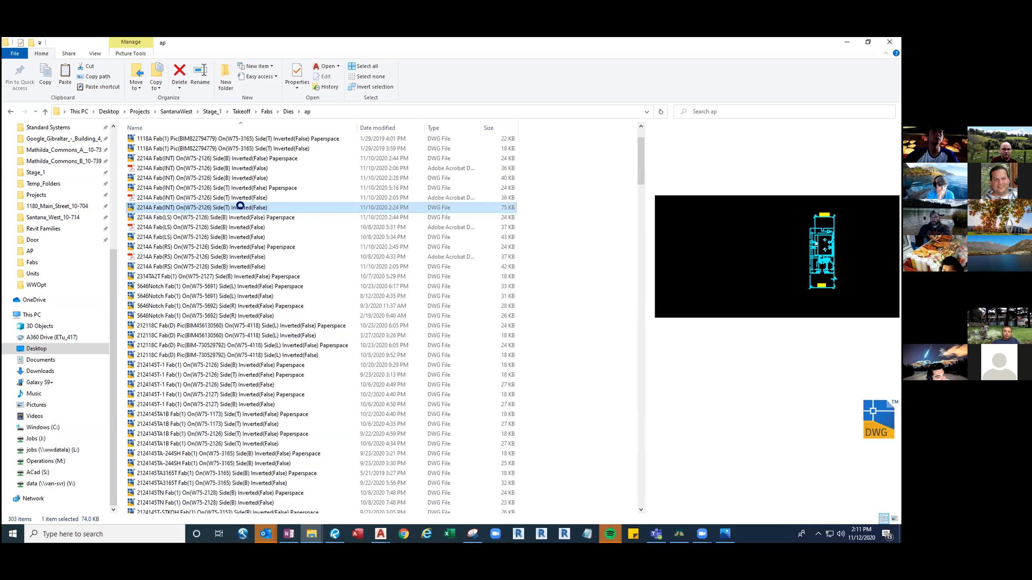
Open the 2214A Fab(INT) die drawing and close the W75-5692 reference edit discarding changes.
double_click(211, 207)
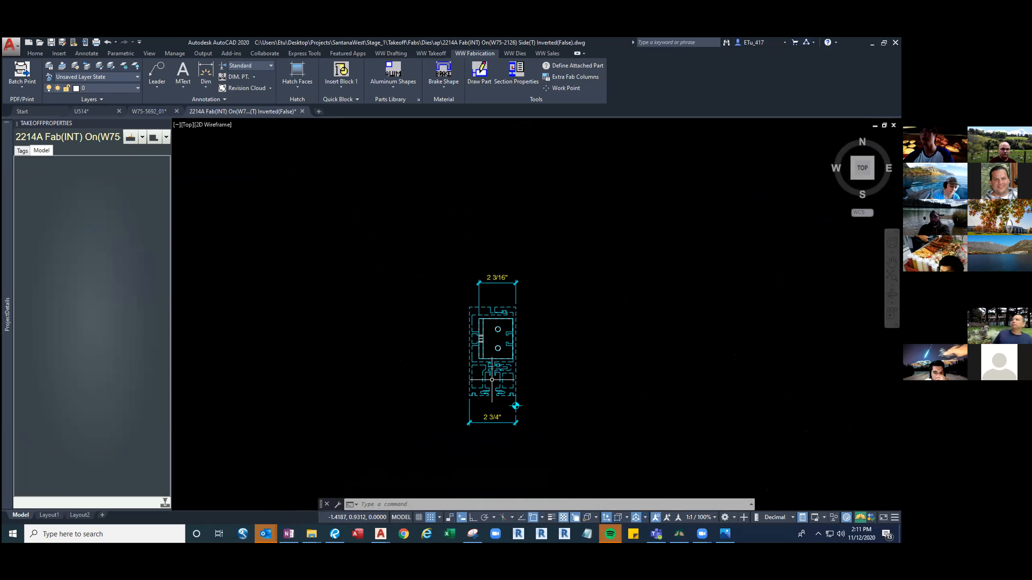
mouse_move(337, 151)
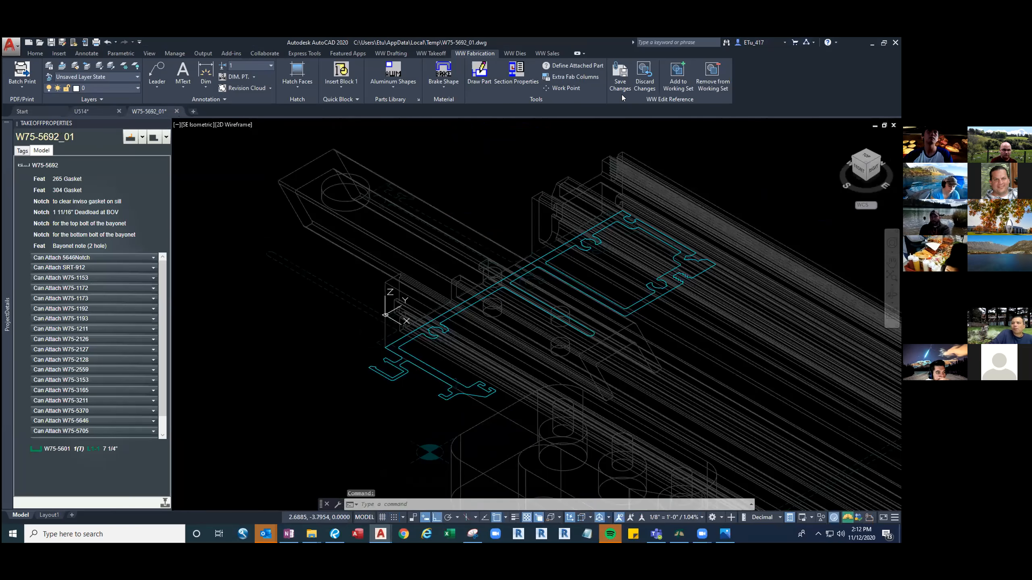
click(643, 75)
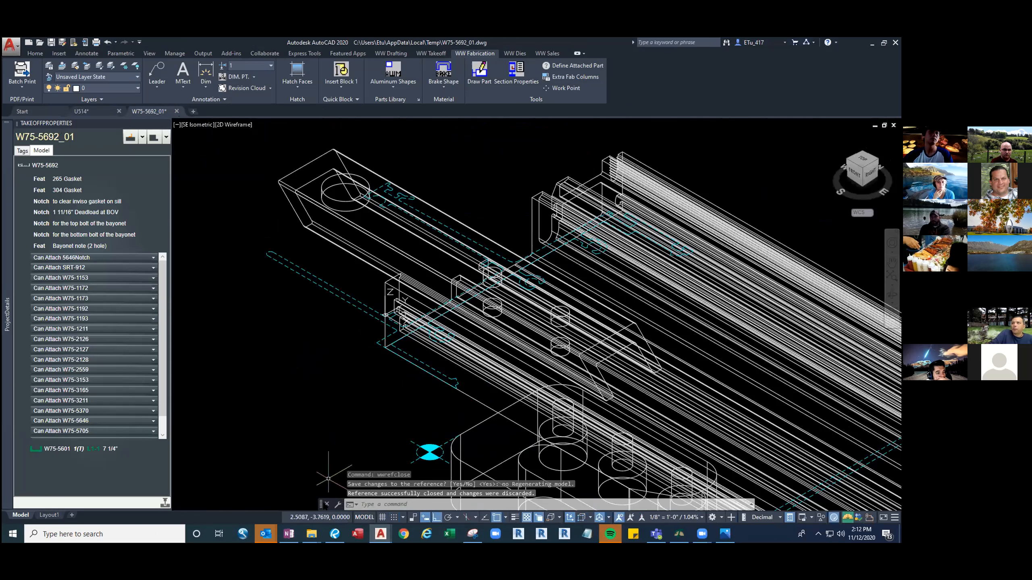
mouse_move(311, 533)
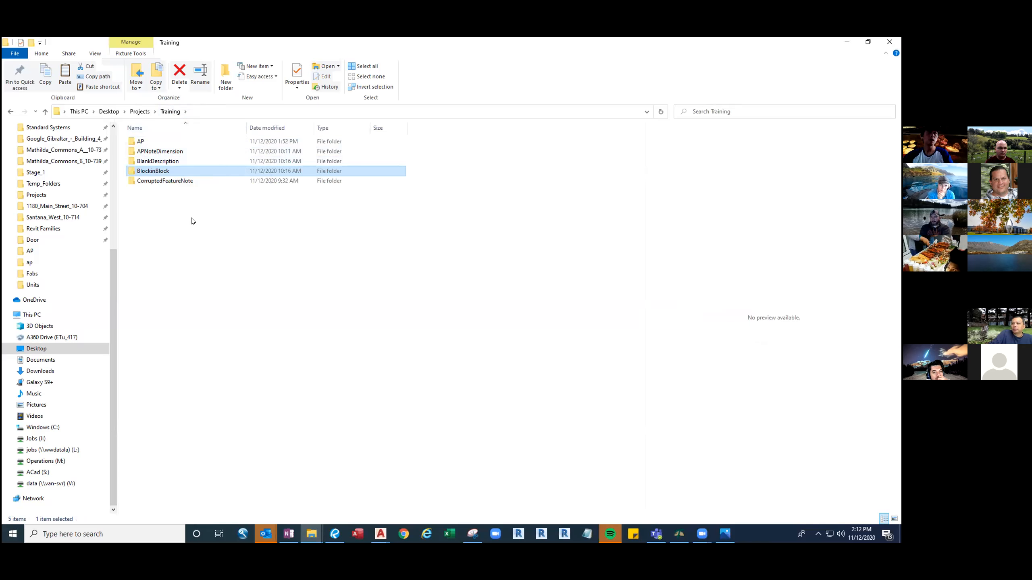
Open W75-3211-C45.dwg from the CorruptedFeatureNote folder into AutoCAD.
click(164, 181)
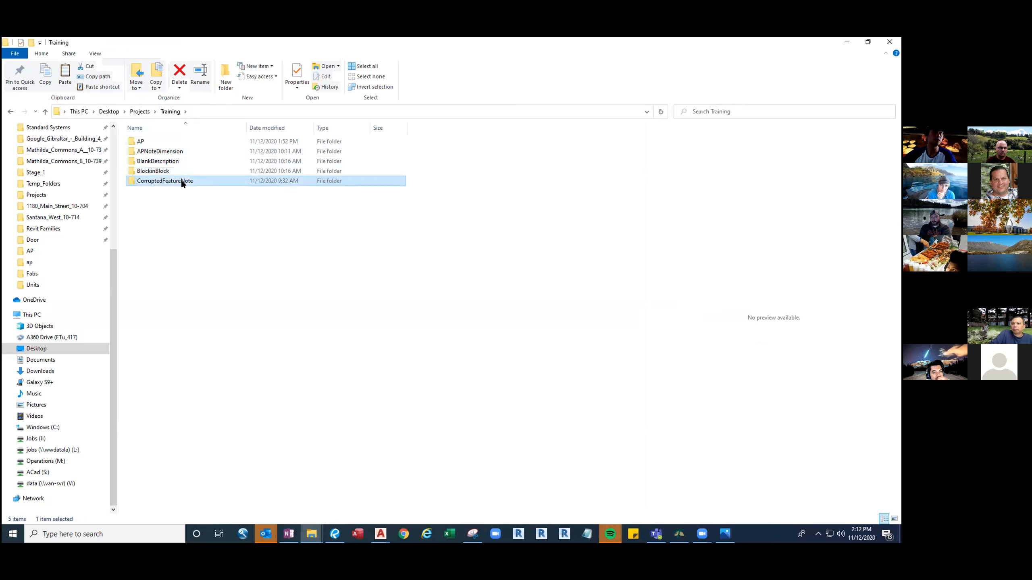
double_click(165, 180)
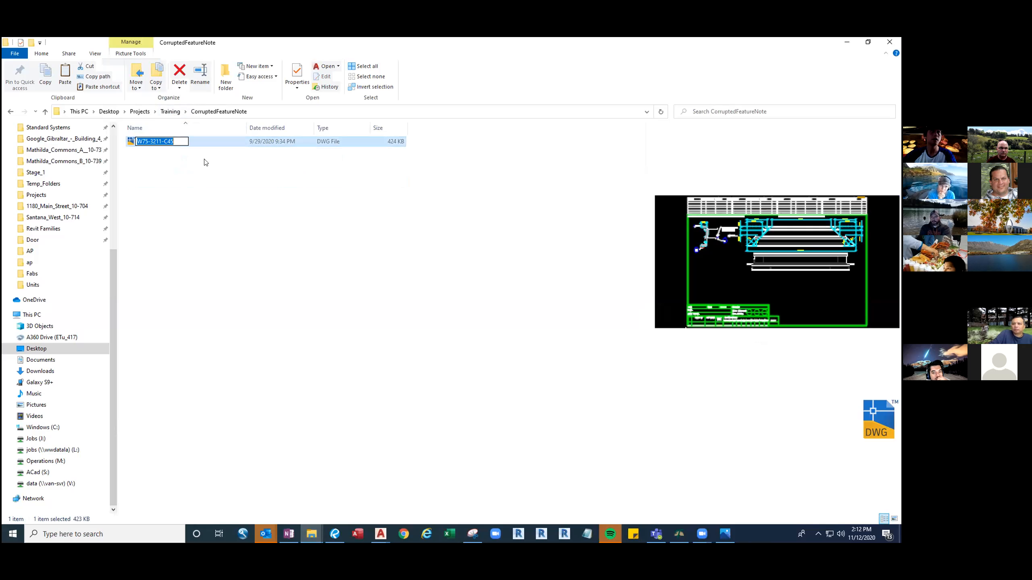
double_click(155, 141)
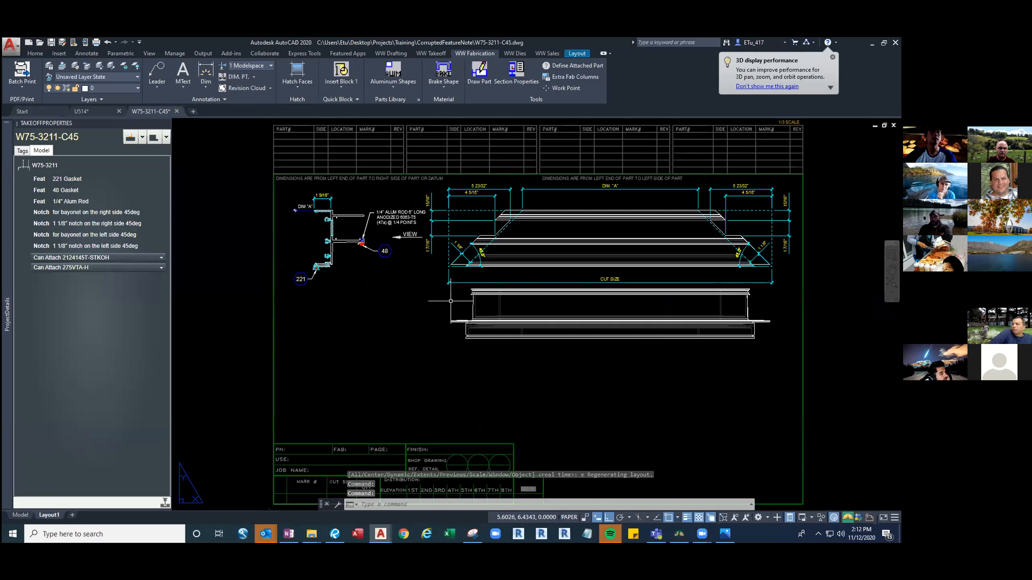
Delete the 221 Gasket feature from the W75-3211-C45 takeoff and confirm.
click(66, 178)
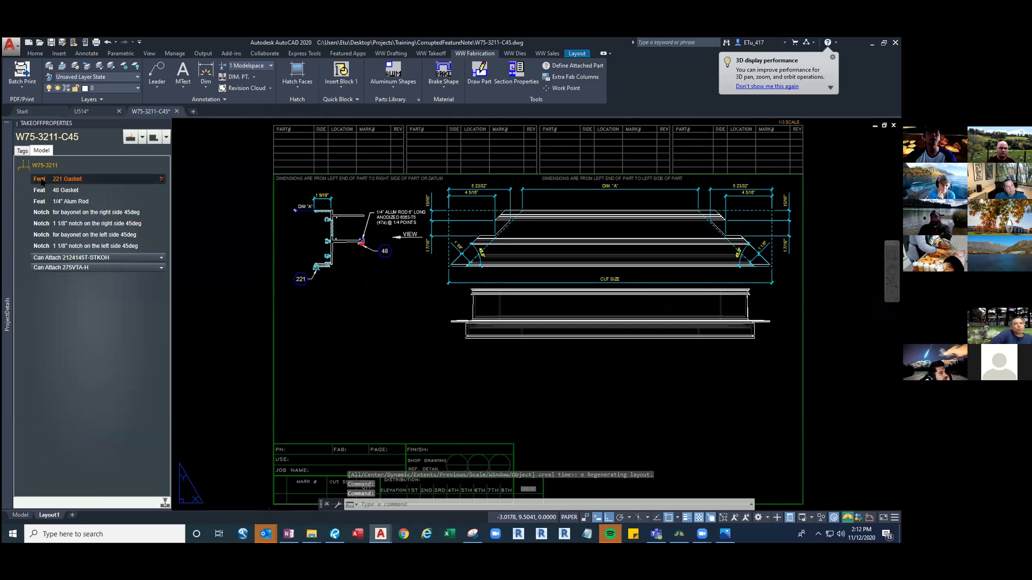
right_click(66, 178)
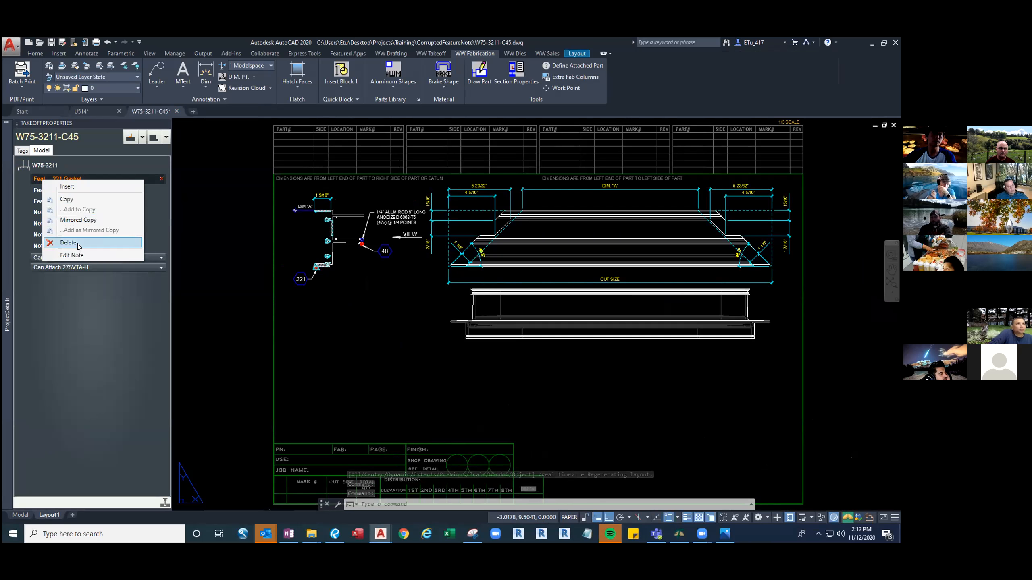
click(67, 242)
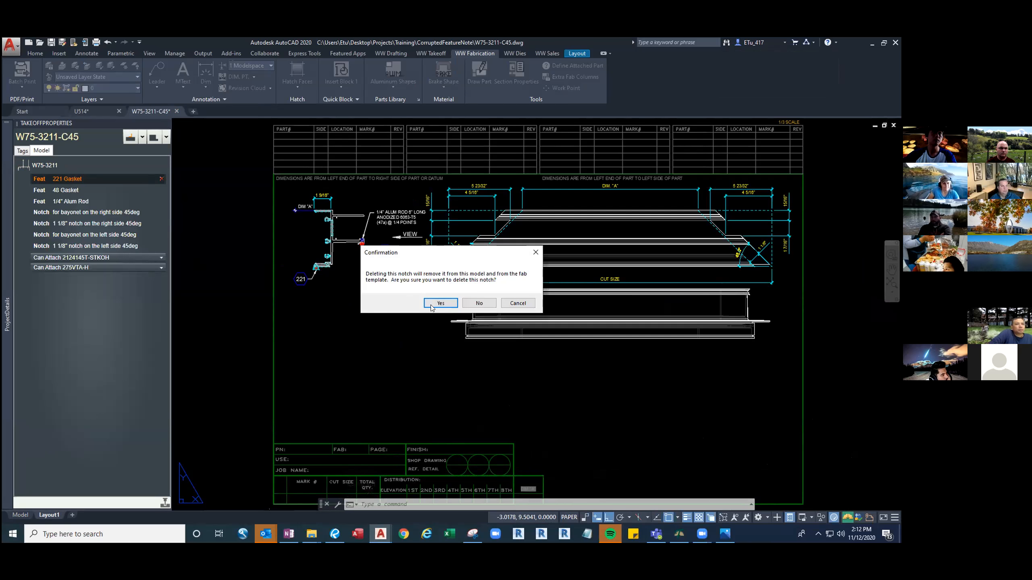
click(440, 303)
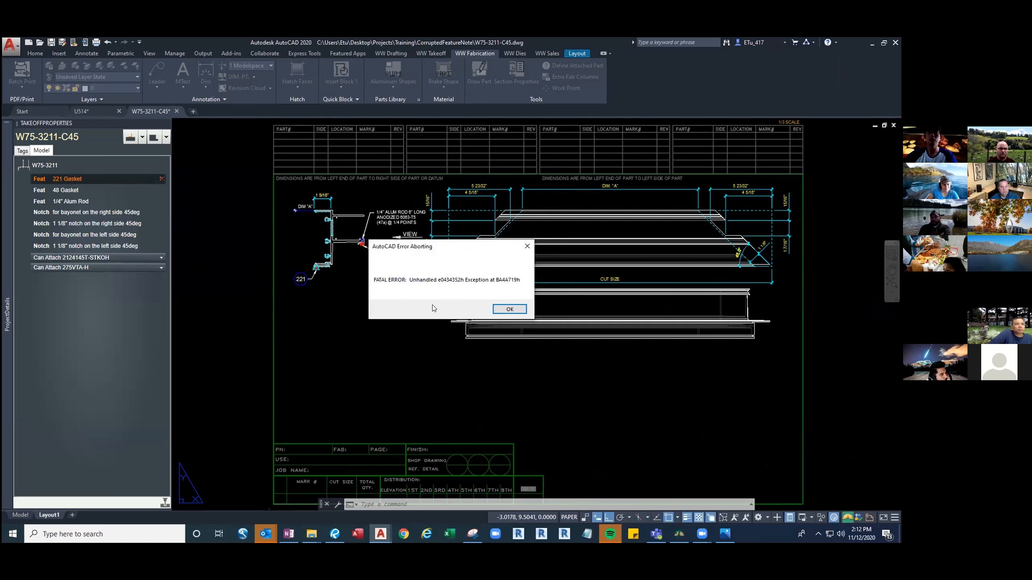
Dismiss the fatal error, decline the recovery save and cancel the crash report.
click(509, 309)
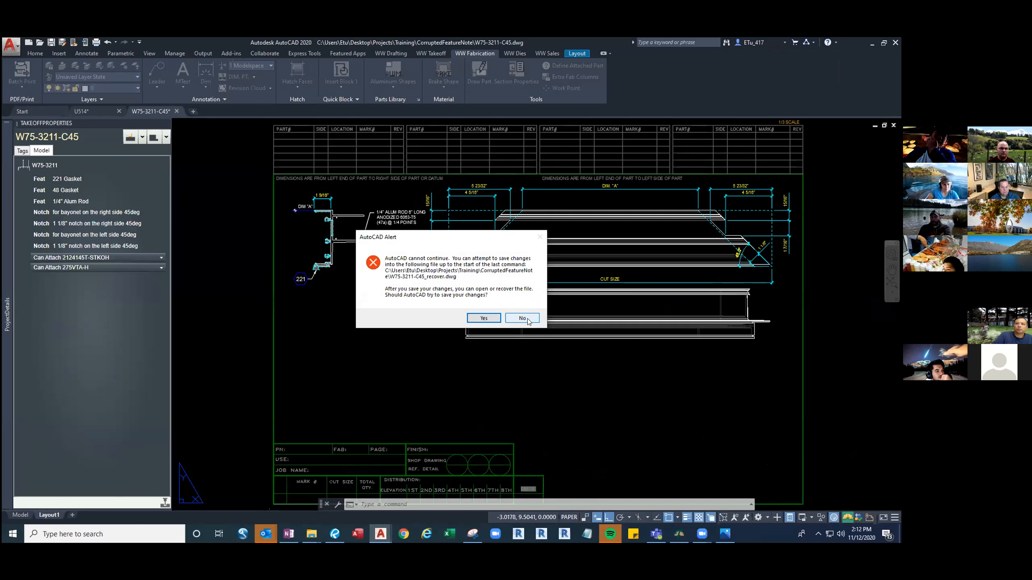
click(522, 319)
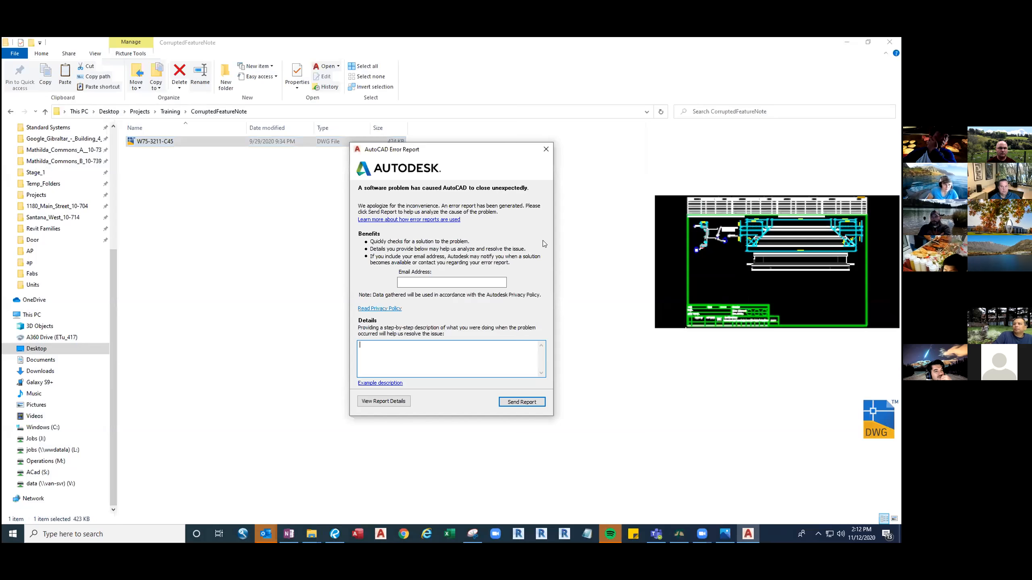
click(546, 149)
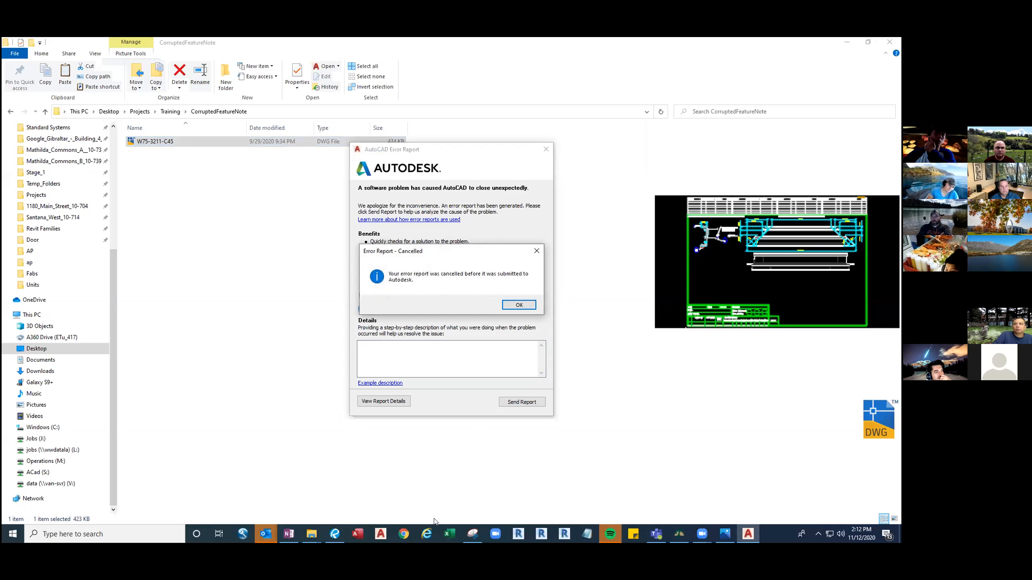
click(518, 305)
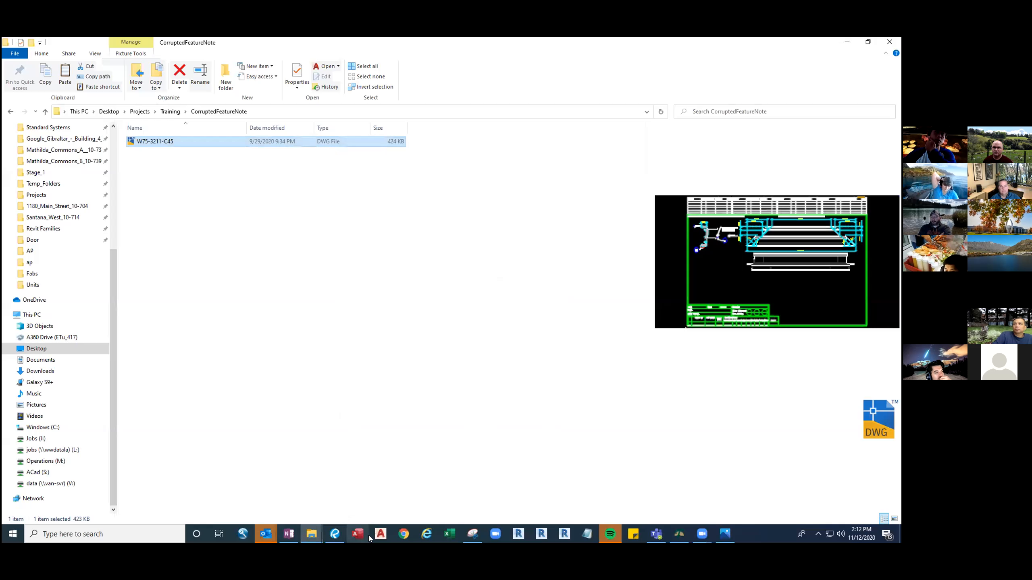
Relaunch AutoCAD from the taskbar and close the Drawing Recovery notice.
click(380, 534)
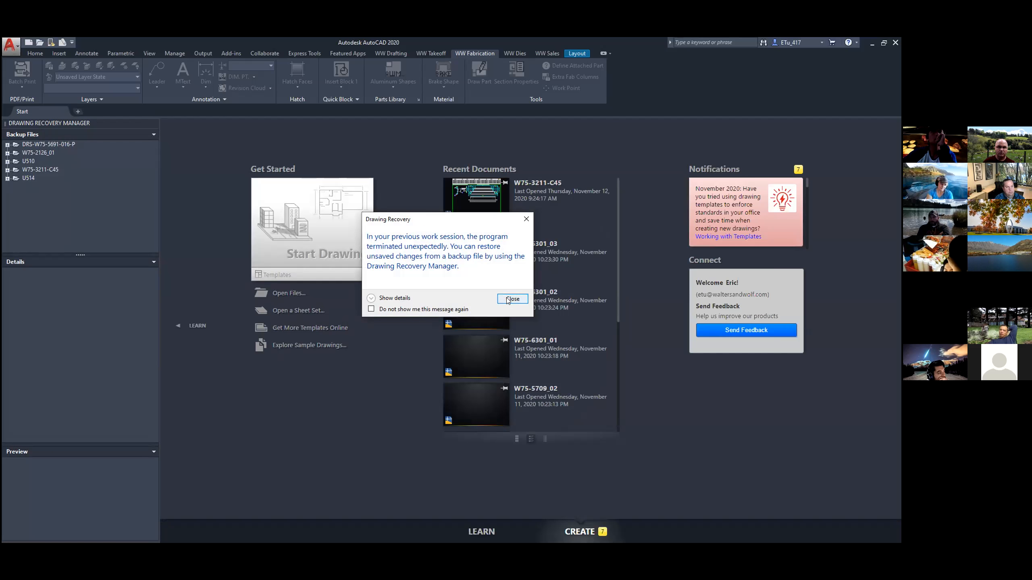
click(512, 299)
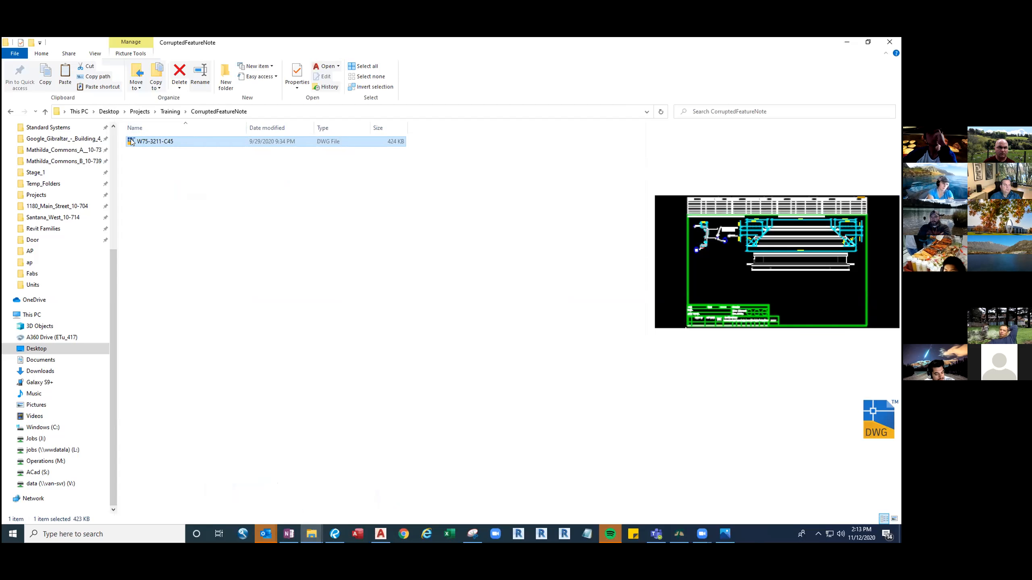
Reopen W75-3211-C45.dwg from the CorruptedFeatureNote folder.
double_click(156, 141)
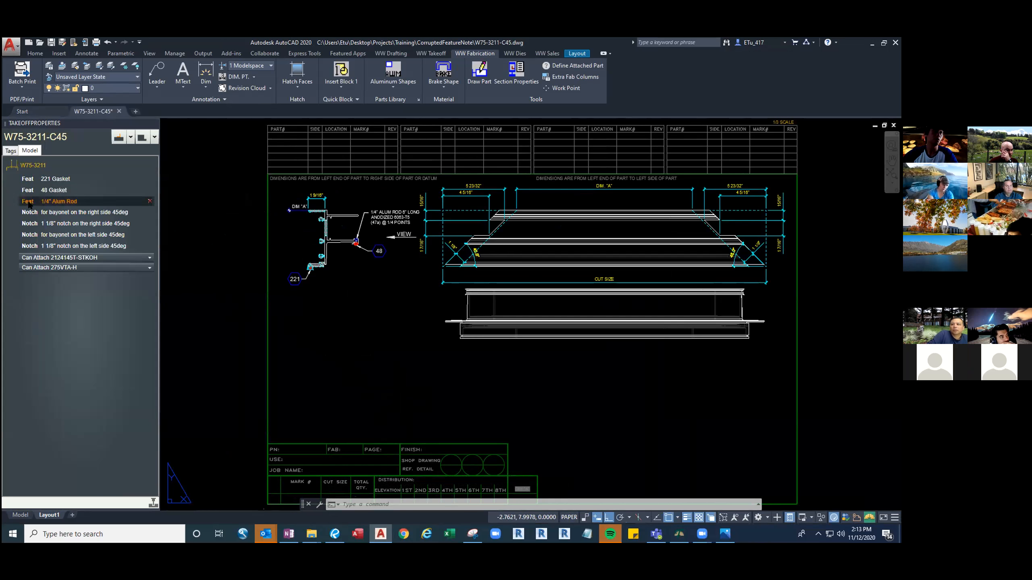
Start in-place note editing on the 1/4" Alum Rod feature via Edit Note.
right_click(59, 202)
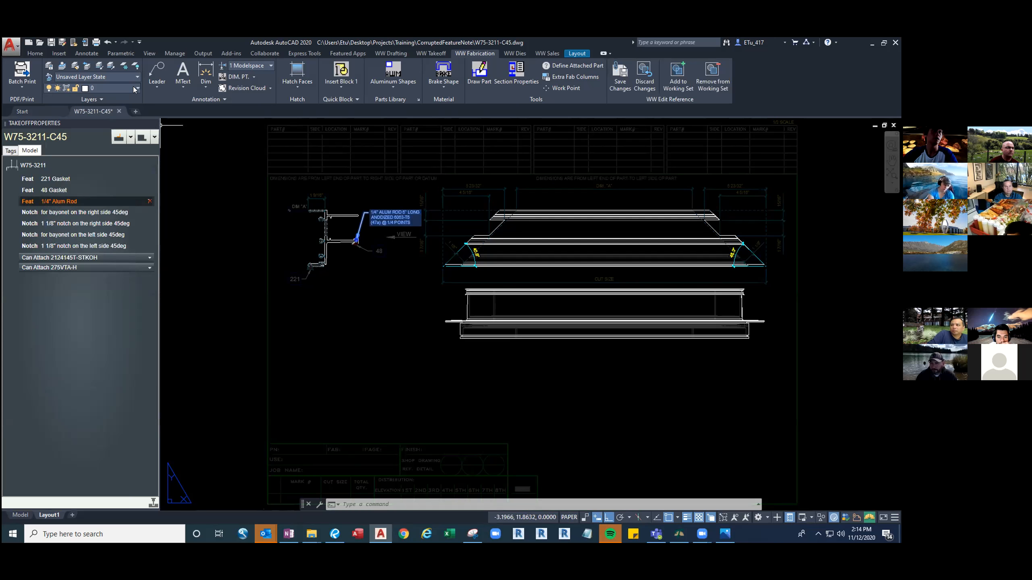
click(135, 87)
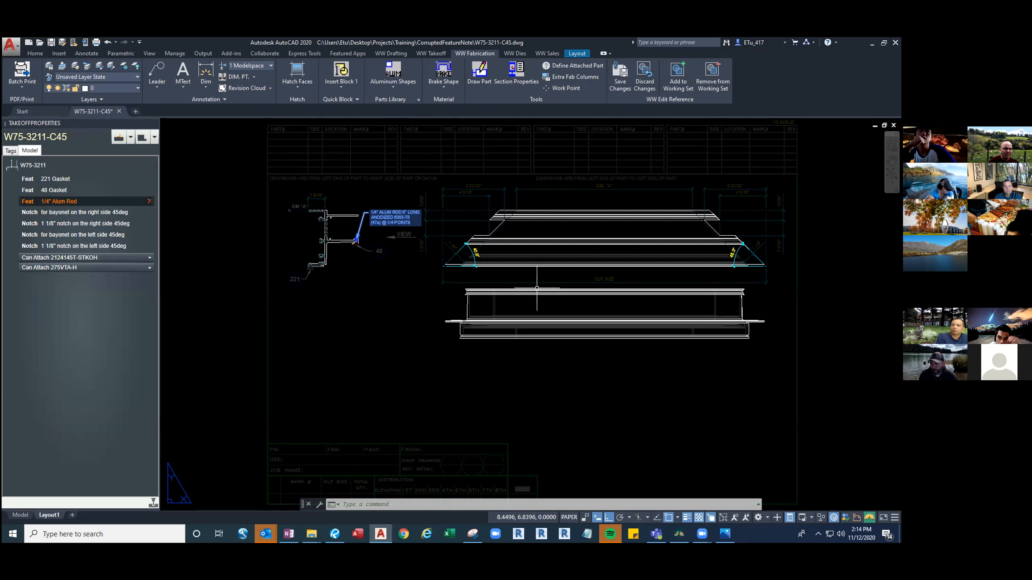
mouse_move(563, 245)
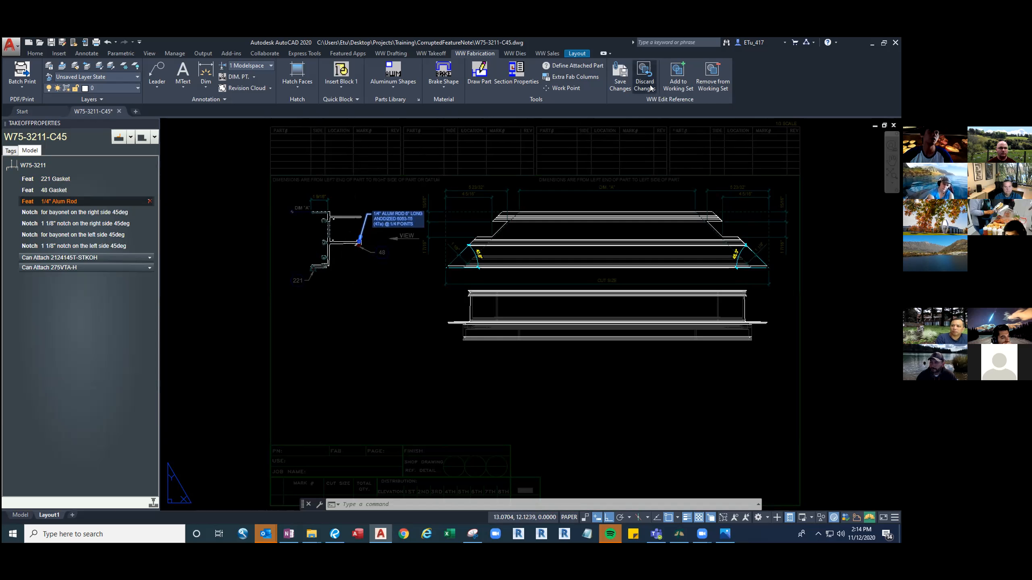
Discard changes to end the note edit, then show the Layer Properties Manager.
click(644, 77)
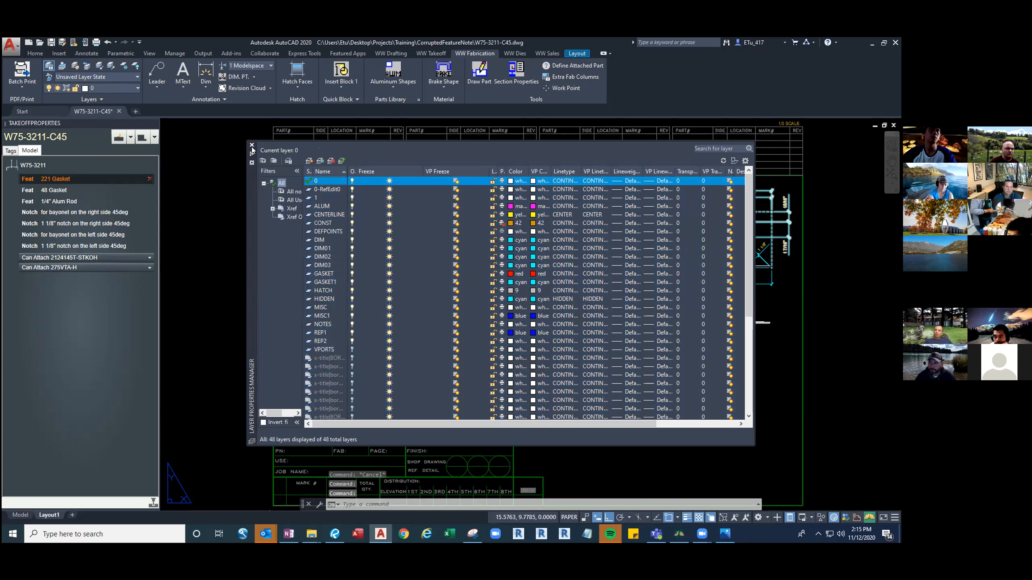
Purge the leftover unused 0-RefEdit0 layer with the PURGE command.
click(251, 145)
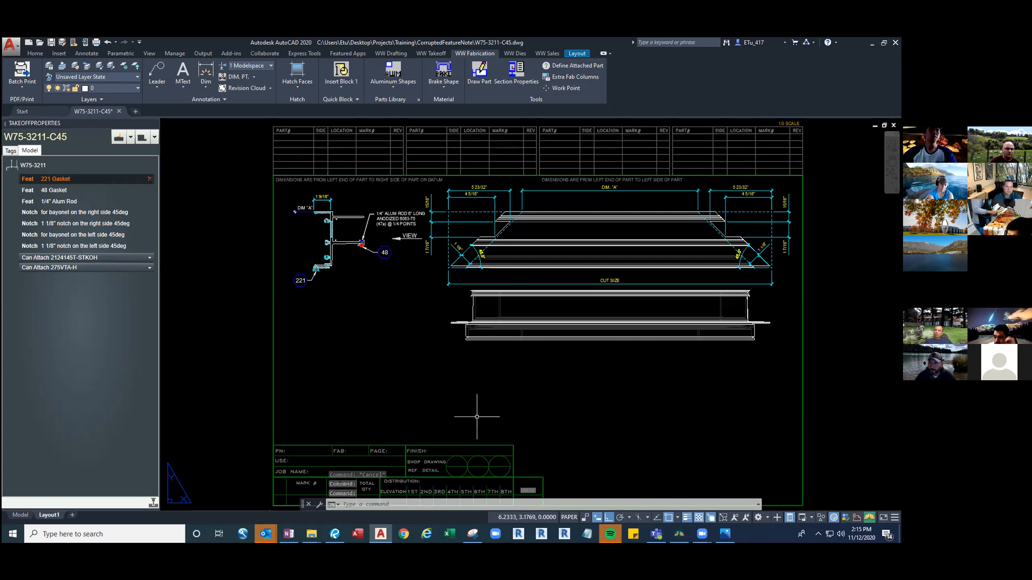
text(PURGE)
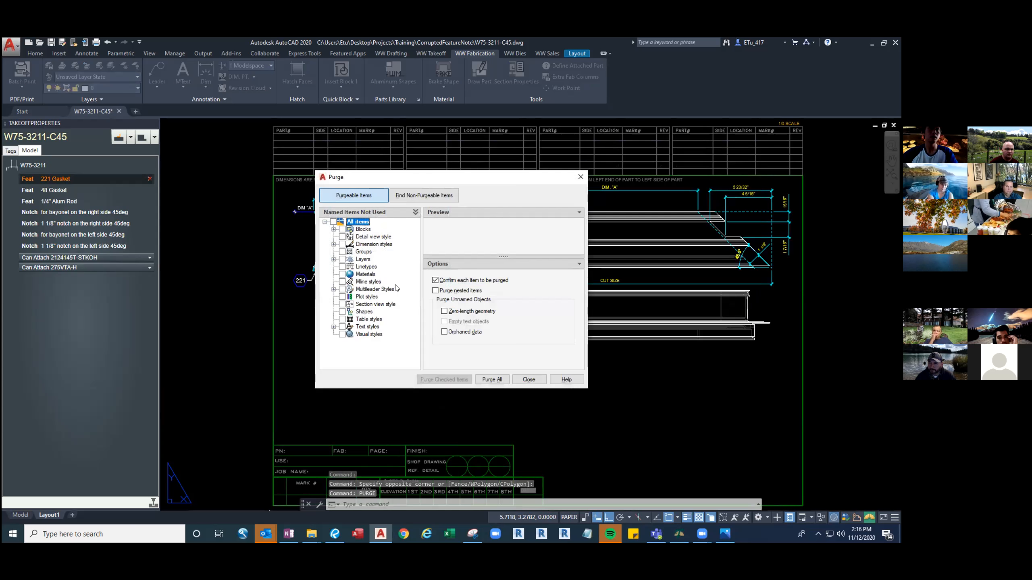
click(334, 259)
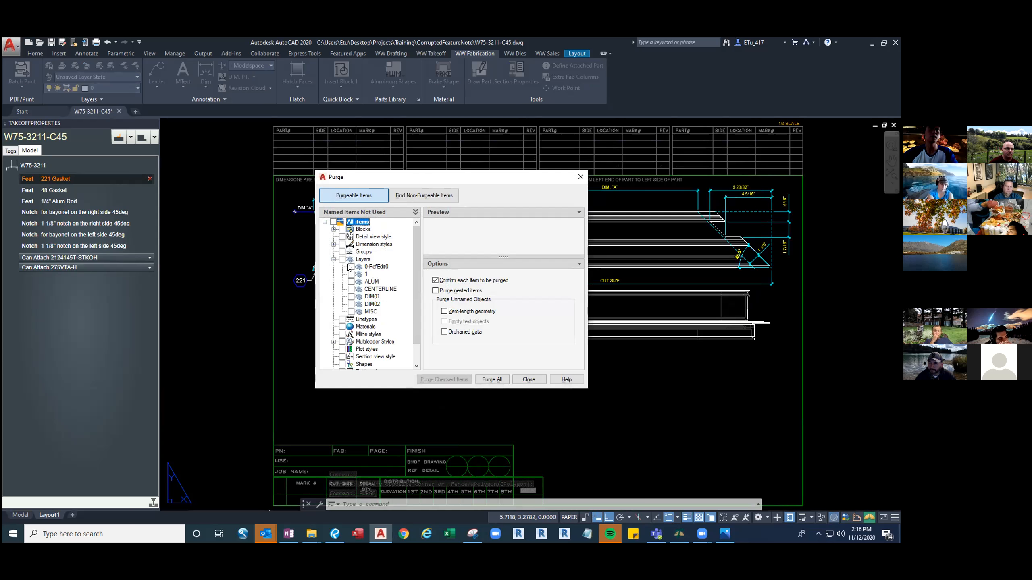
click(444, 379)
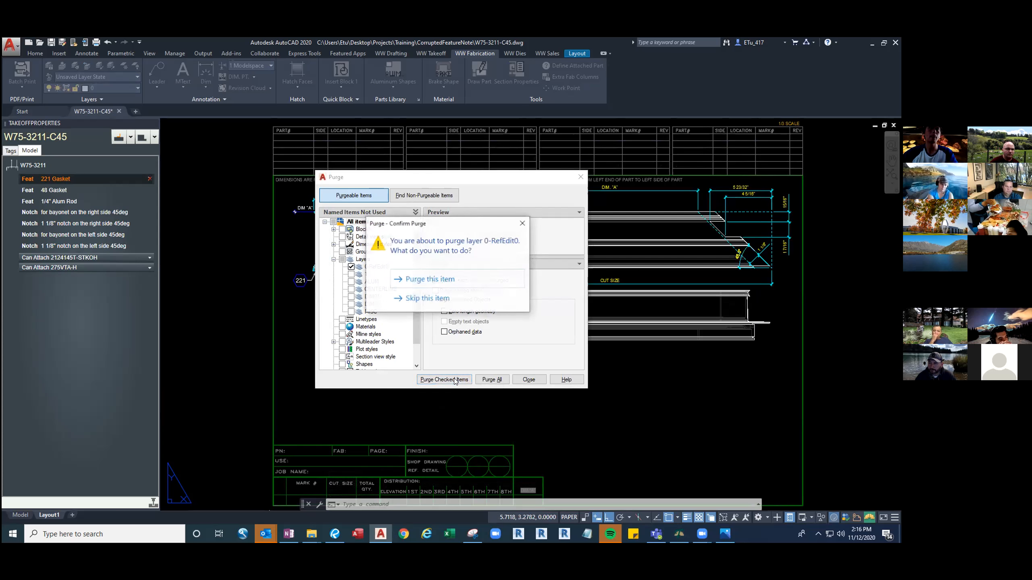
click(428, 279)
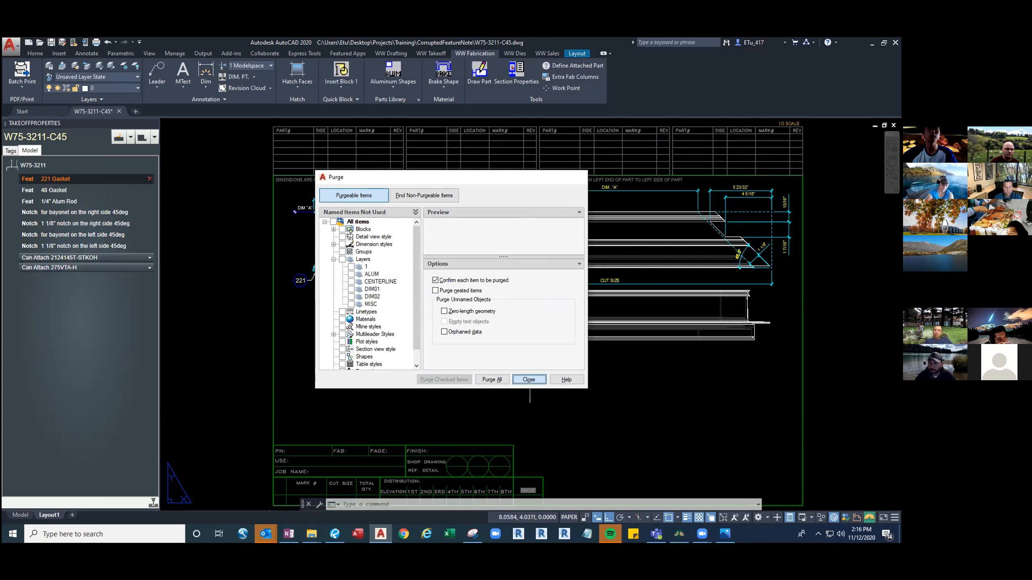
Delete the 221 Gasket feature from part W75-3211 and confirm, this time without a crash.
click(529, 379)
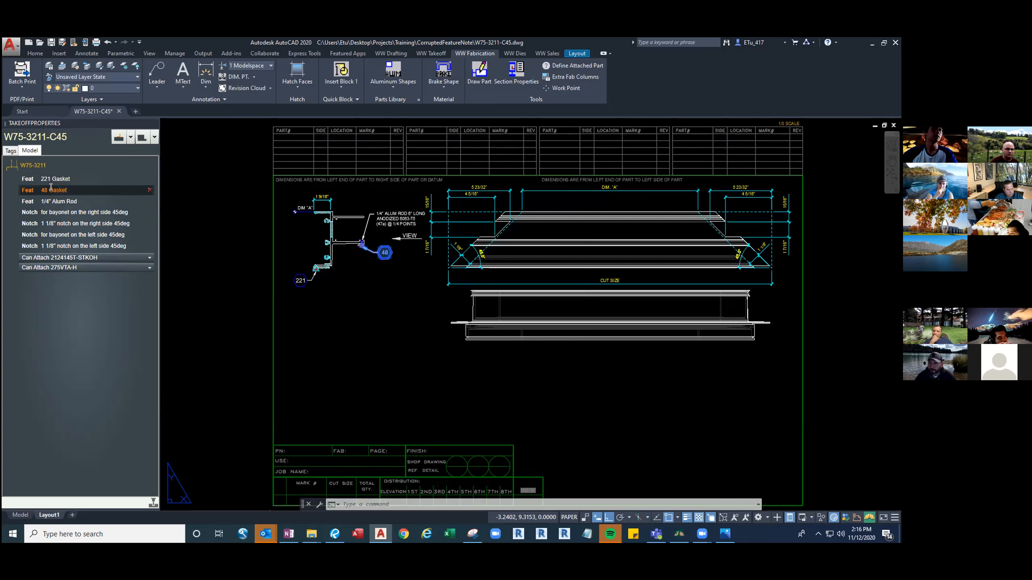
right_click(56, 178)
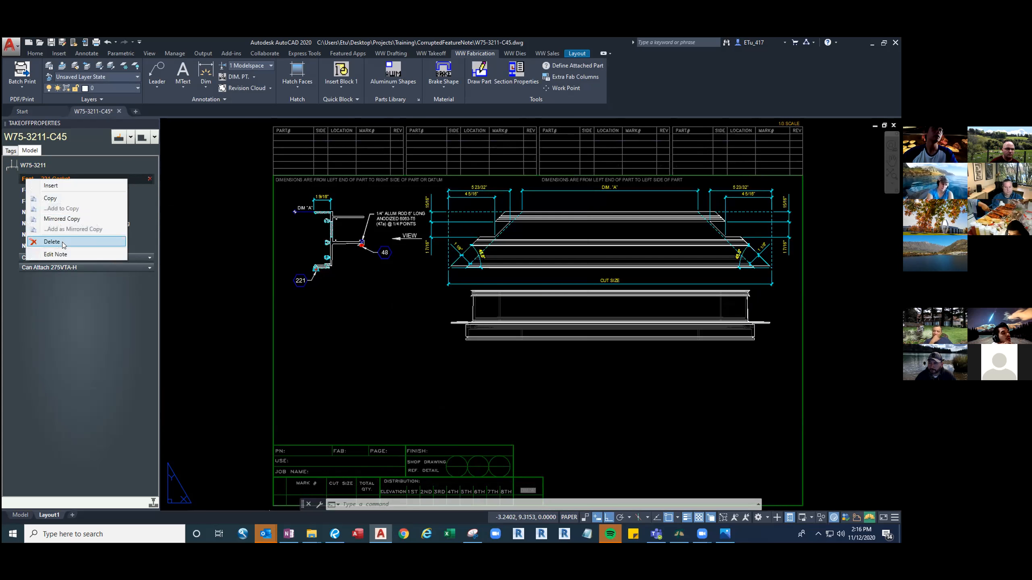
click(52, 242)
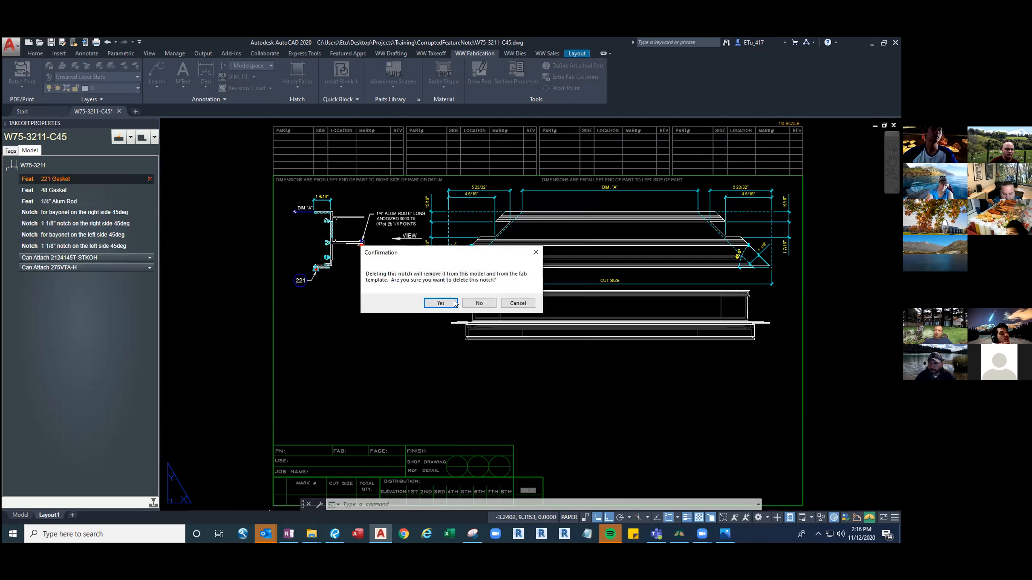
click(439, 303)
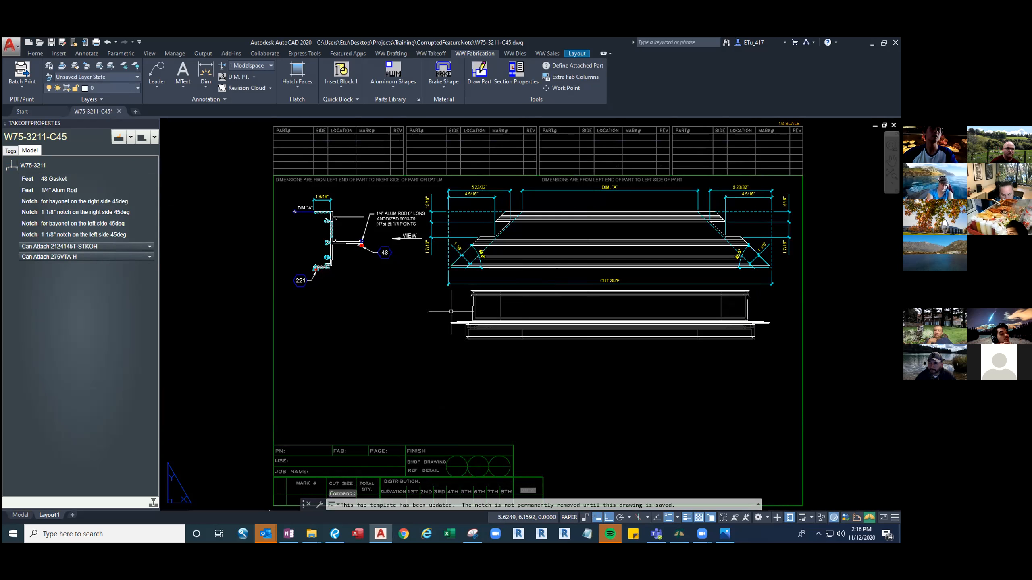
mouse_move(370, 289)
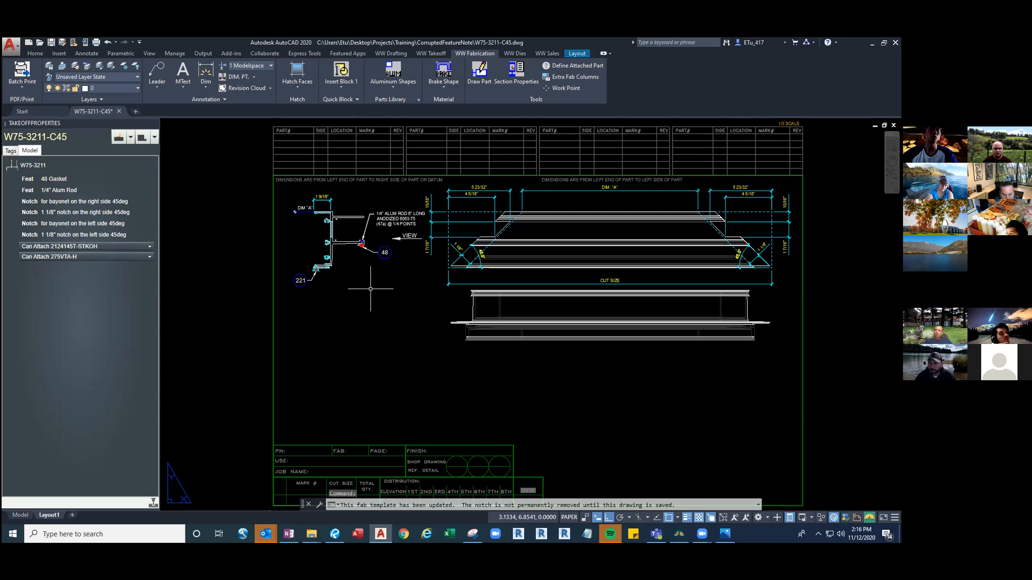
mouse_move(349, 301)
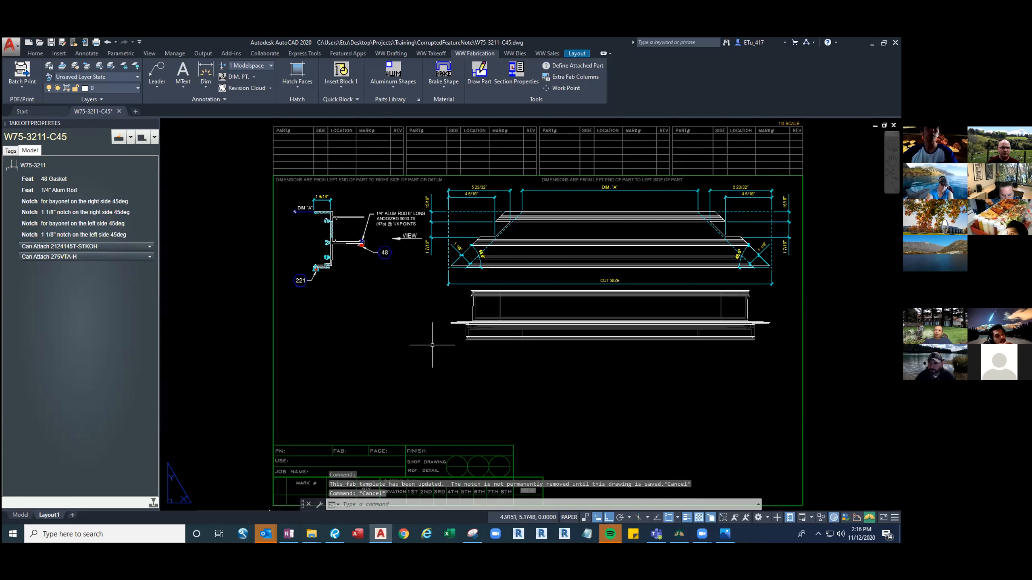
mouse_move(530, 395)
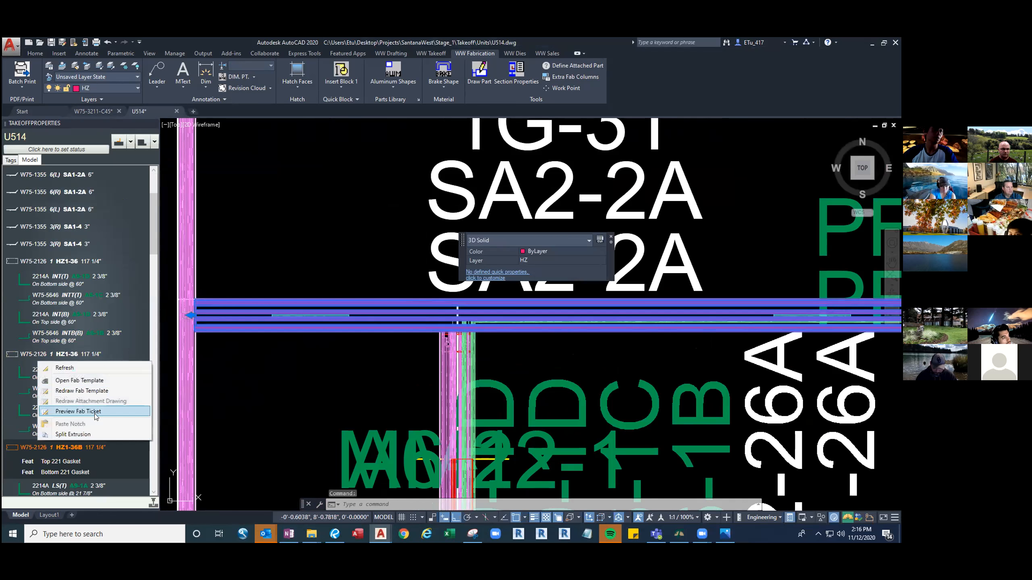
Preview the fab ticket for horizontal W75-2126 and review its use row in Project Details.
click(78, 411)
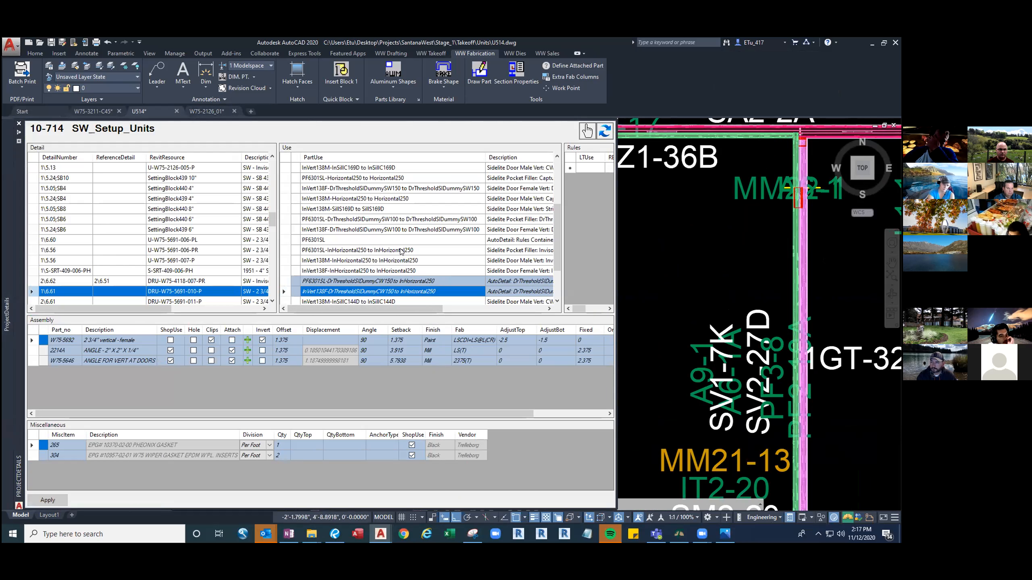
click(359, 271)
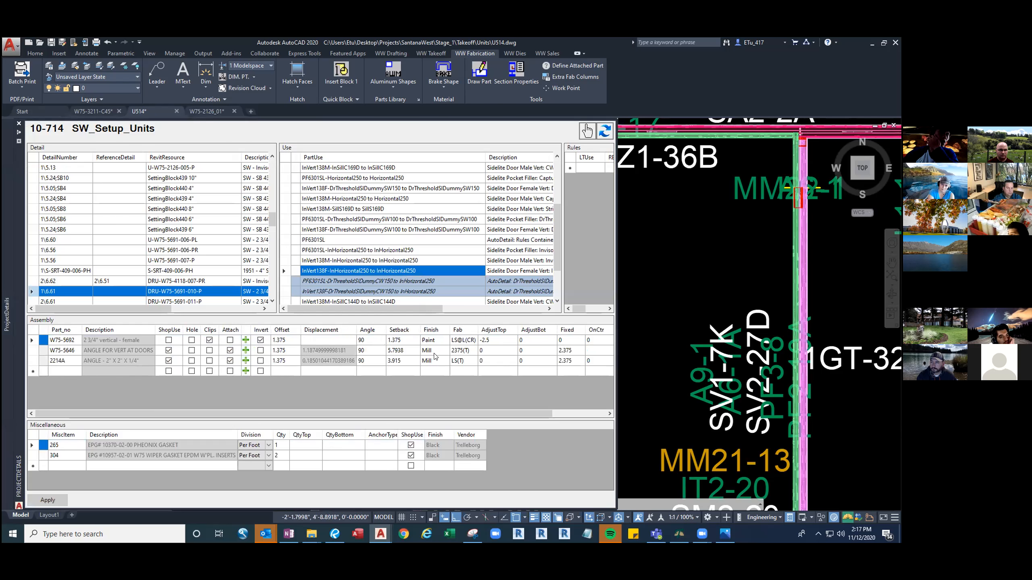
click(428, 350)
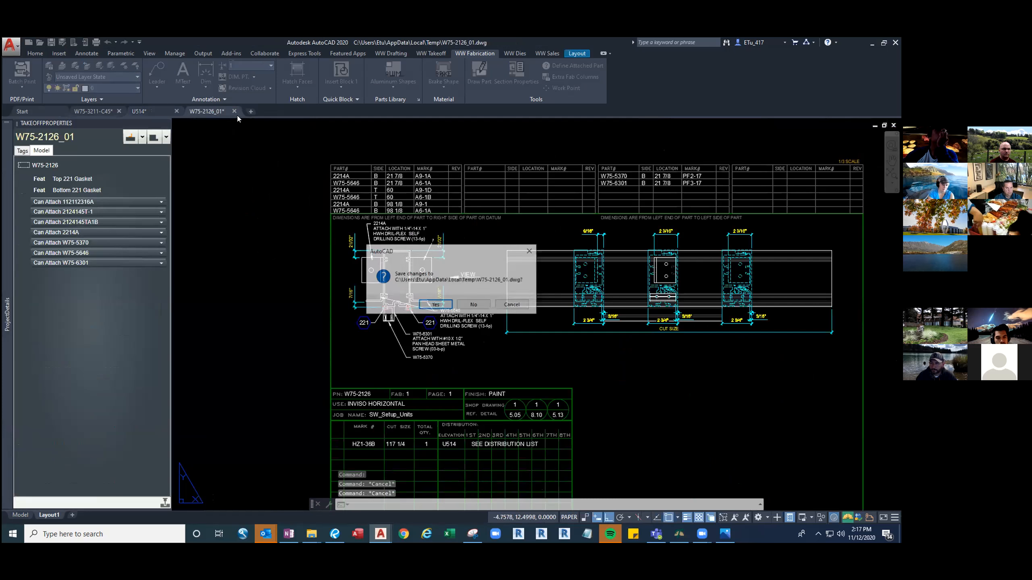
Dismiss the W75-2126 save prompt, run the unit update and return to the U514 unit drawing.
click(436, 303)
text(upd)
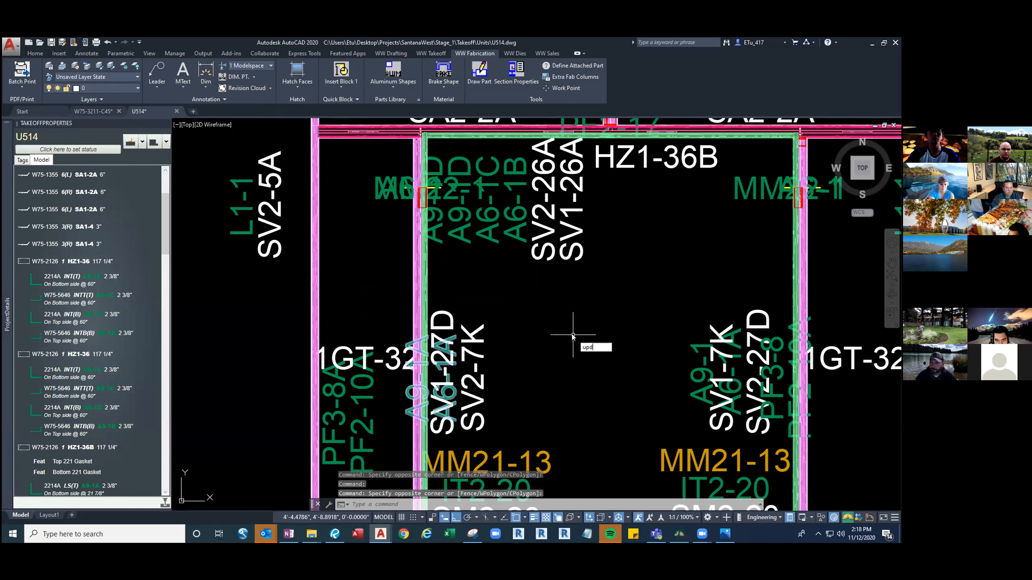
key(Enter)
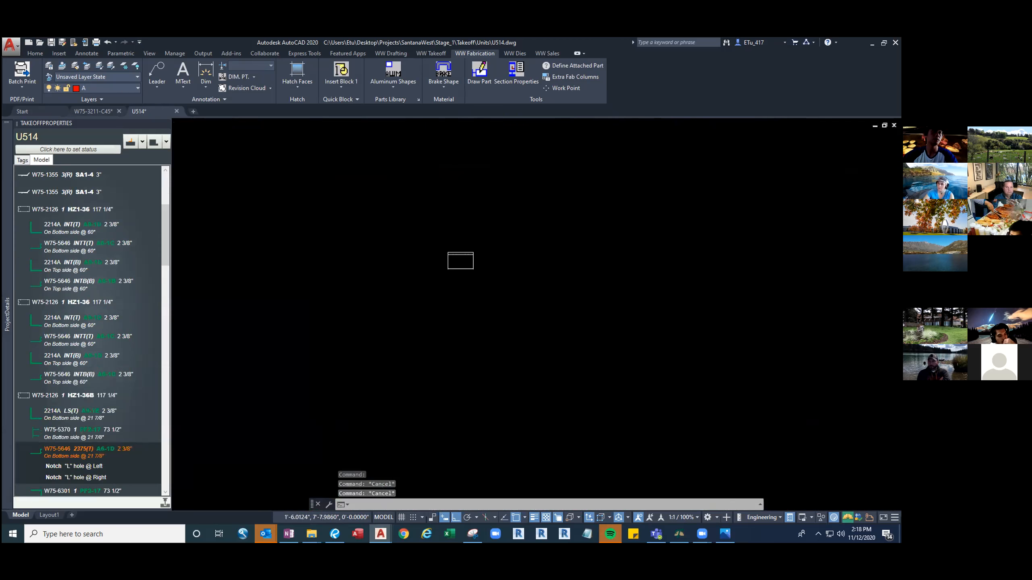
double_click(73, 451)
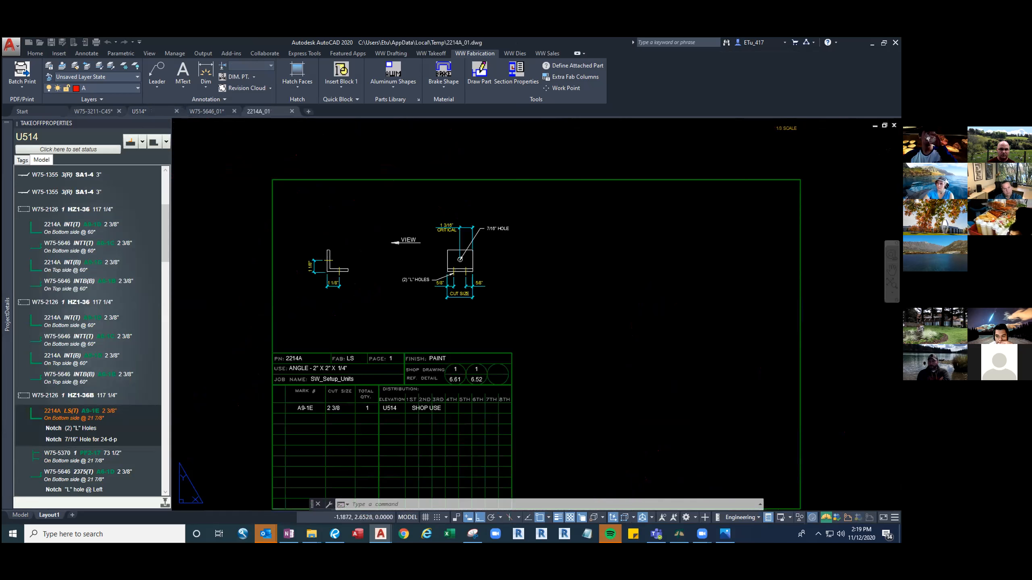
click(48, 515)
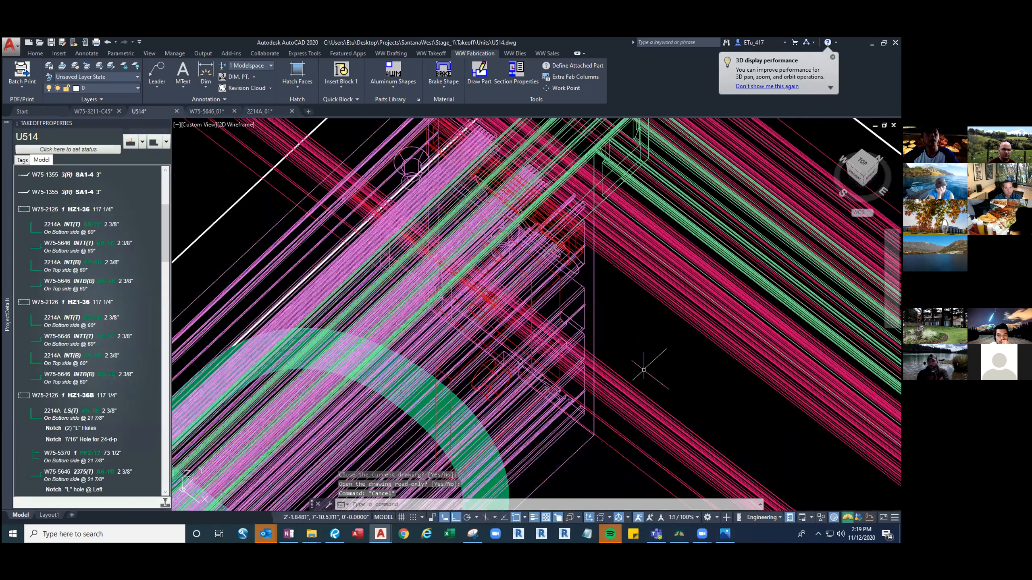
Preview the W75-2126 fab ticket again and flip between the W75-5646 and W75-2126 tickets to compare marks.
right_click(49, 395)
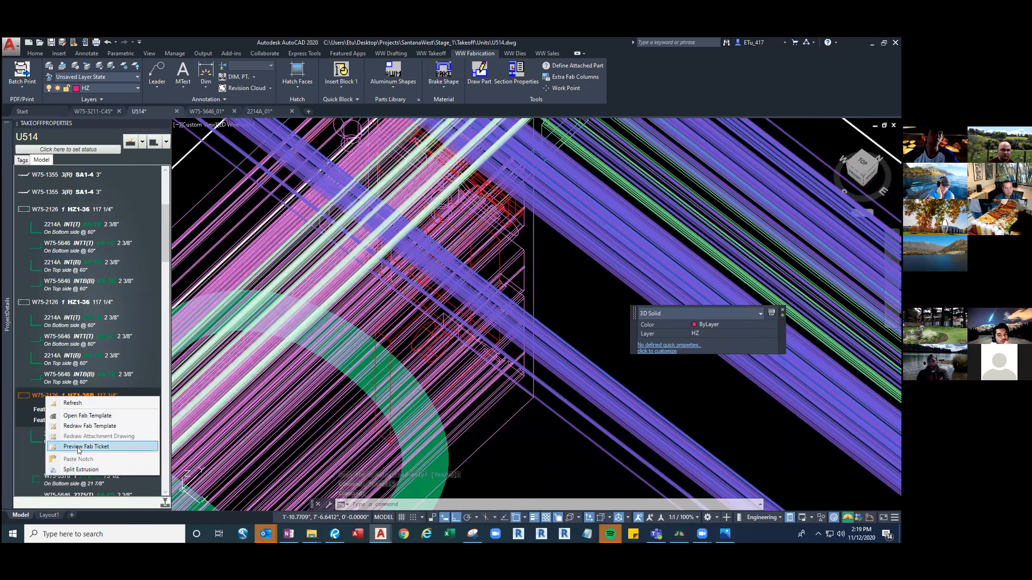
mouse_move(86, 446)
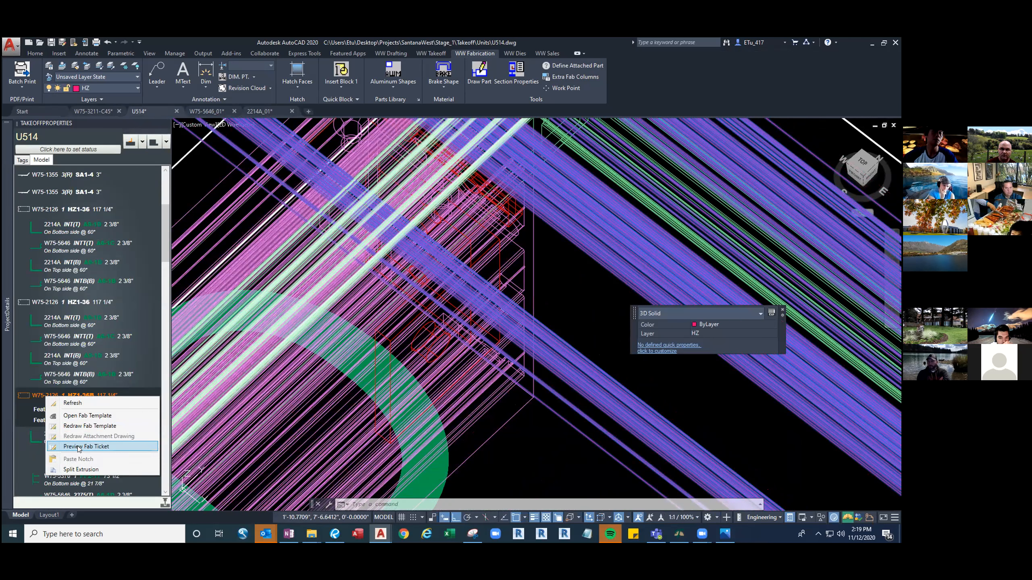
click(85, 446)
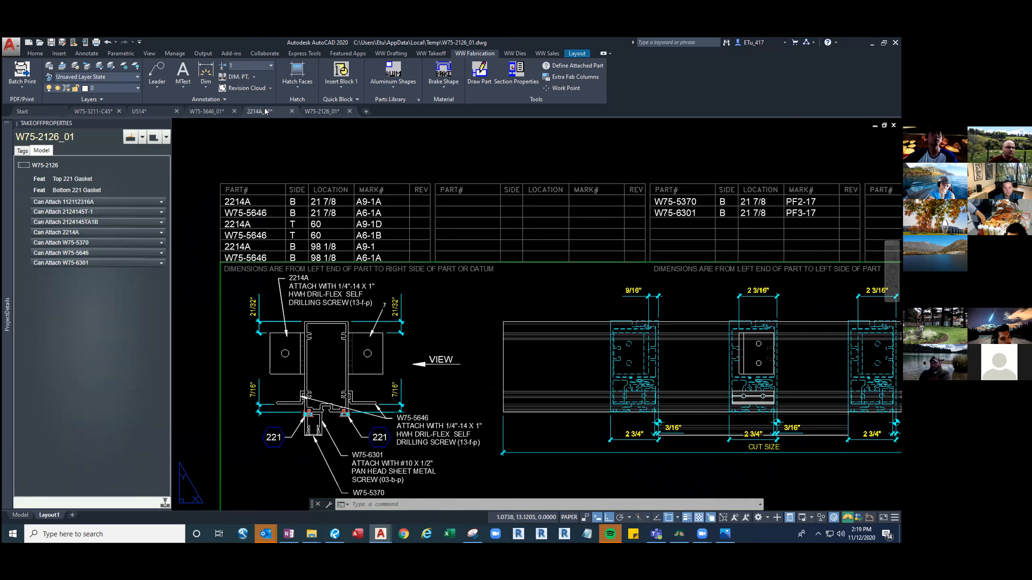
click(259, 111)
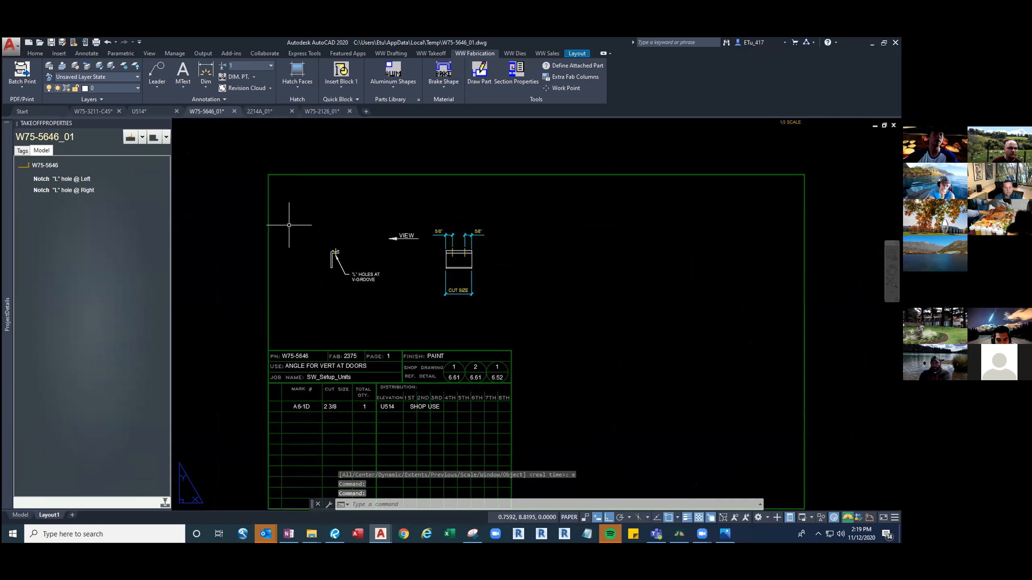
mouse_move(304, 410)
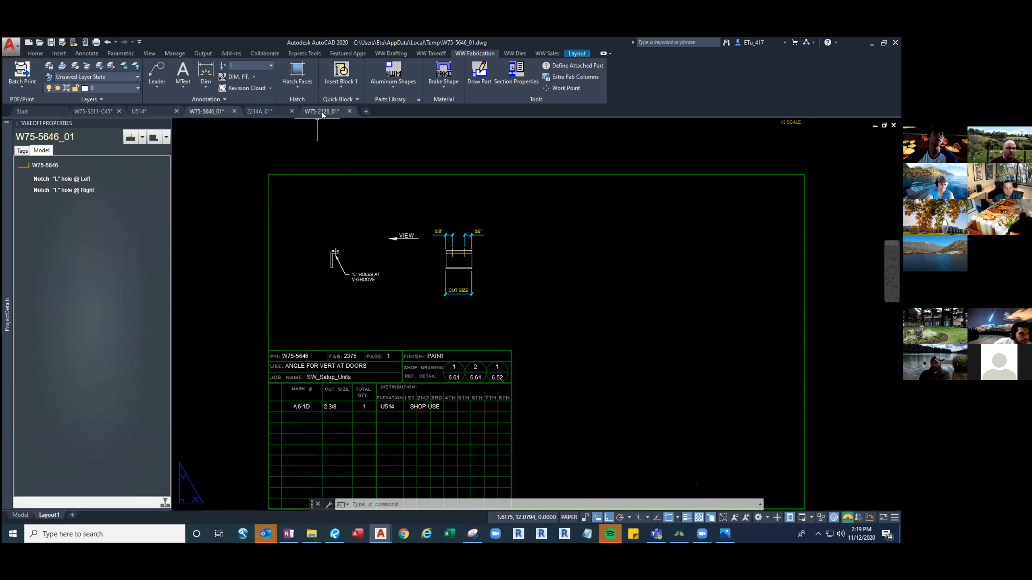
click(321, 112)
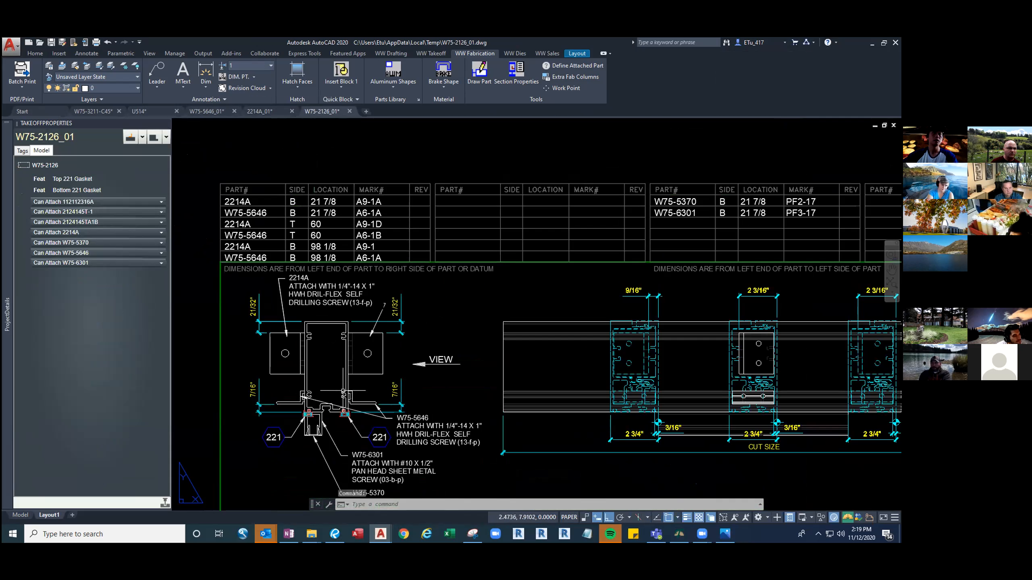
mouse_move(400, 493)
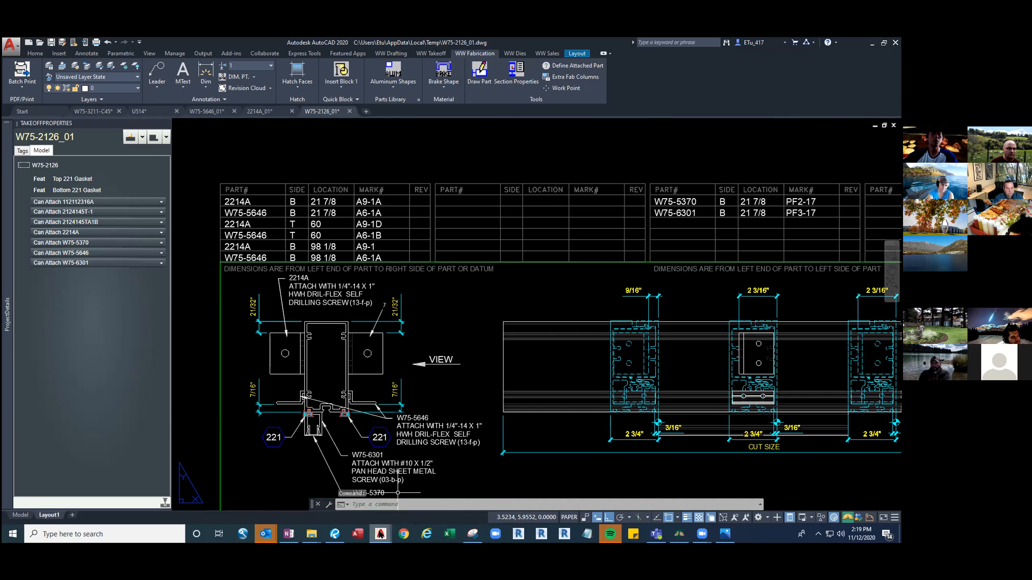
Switch to the Takeoff Program database and open the MetalTakeoff table from the Tables pane.
click(679, 534)
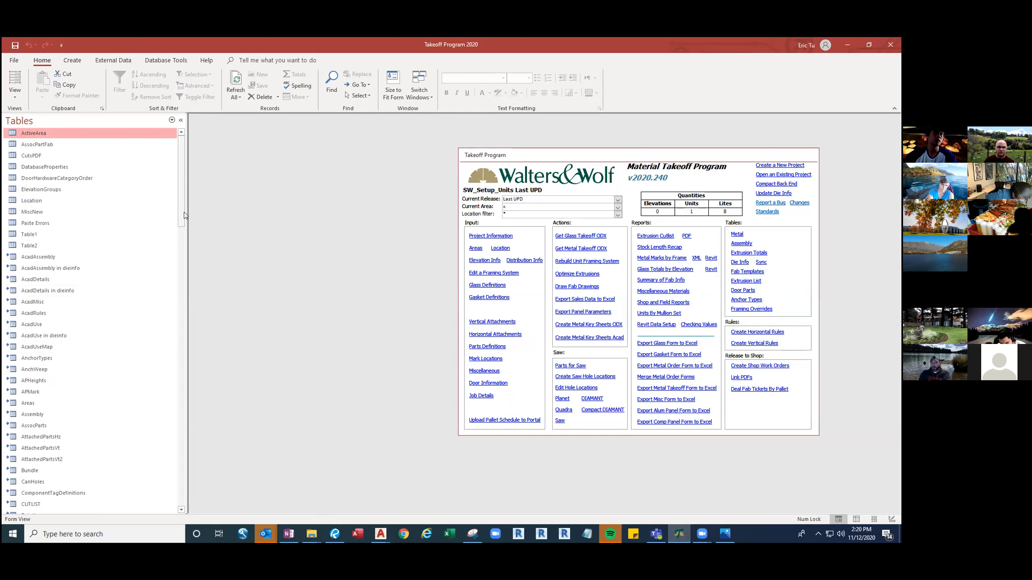
scroll(down, 3)
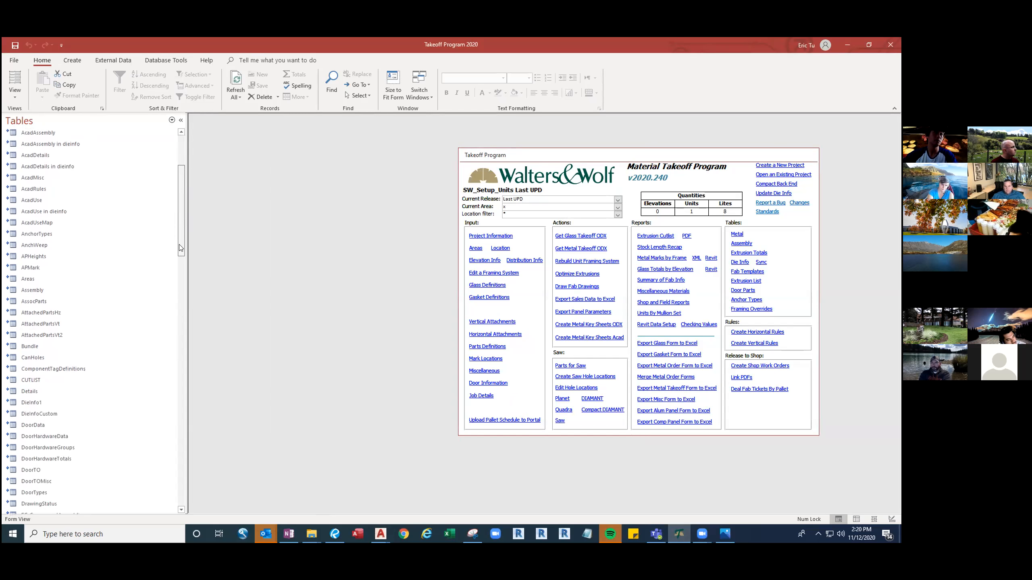
scroll(down, 3)
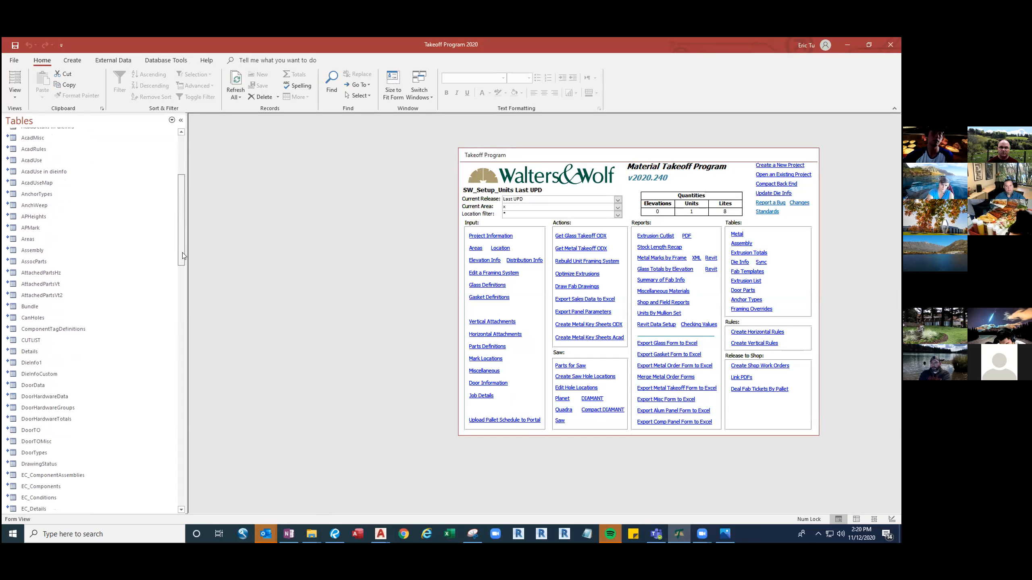
scroll(down, 3)
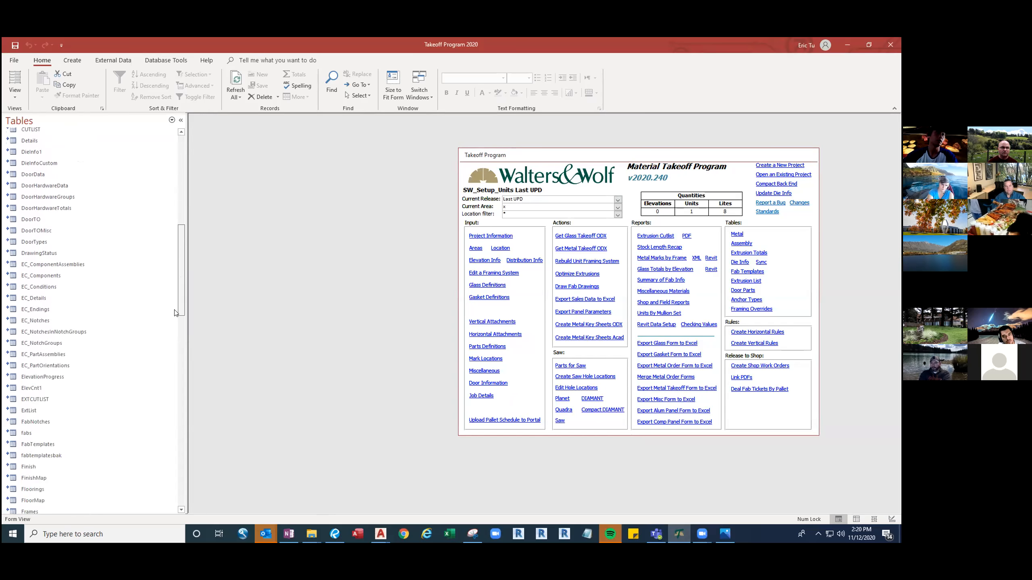
scroll(down, 3)
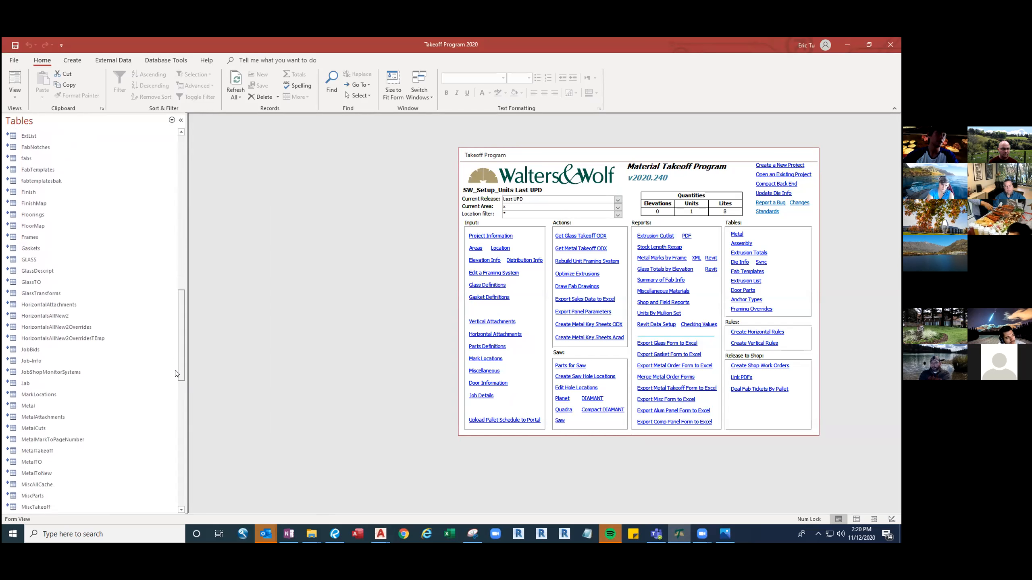
scroll(down, 3)
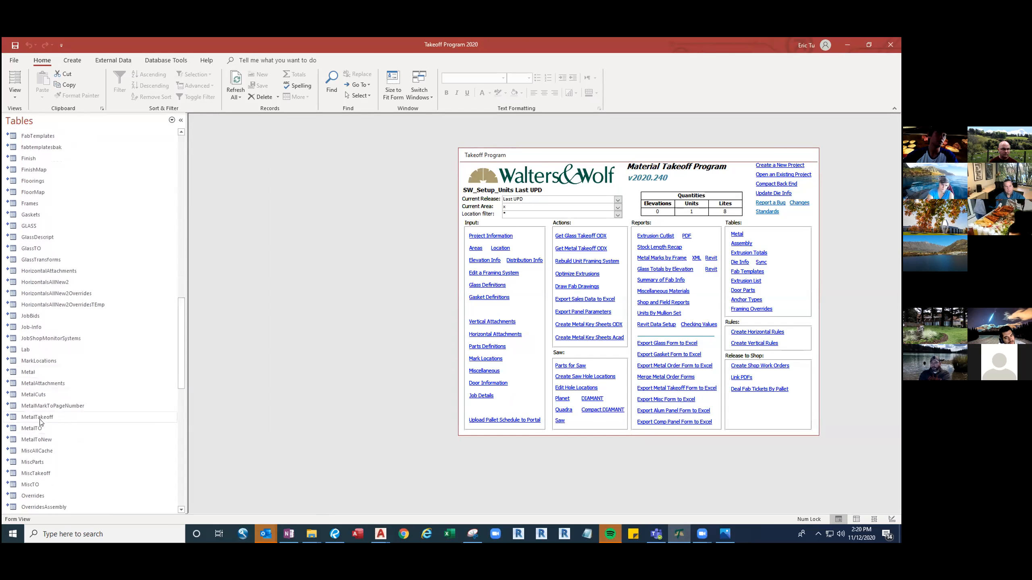
double_click(38, 417)
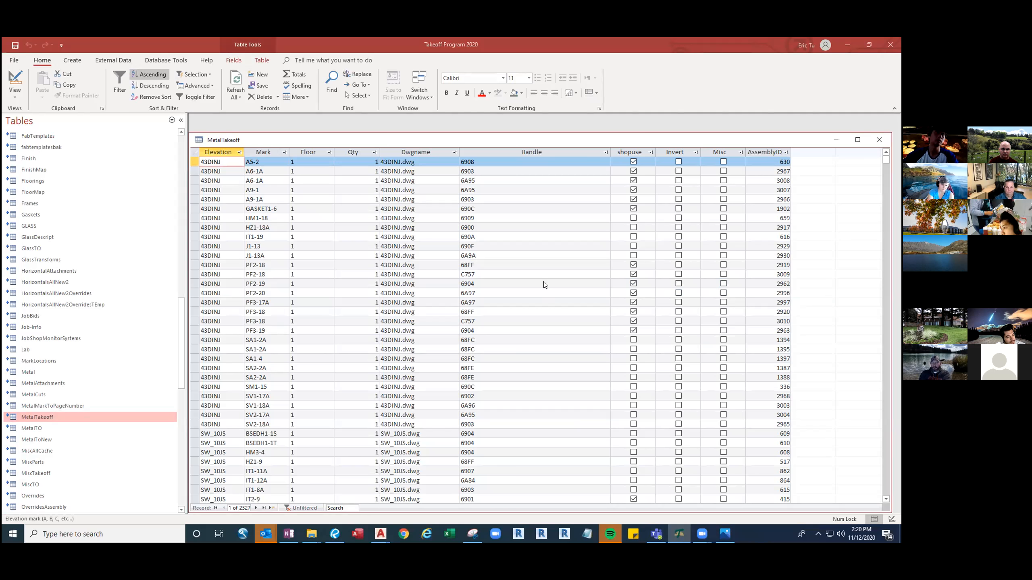
mouse_move(538, 291)
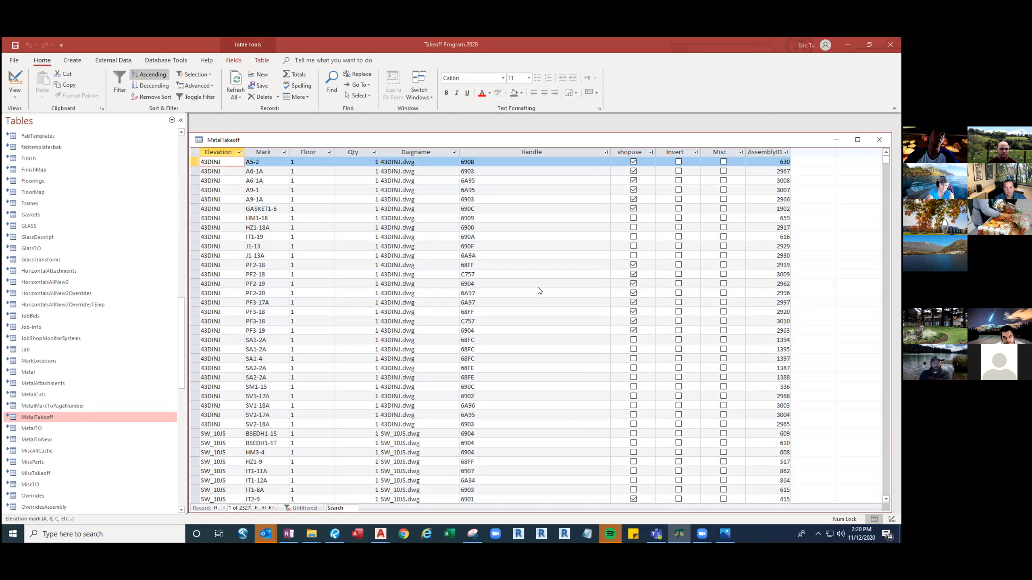
mouse_move(557, 249)
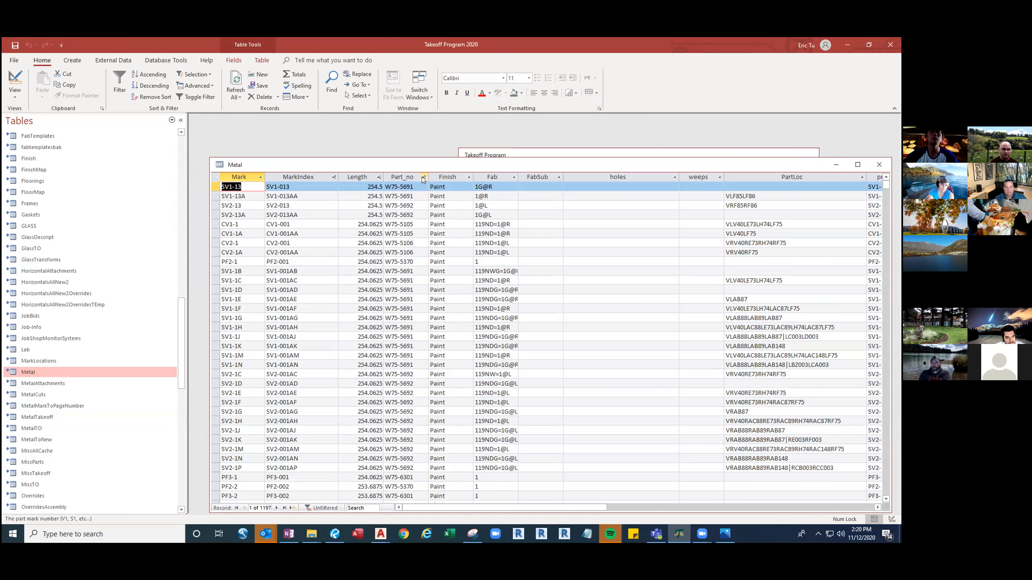
Filter the Metal table's Part_no column to 2214A only, then begin closing the table.
click(423, 177)
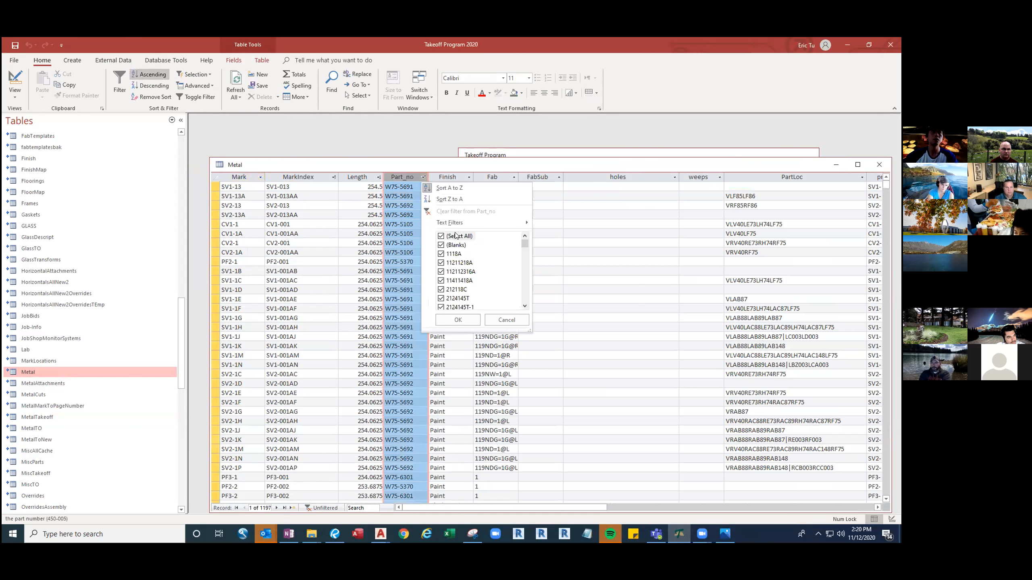
scroll(down, 3)
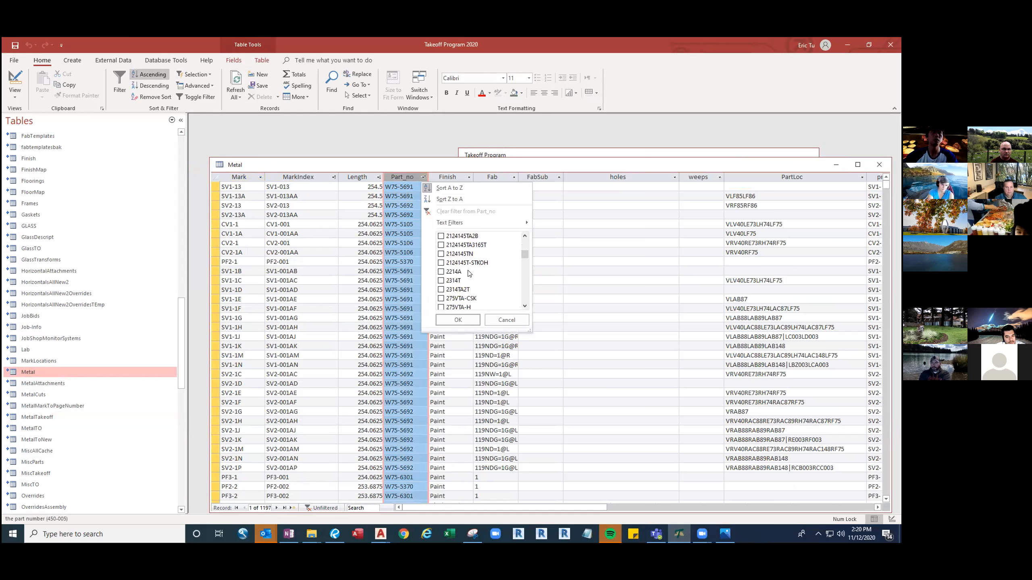
click(441, 271)
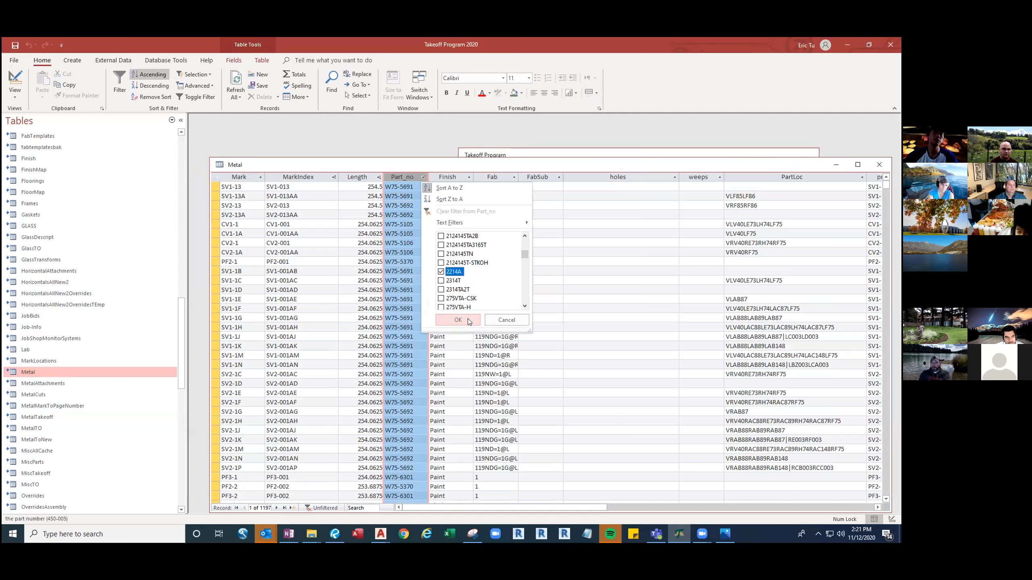
click(458, 320)
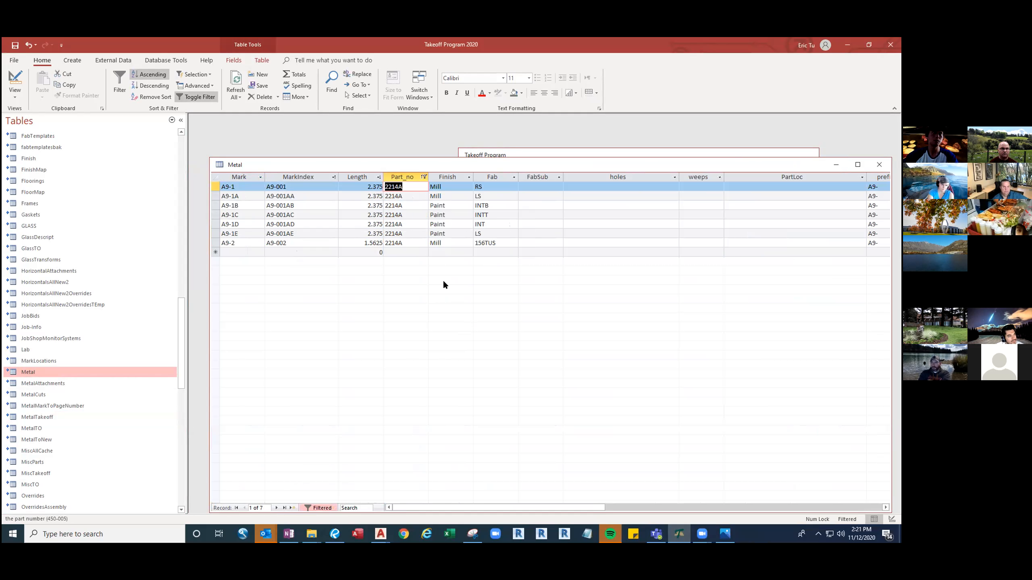
mouse_move(437, 263)
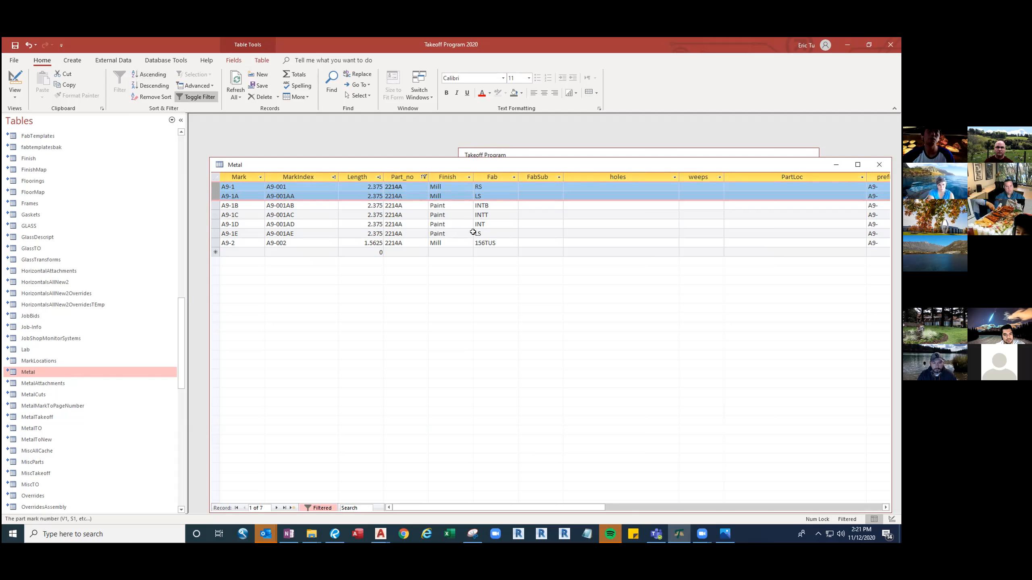
click(491, 234)
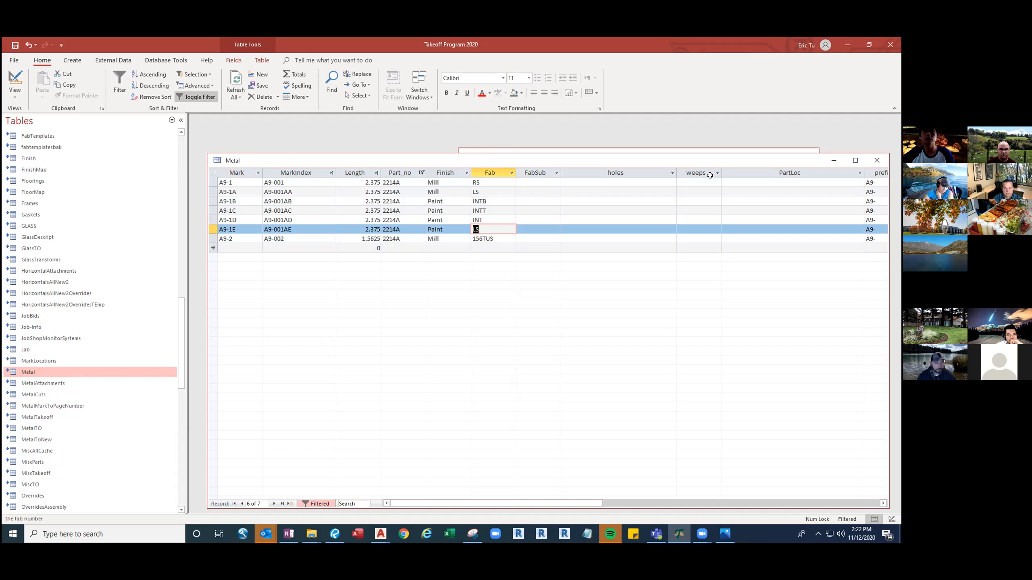
mouse_move(687, 191)
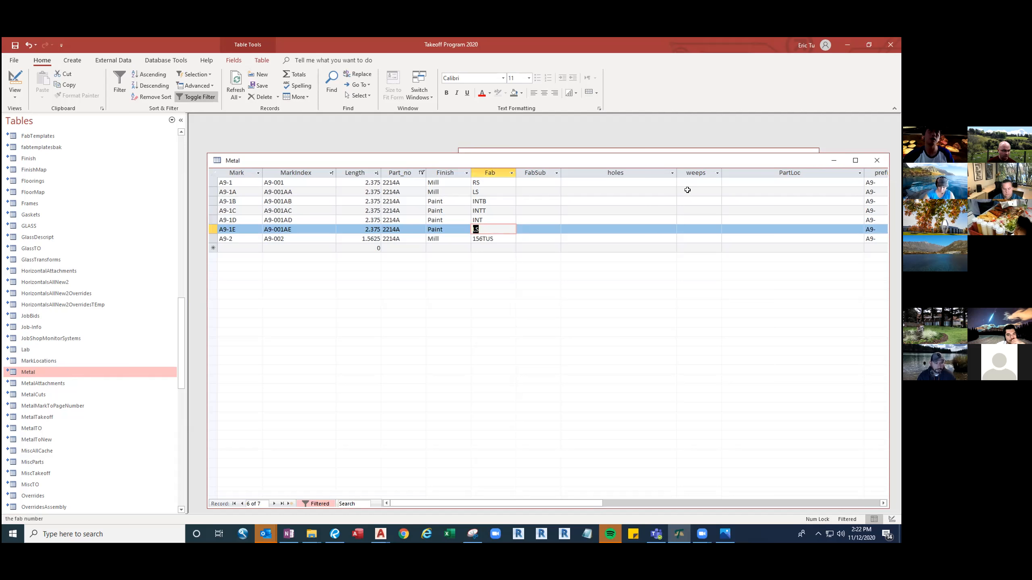
mouse_move(428, 220)
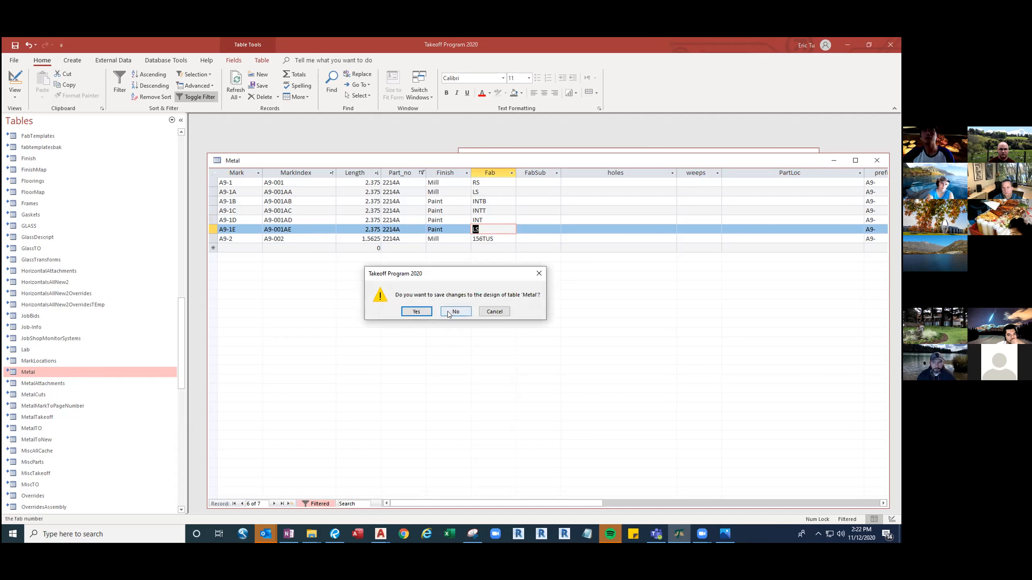
Answer No to saving the Metal table design changes.
click(455, 312)
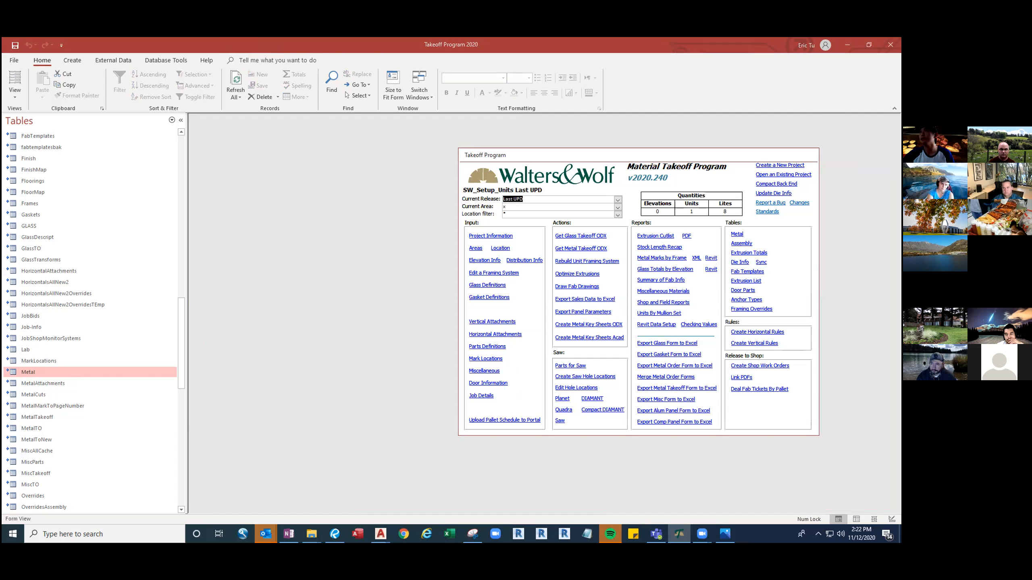
mouse_move(786, 86)
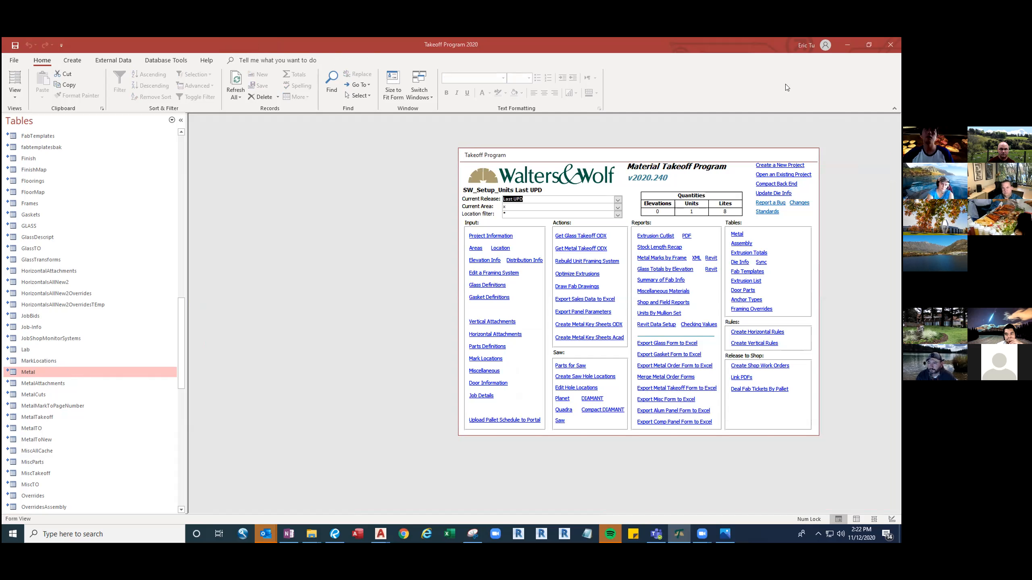
mouse_move(847, 45)
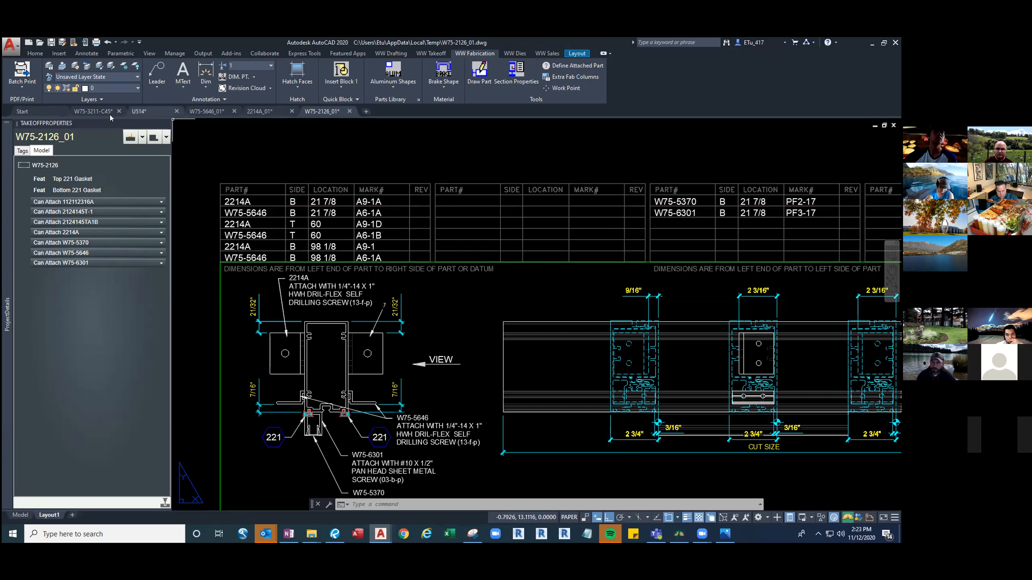
Switch to the W75-3211-C45 drawing and start a reference edit from the 48 Gasket feature.
click(92, 110)
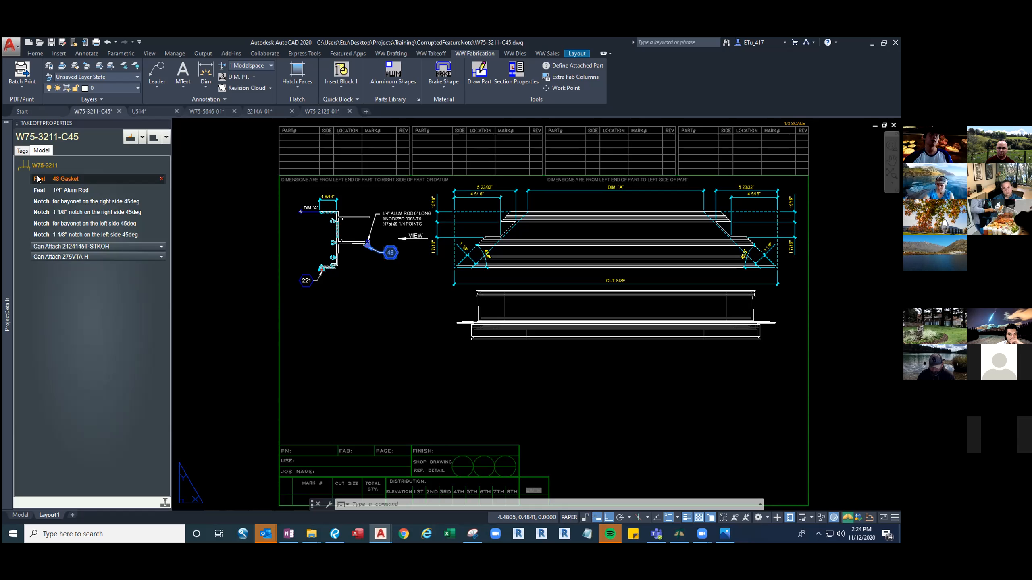
click(69, 190)
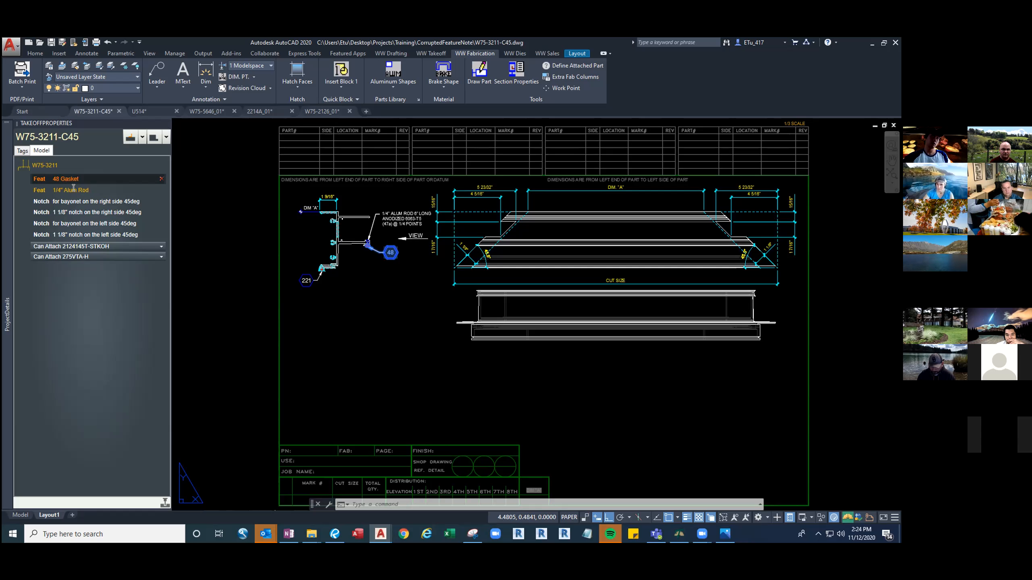
click(40, 178)
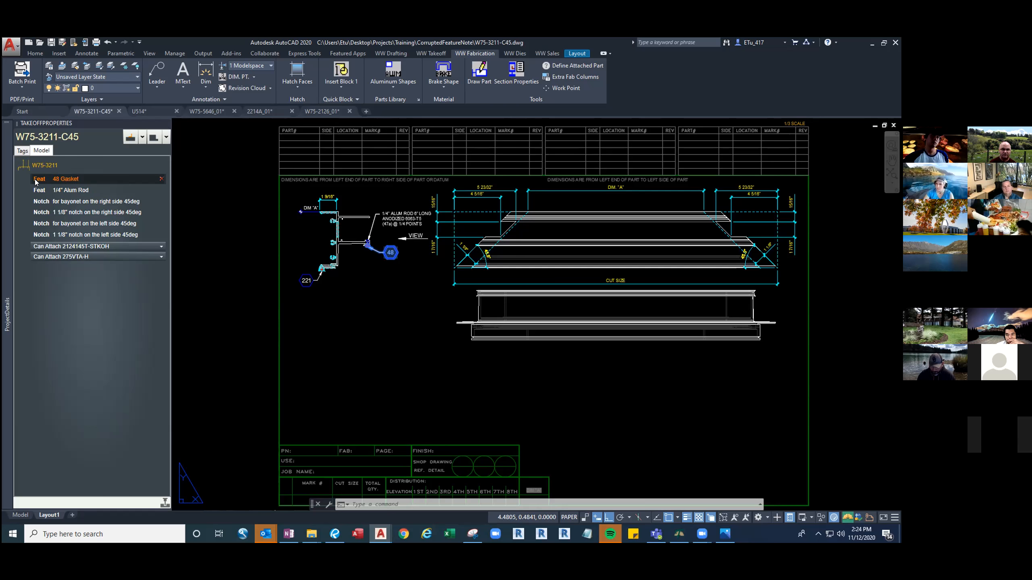
right_click(66, 178)
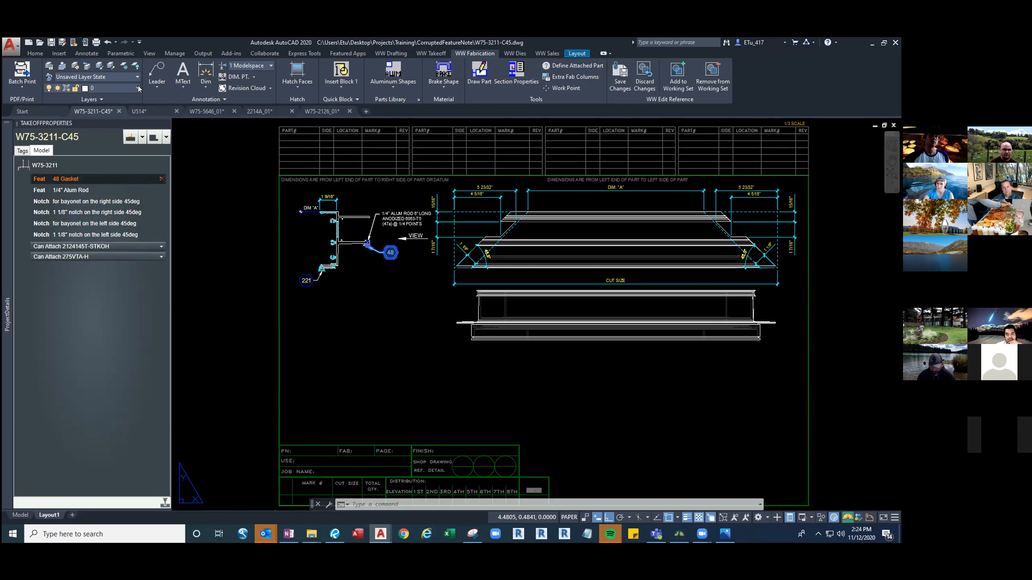
click(138, 88)
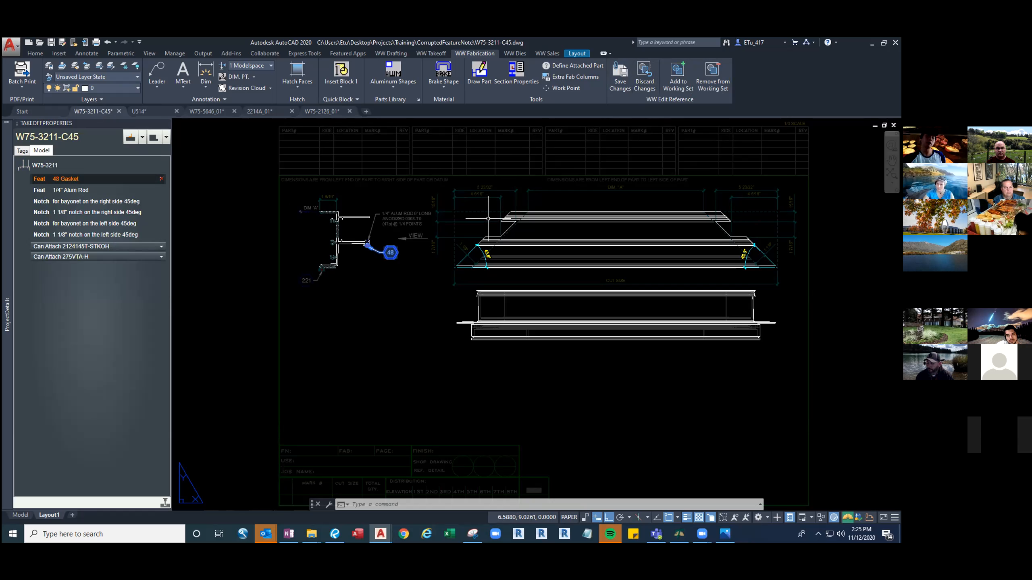
mouse_move(586, 127)
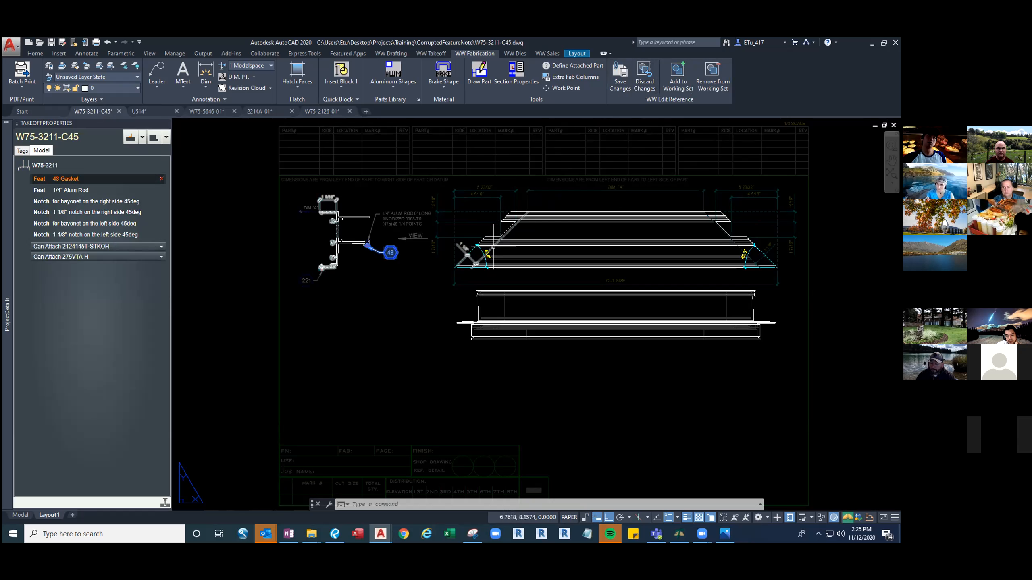
mouse_move(578, 220)
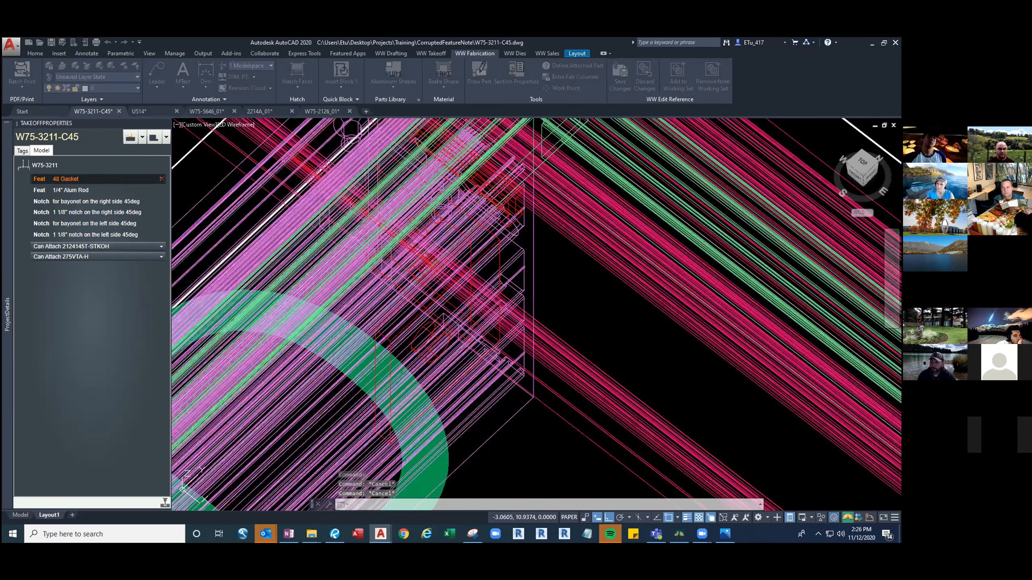
Make the W75-5646_01 fab ticket the active drawing.
click(149, 110)
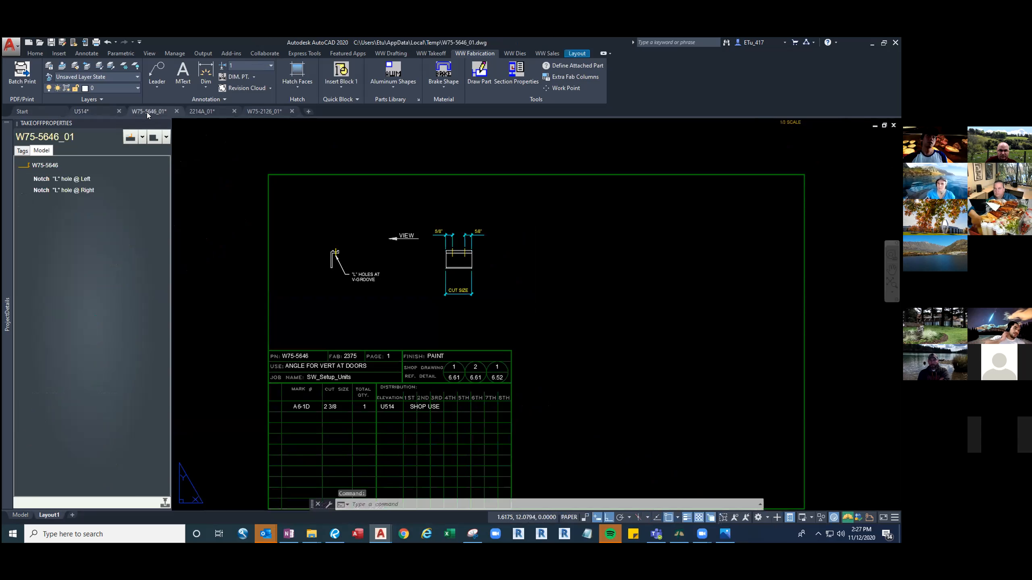
click(134, 88)
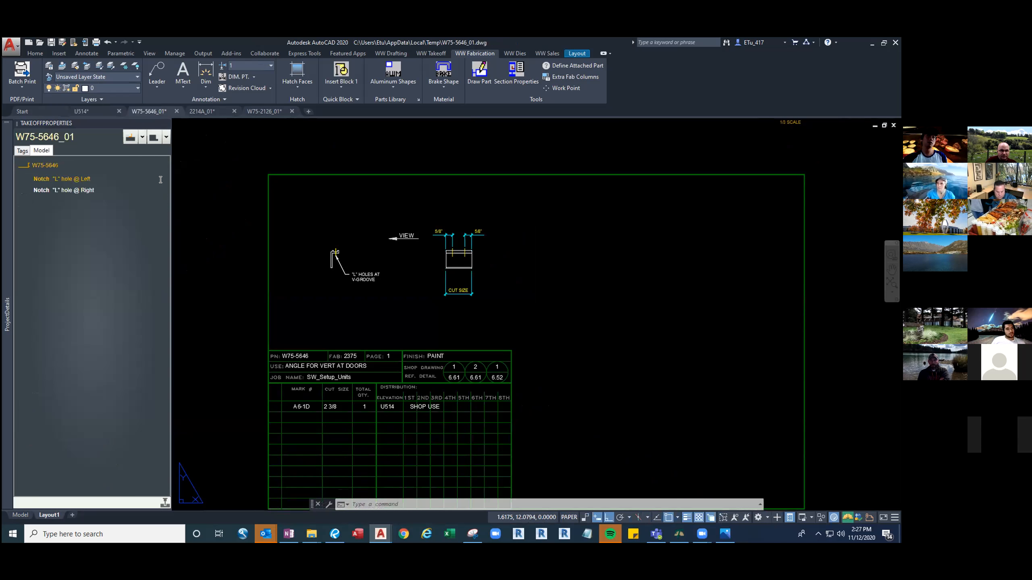
right_click(63, 178)
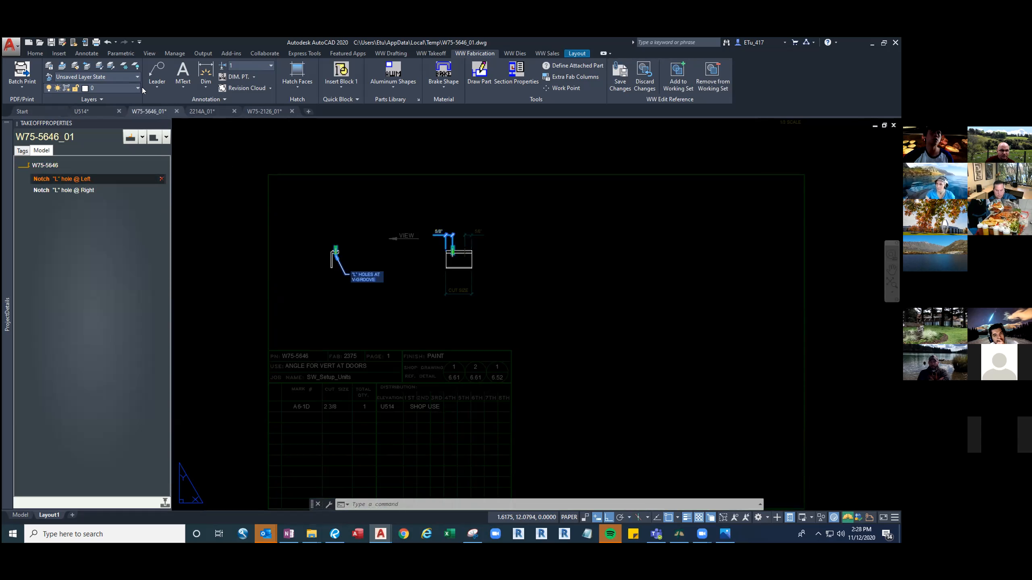
click(137, 88)
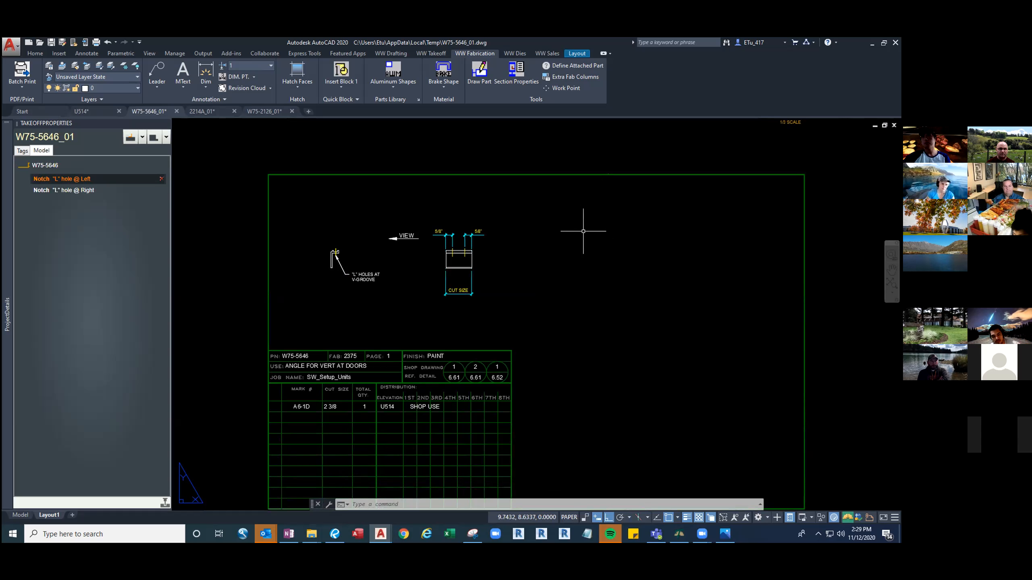
mouse_move(882, 213)
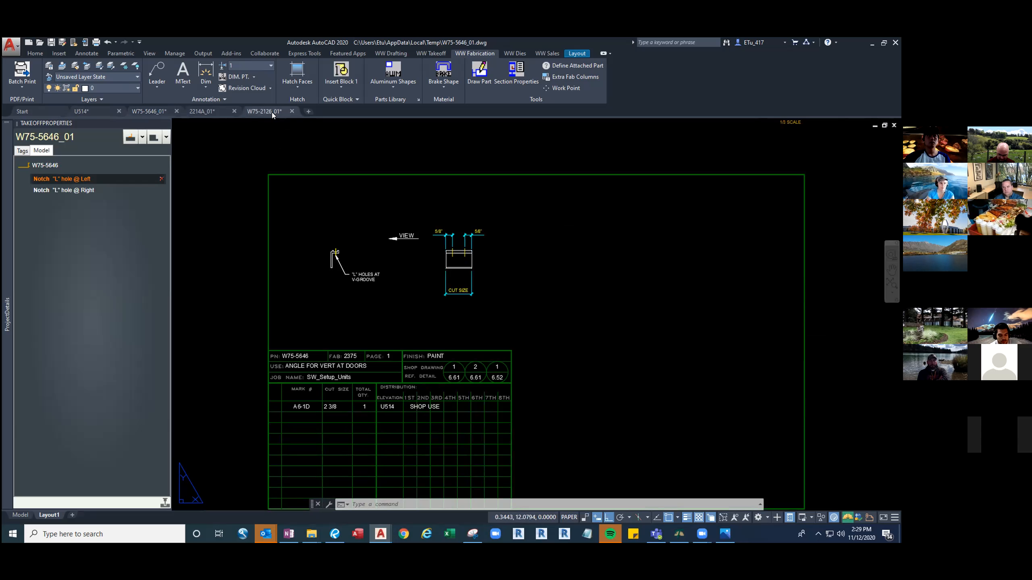
Open the BlankDescription folder inside the Training directory.
click(264, 111)
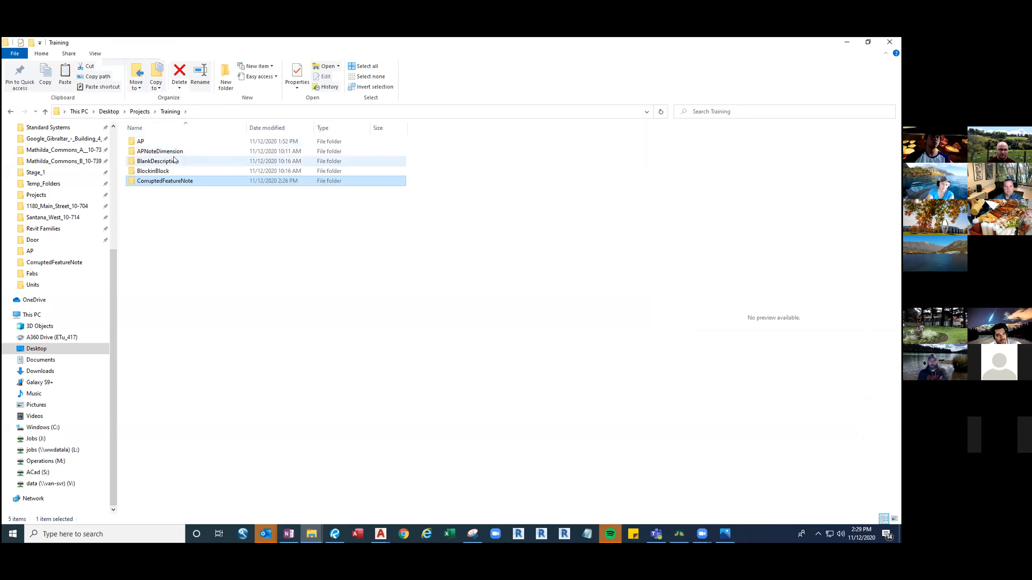
double_click(157, 161)
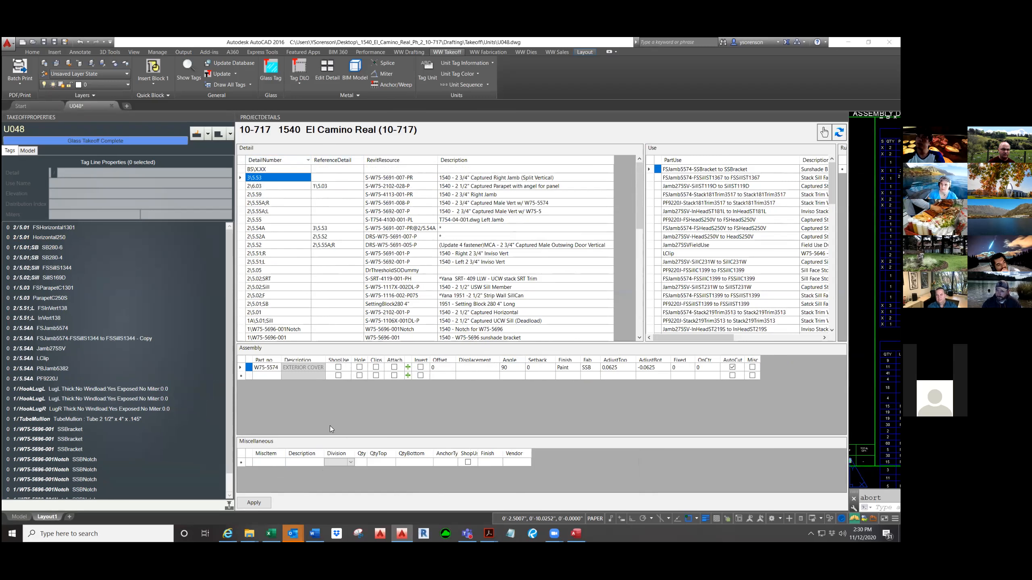
Load the Assembly and Use tables for details 2|5.53 and 2|5.59 in the El Camino Real project.
click(256, 195)
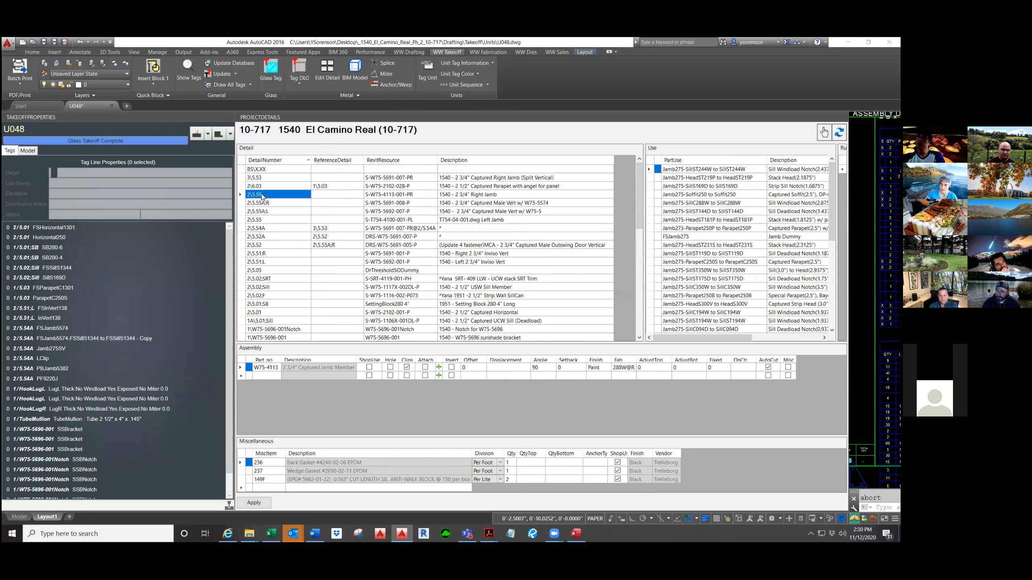
click(375, 478)
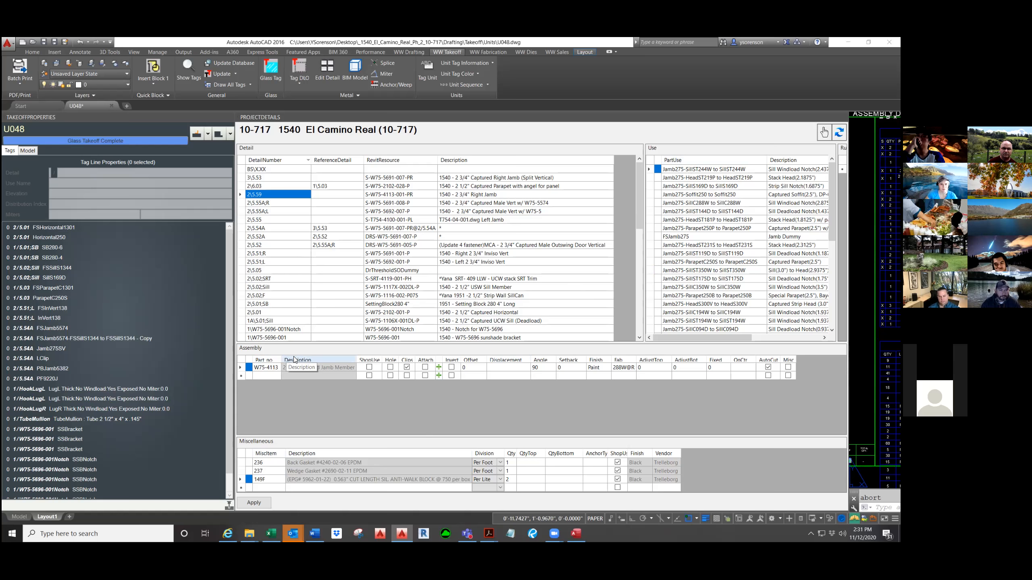
click(303, 453)
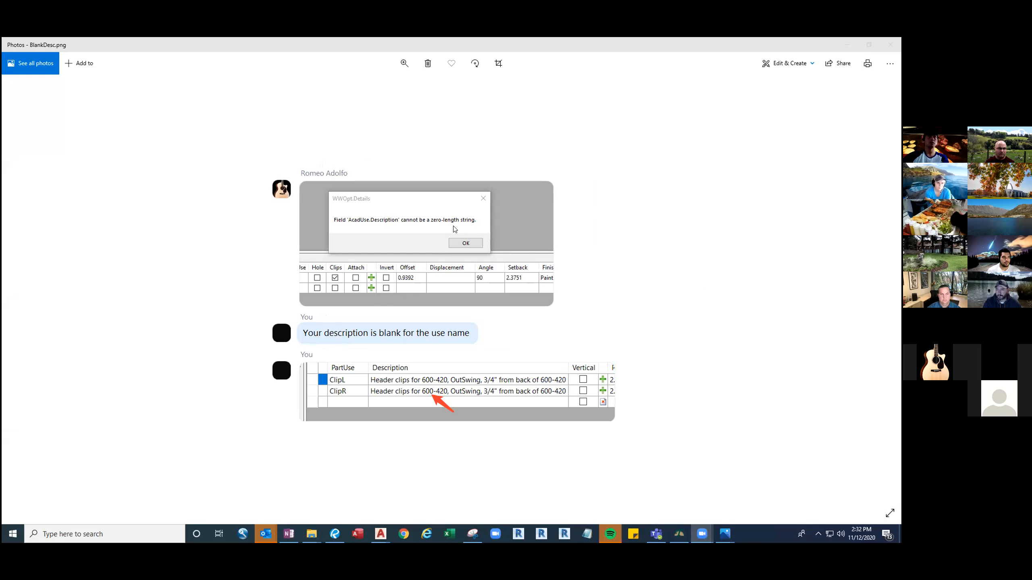
mouse_move(684, 320)
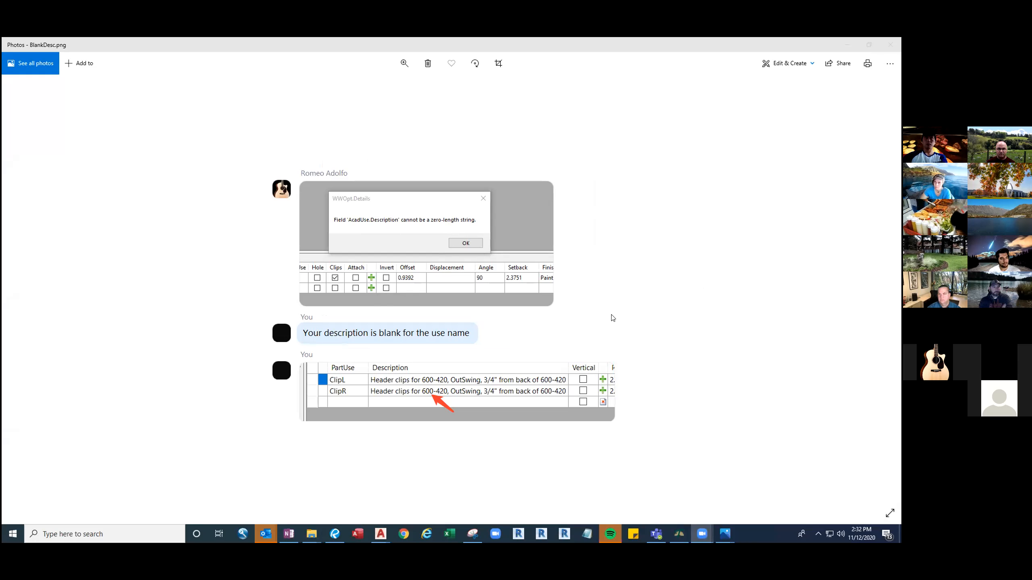
mouse_move(513, 356)
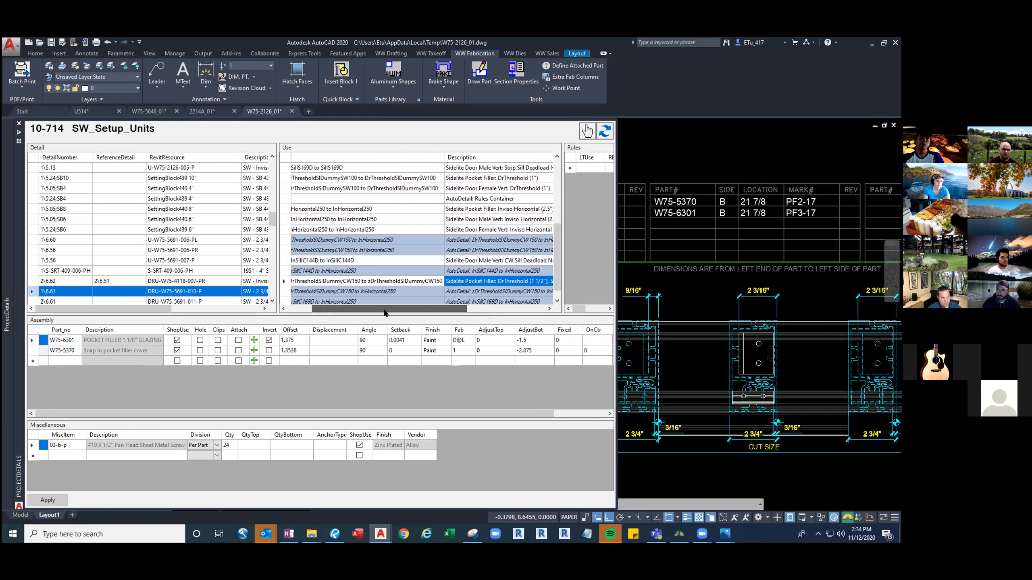
Scroll the Use list sideways in the 10-714 SW_Setup_Units detail window.
drag(369, 309, 389, 309)
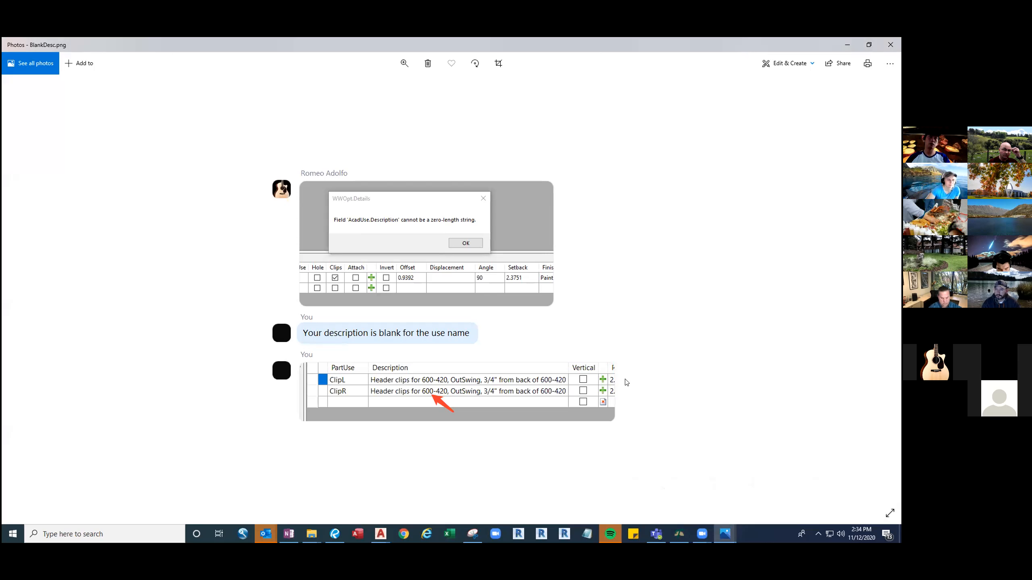
mouse_move(414, 524)
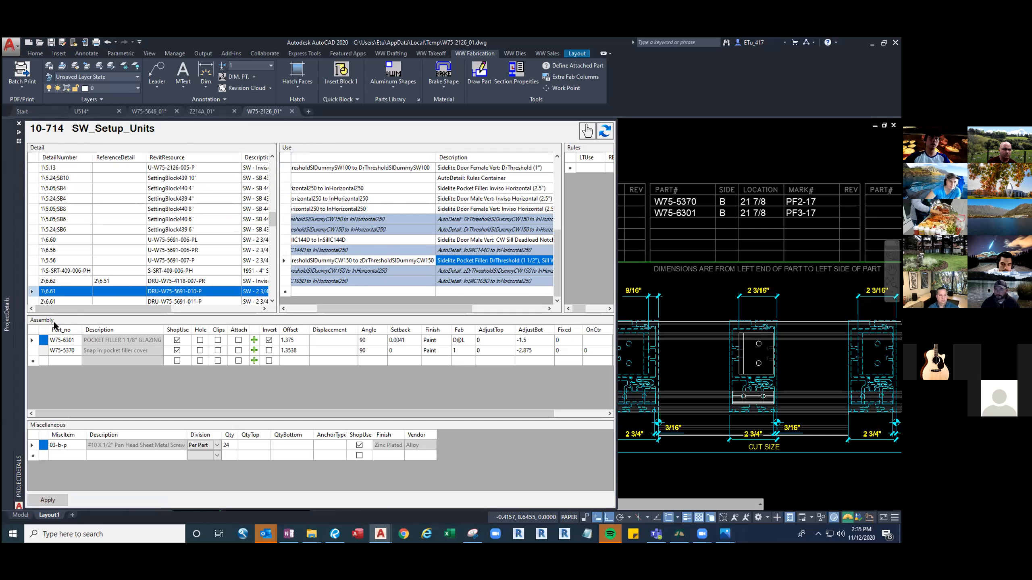
mouse_move(410, 293)
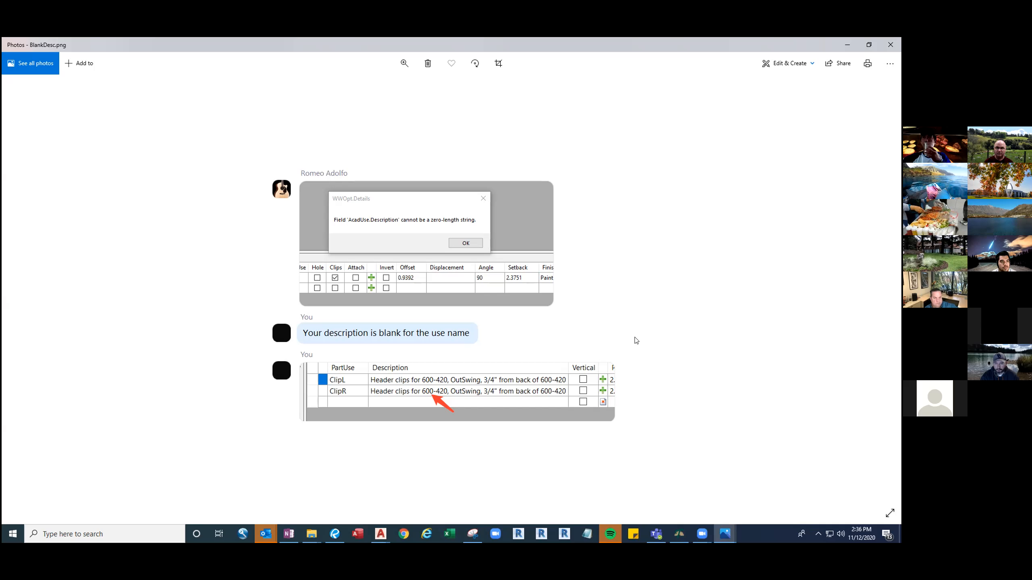
mouse_move(631, 350)
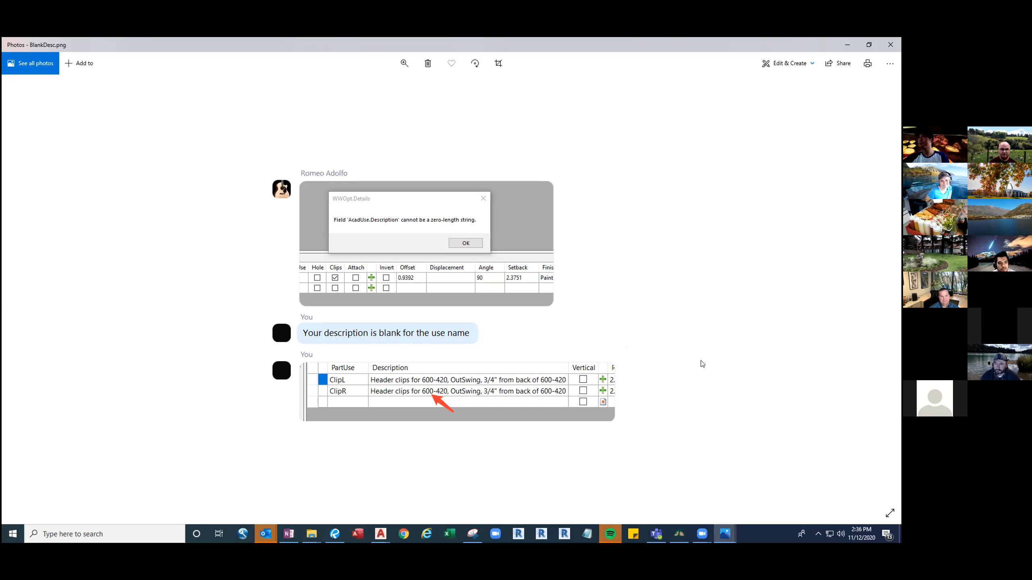
mouse_move(695, 333)
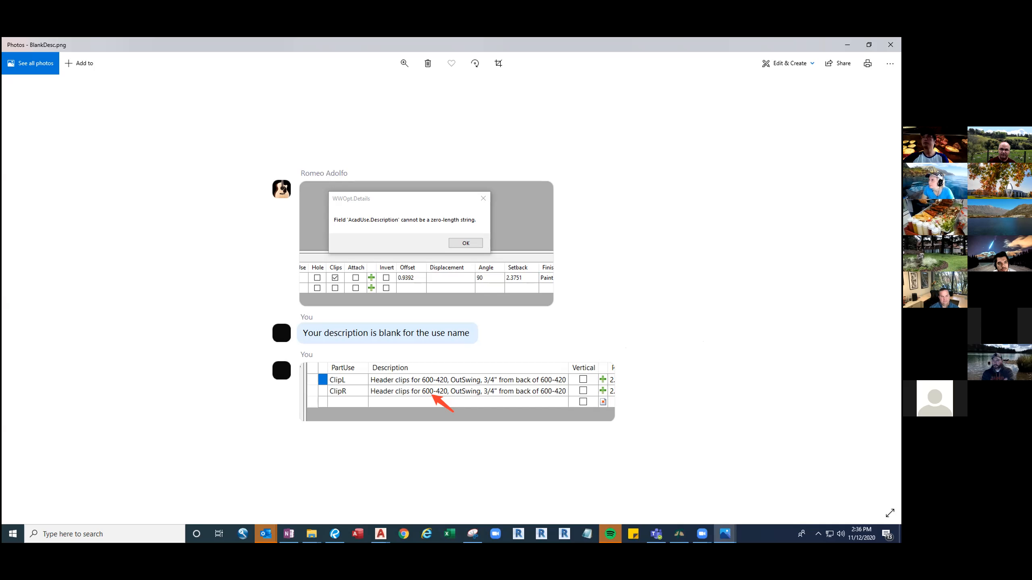
mouse_move(832, 173)
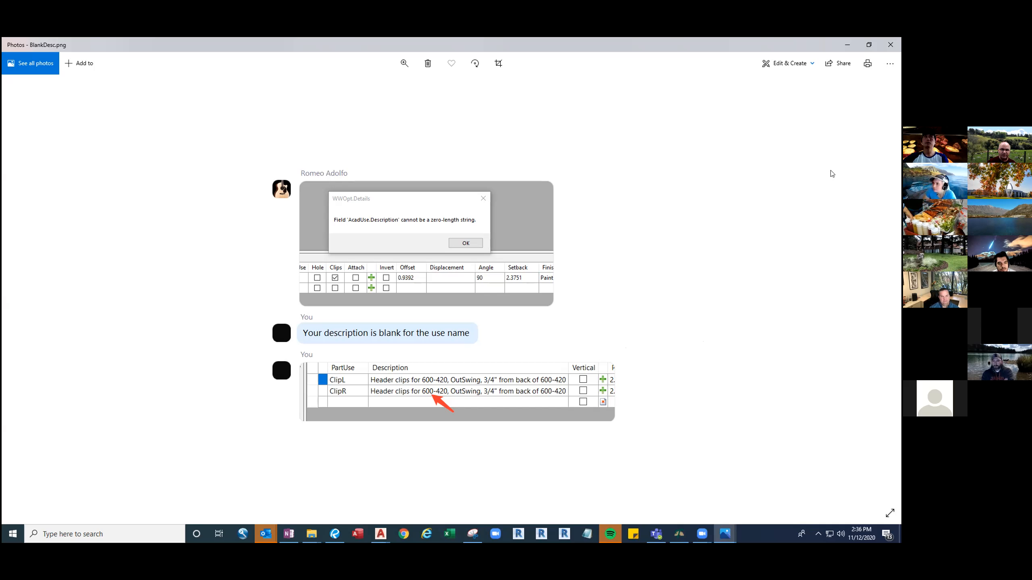